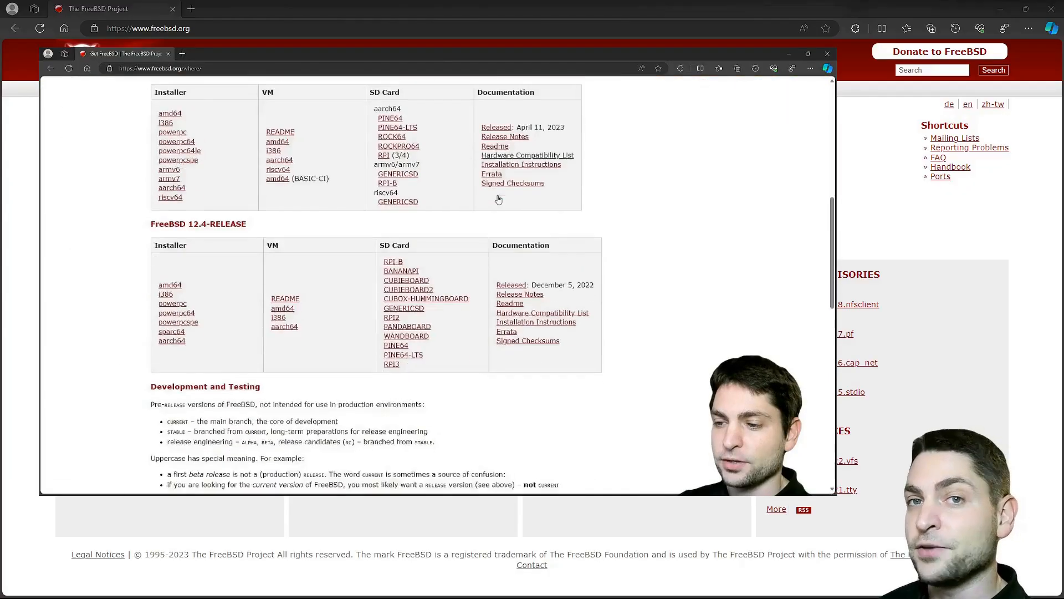
# Step: Scroll the freebsd.org home page and open the Get FreeBSD download page
pyautogui.scroll(-3)
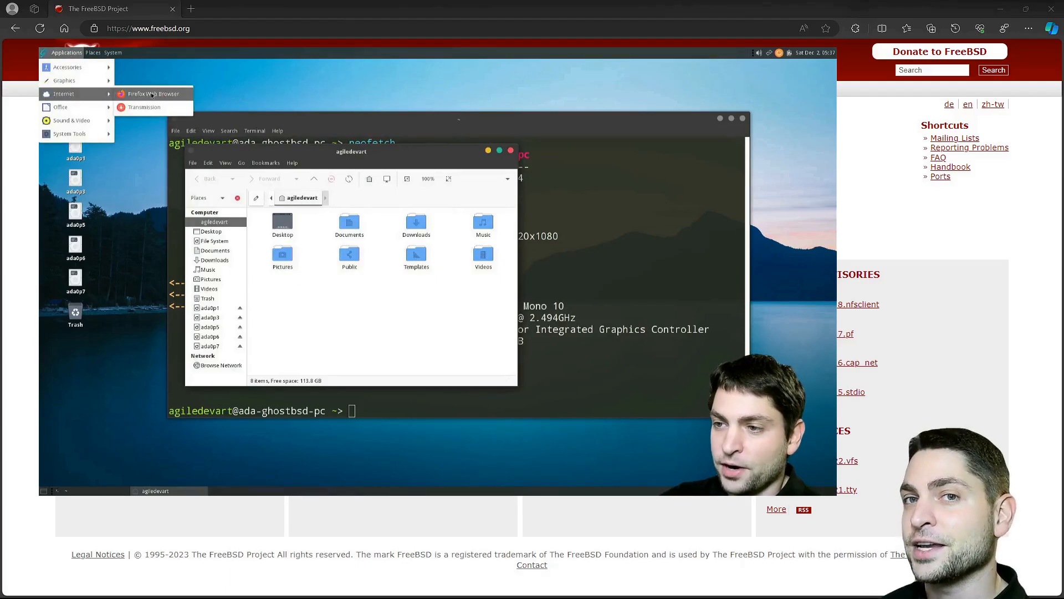
pyautogui.click(150, 94)
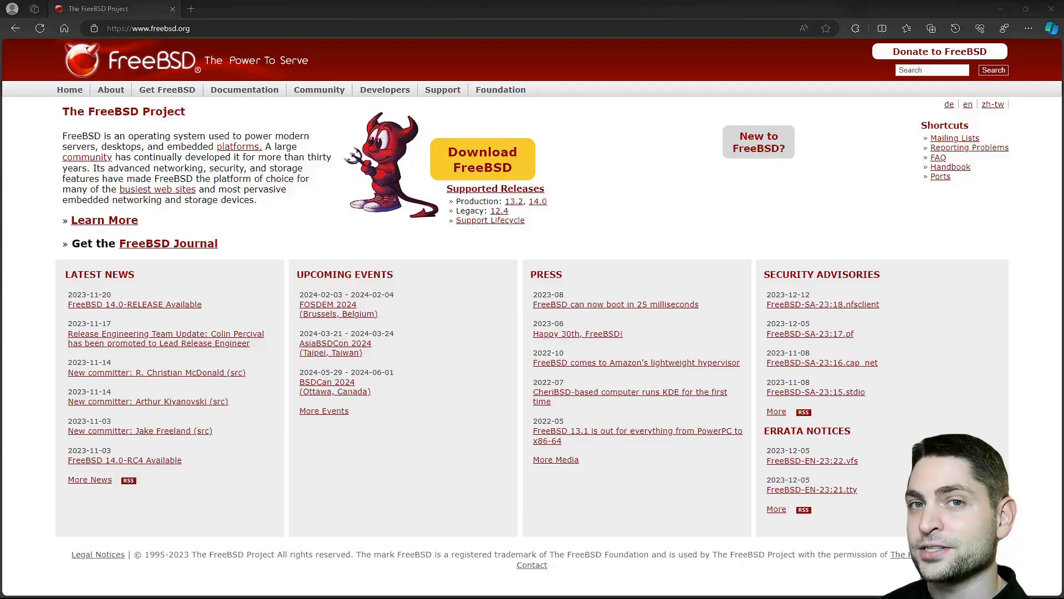
pyautogui.moveTo(685, 238)
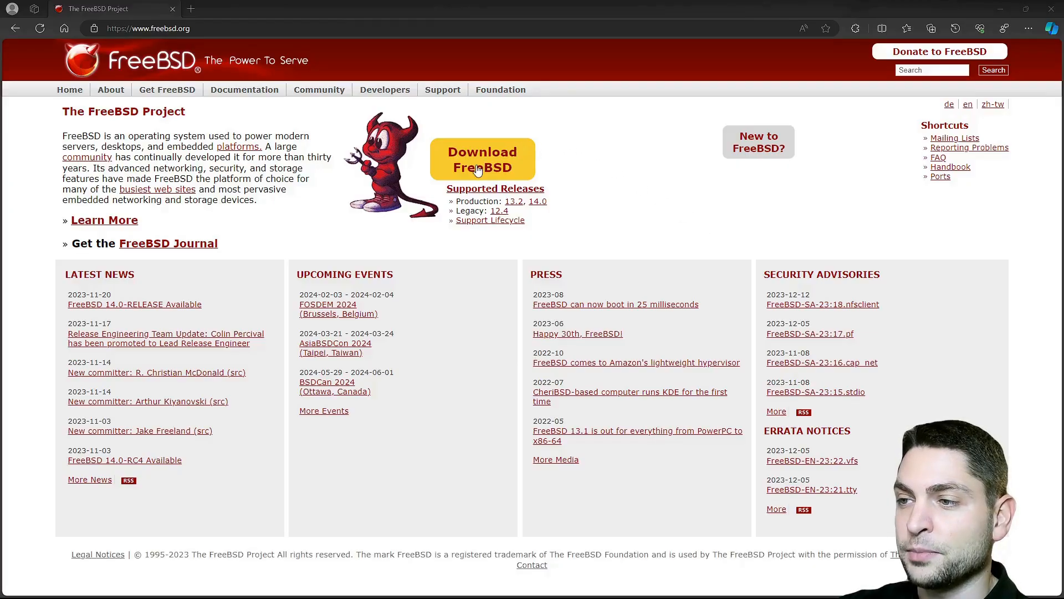
pyautogui.click(482, 159)
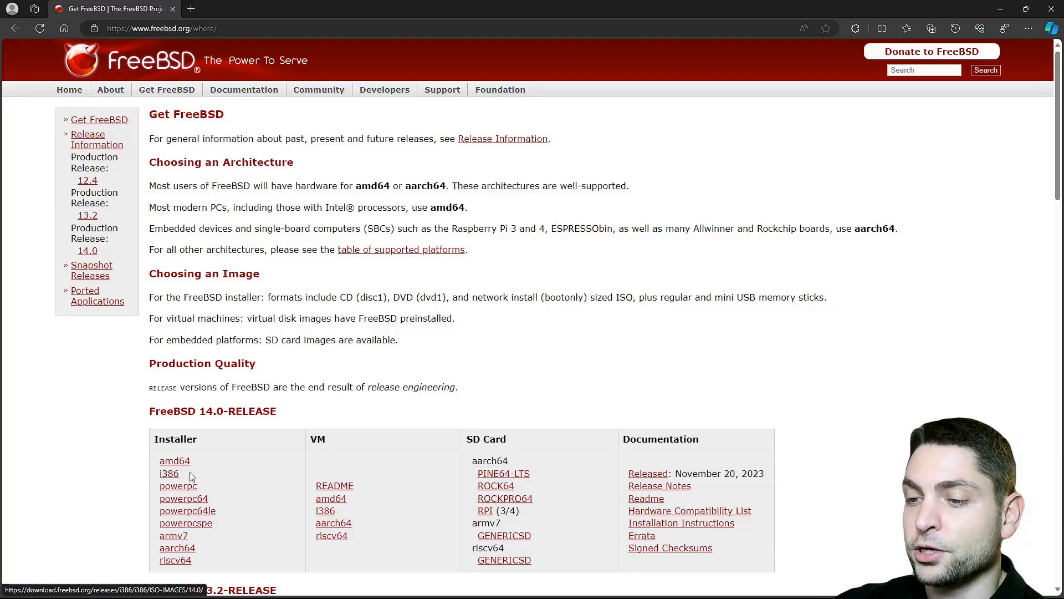
# Step: Open the FreeBSD 14.0-RELEASE amd64 ISO-IMAGES index with bootonly, disc1, dvd1 and memstick files
pyautogui.click(174, 460)
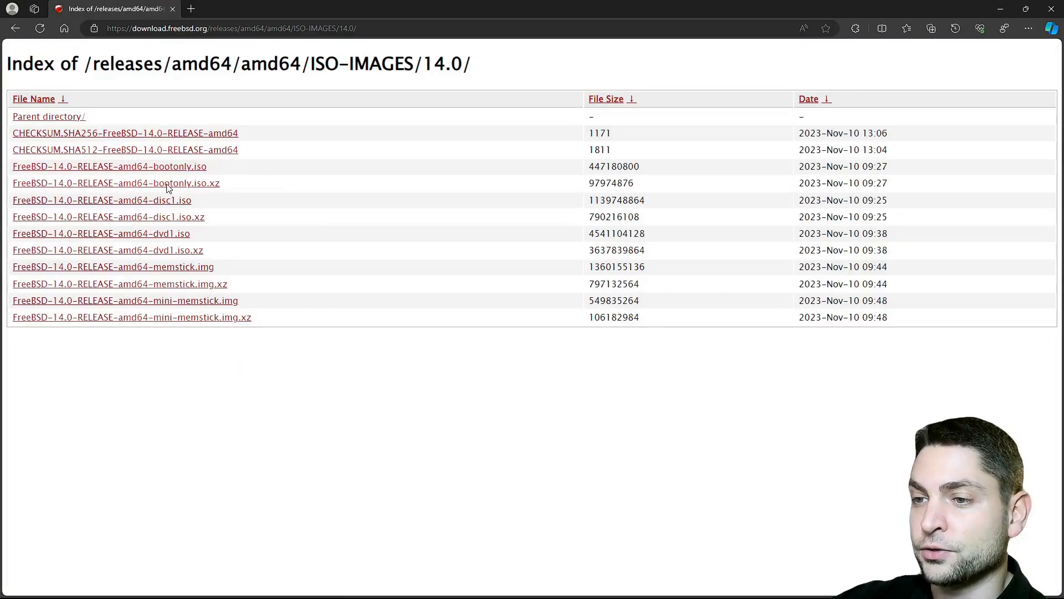
pyautogui.moveTo(175, 352)
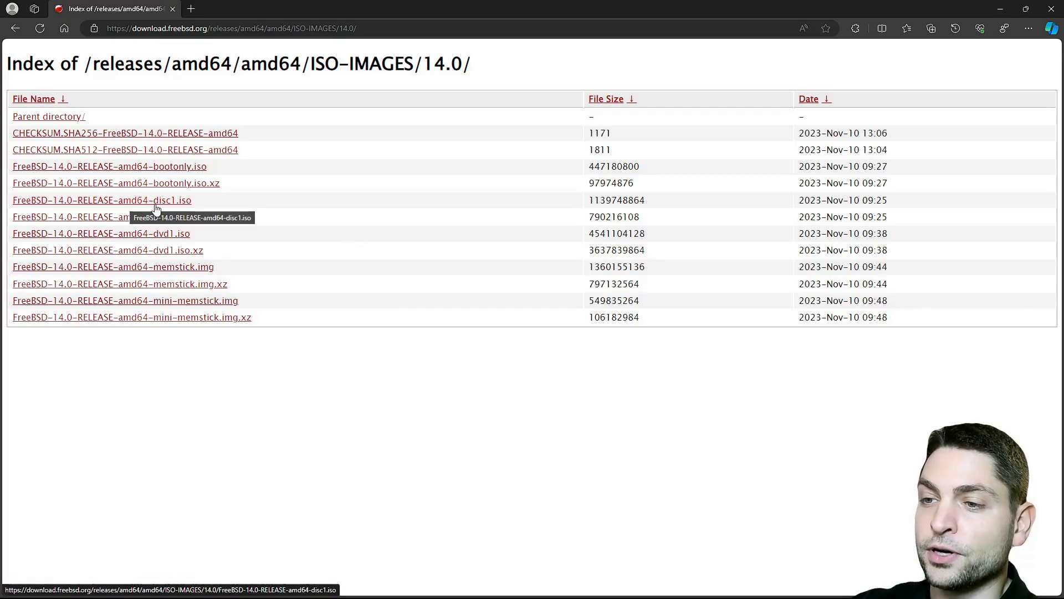
pyautogui.moveTo(530, 412)
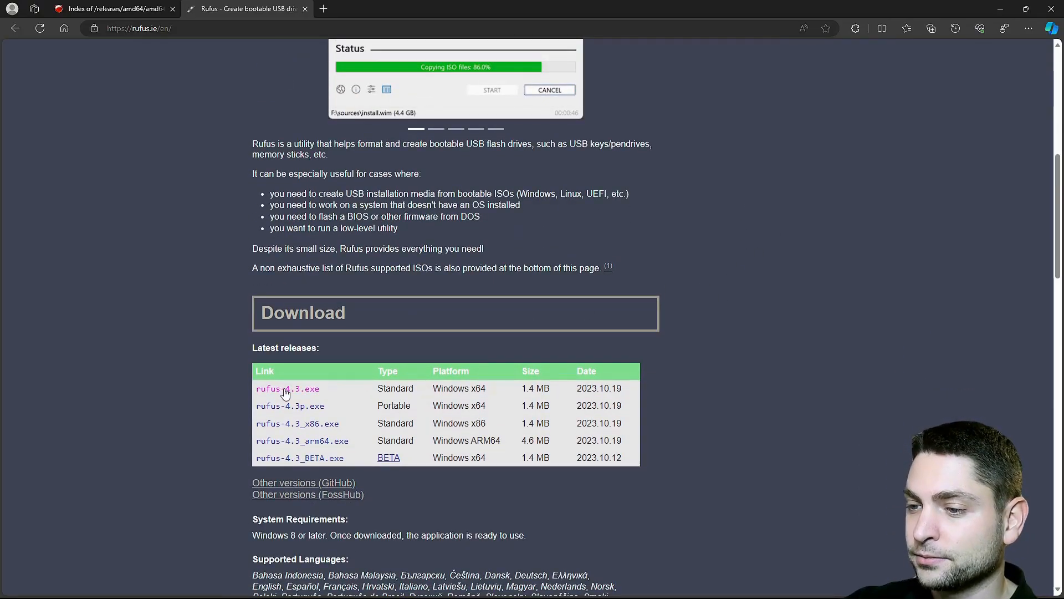
# Step: Download rufus-4.3.exe from rufus.ie and launch it from Edge's Downloads flyout
pyautogui.click(955, 27)
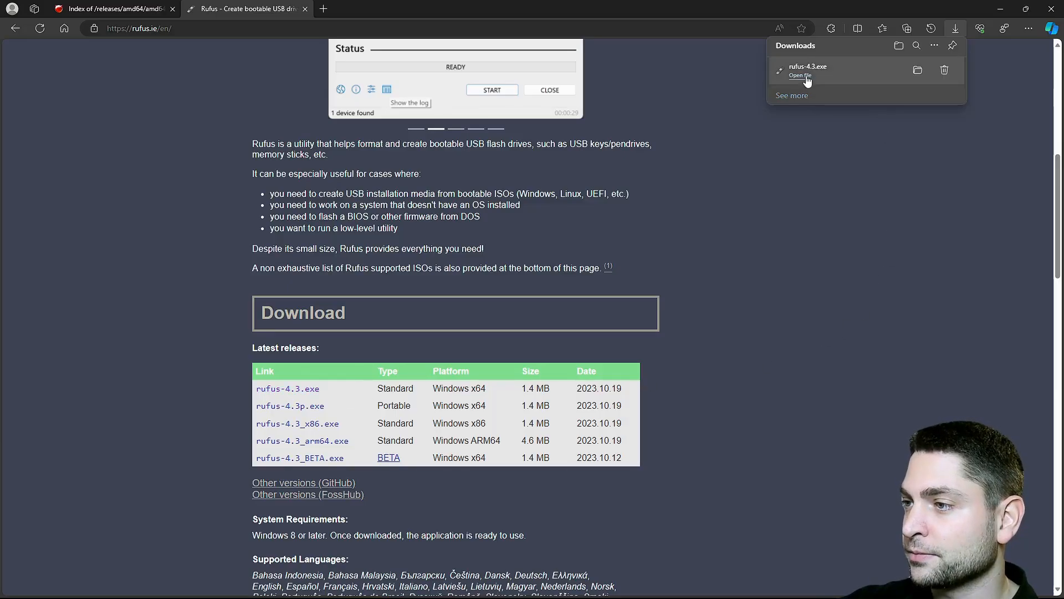
pyautogui.click(802, 75)
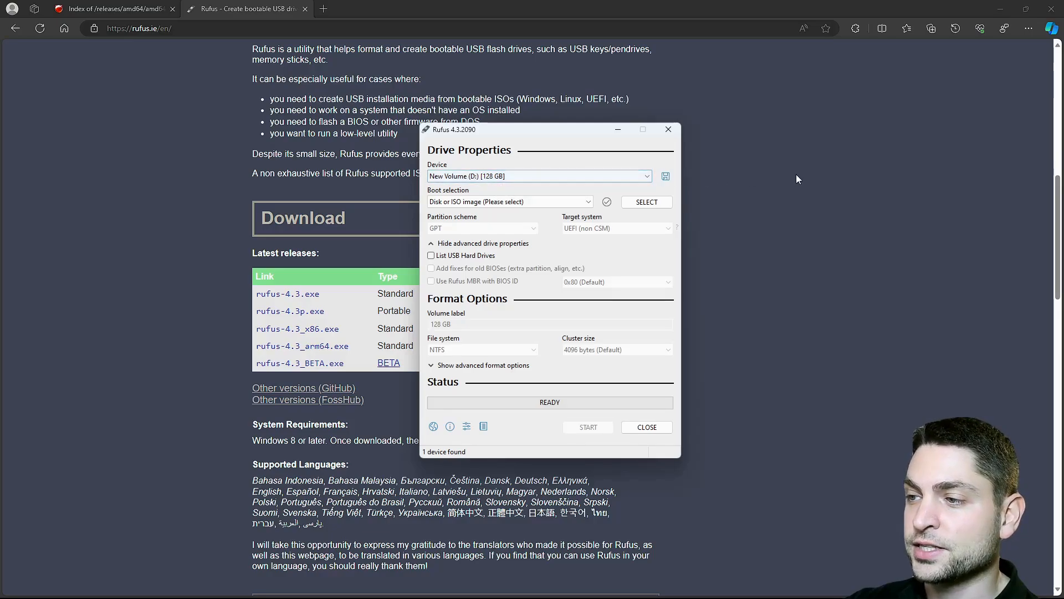
# Step: Flash the FreeBSD 14.0 amd64 disc1 ISO to the USB drive in DD mode, then close Rufus
pyautogui.click(645, 202)
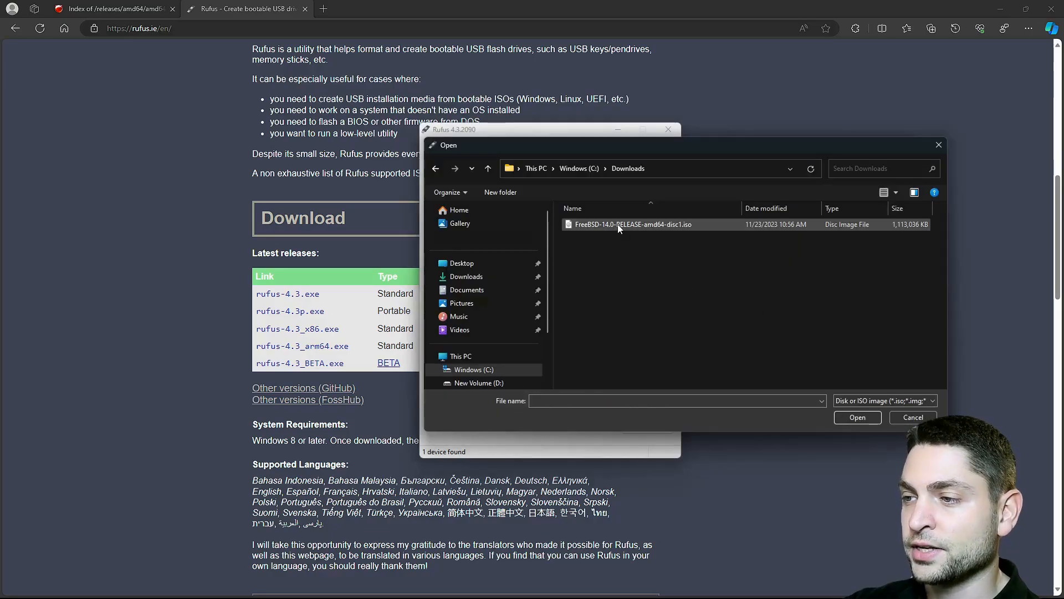
pyautogui.doubleClick(633, 224)
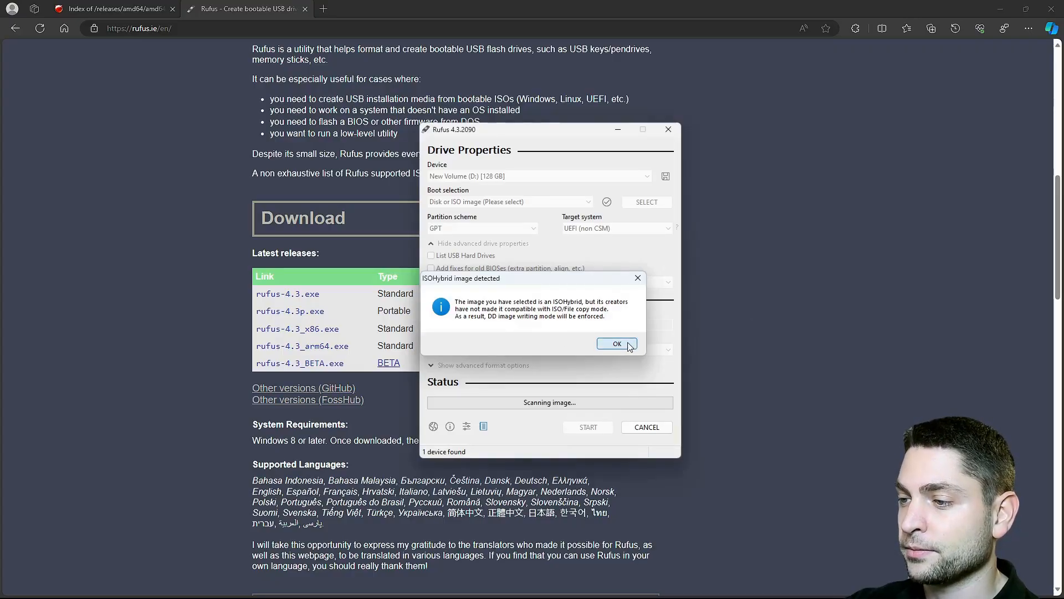
pyautogui.click(616, 344)
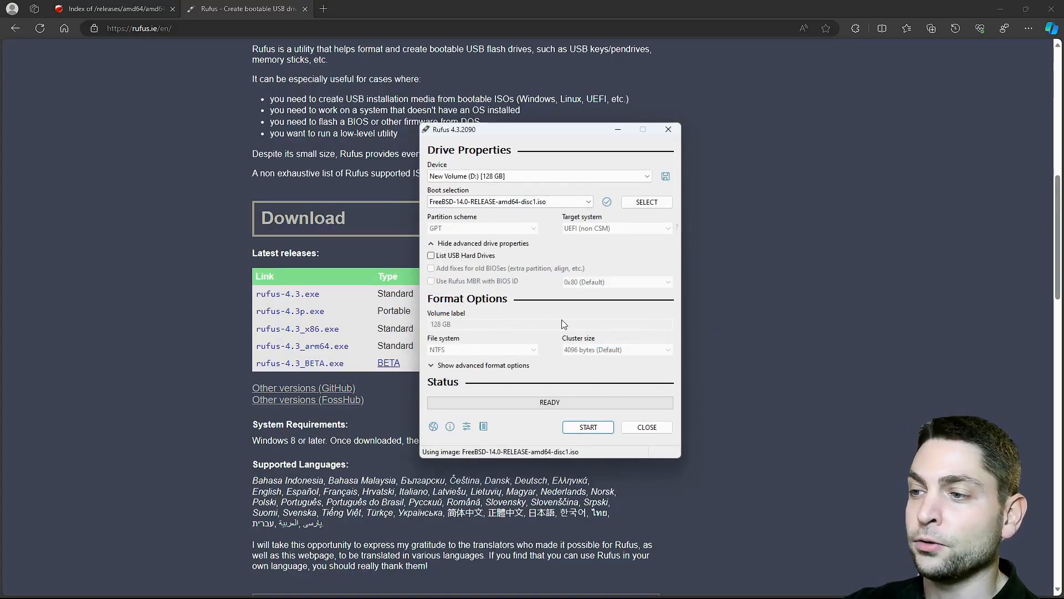
pyautogui.click(587, 426)
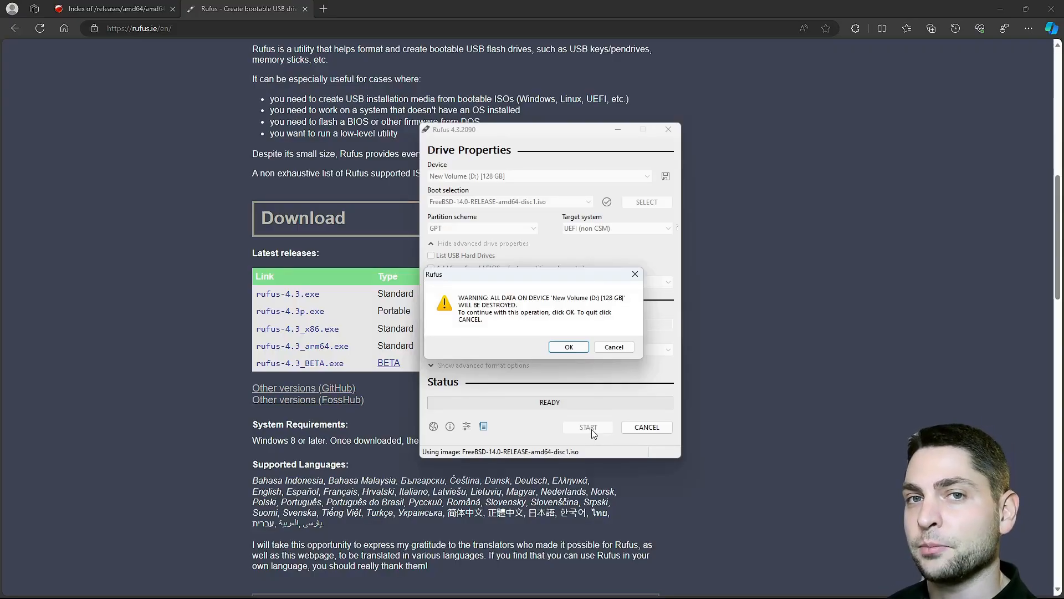
pyautogui.moveTo(592, 433)
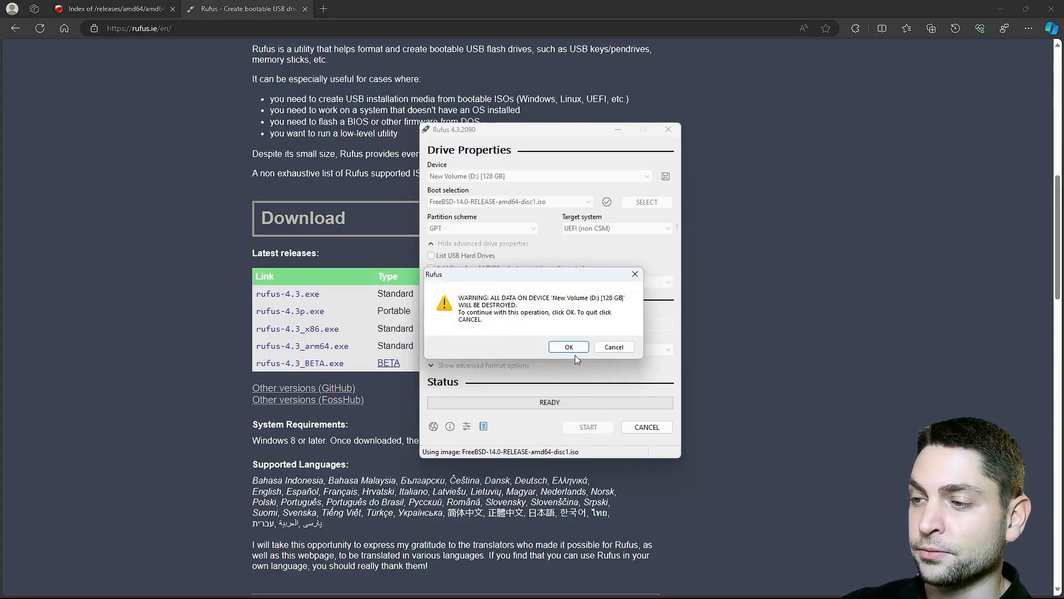
pyautogui.click(568, 347)
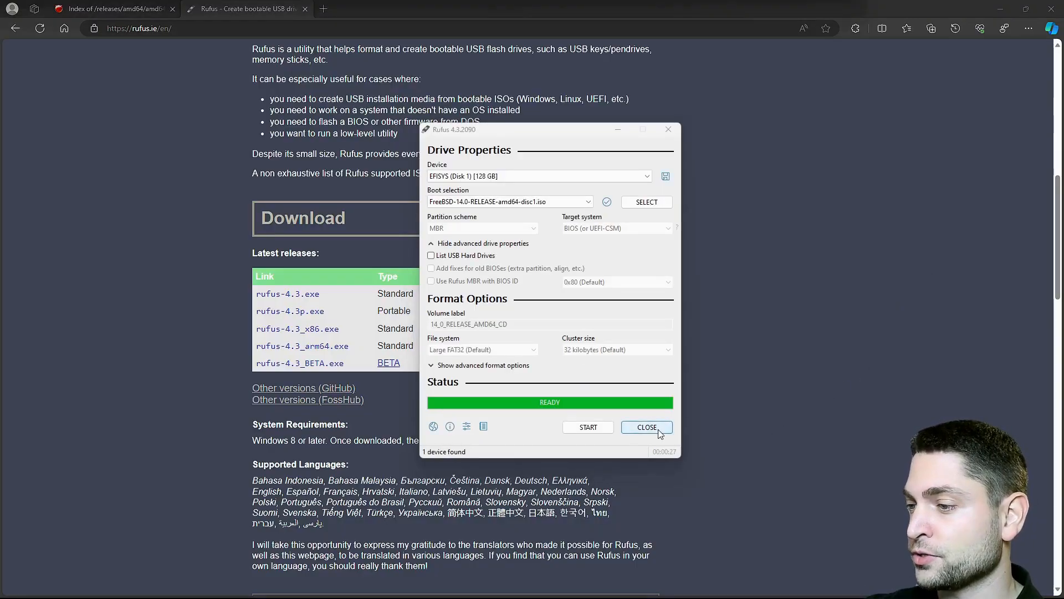
pyautogui.click(645, 426)
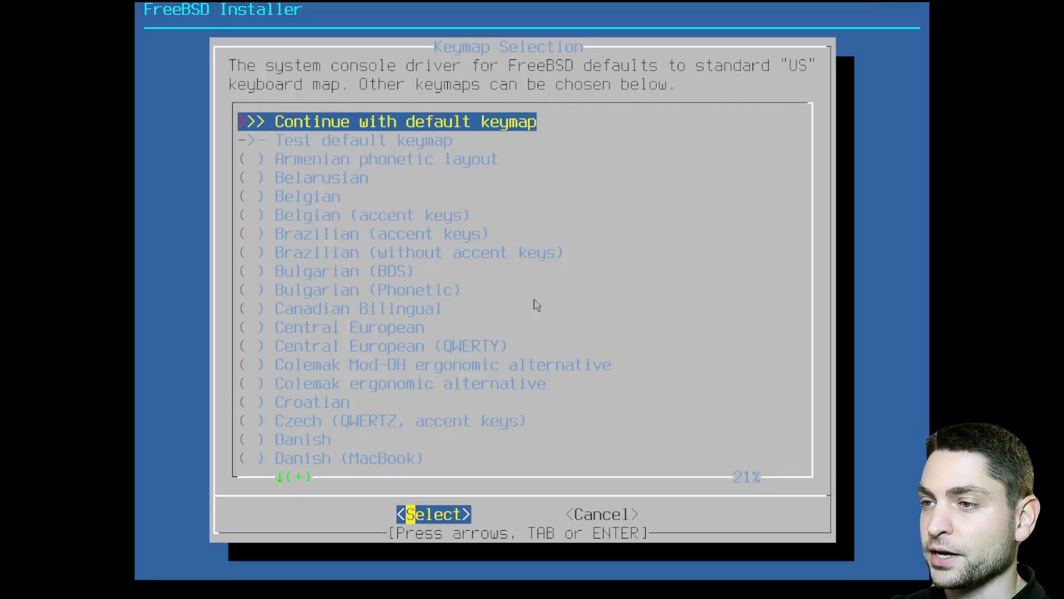
# Step: Keep the US keymap, accept the hostname, and add the ports and src components
pyautogui.click(432, 514)
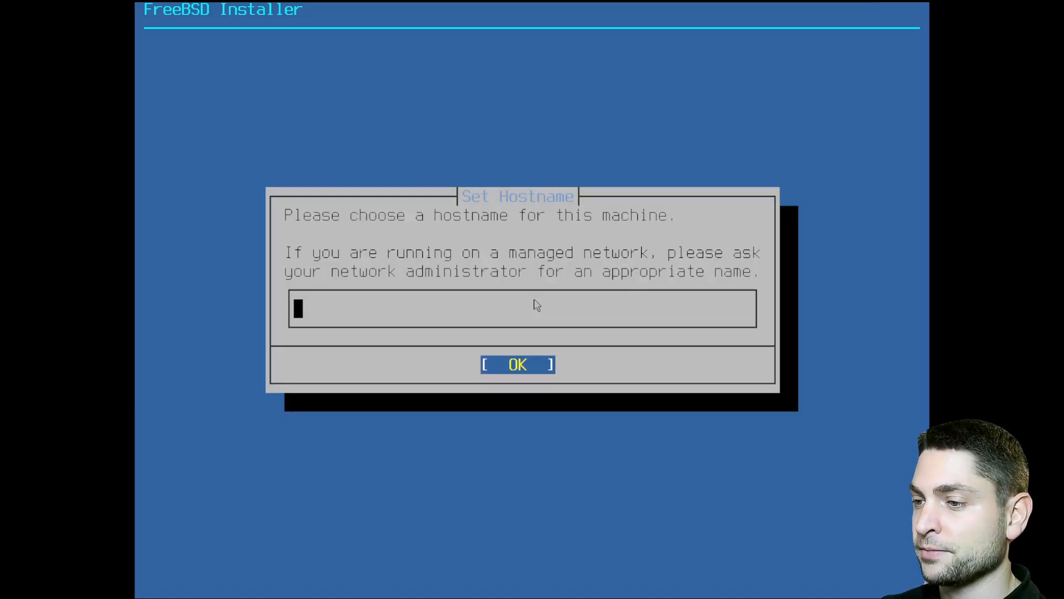
pyautogui.click(517, 365)
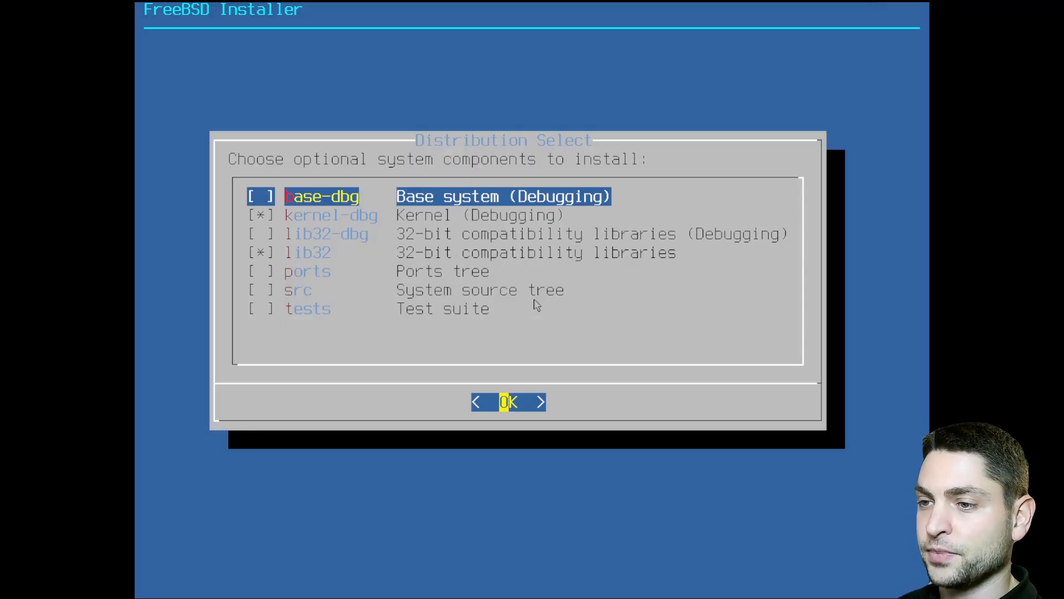
pyautogui.press('Down')
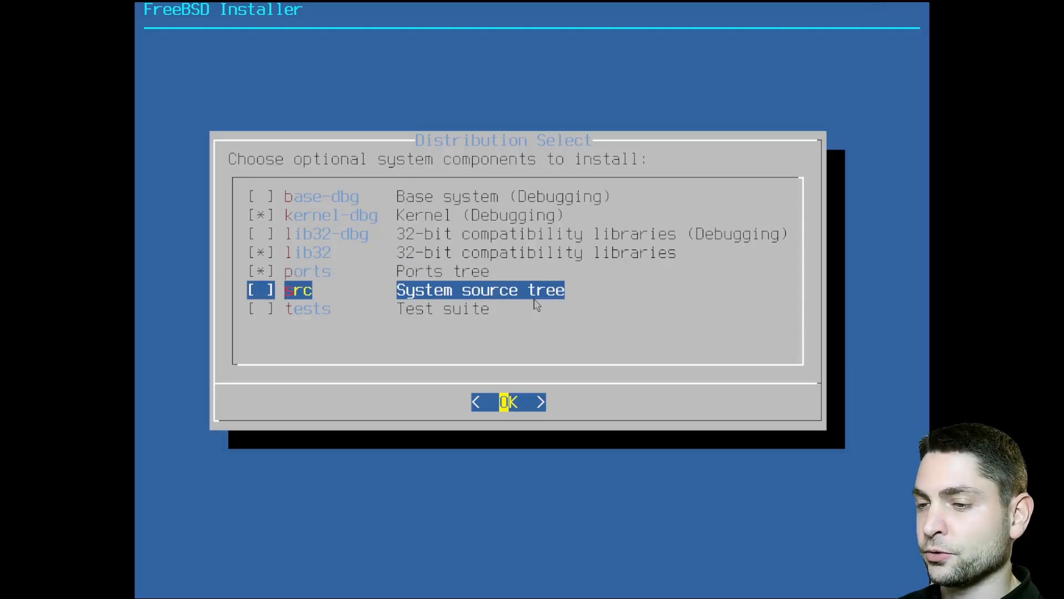
pyautogui.press('space')
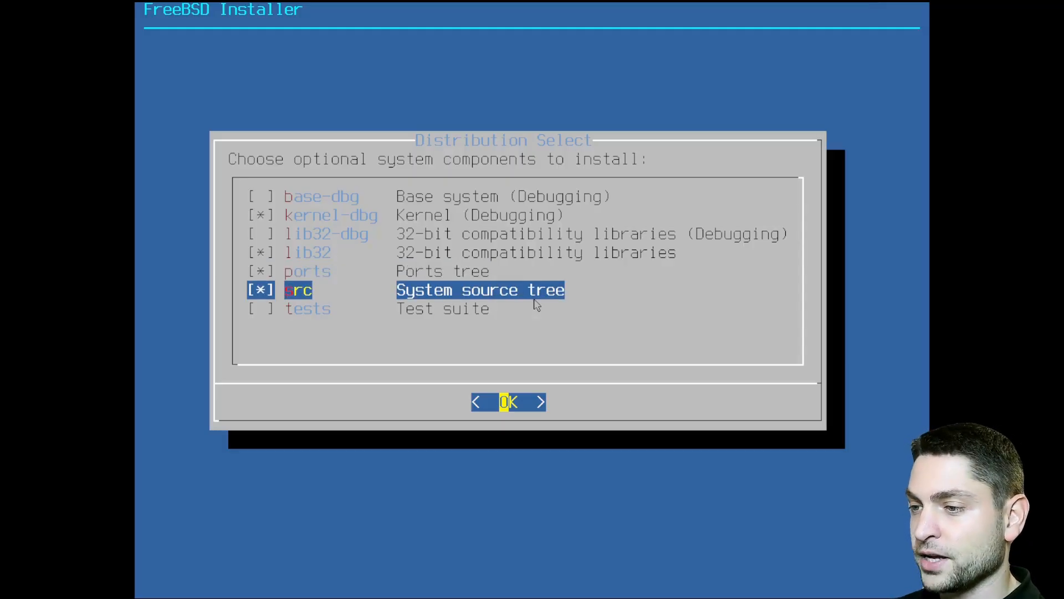
pyautogui.click(508, 401)
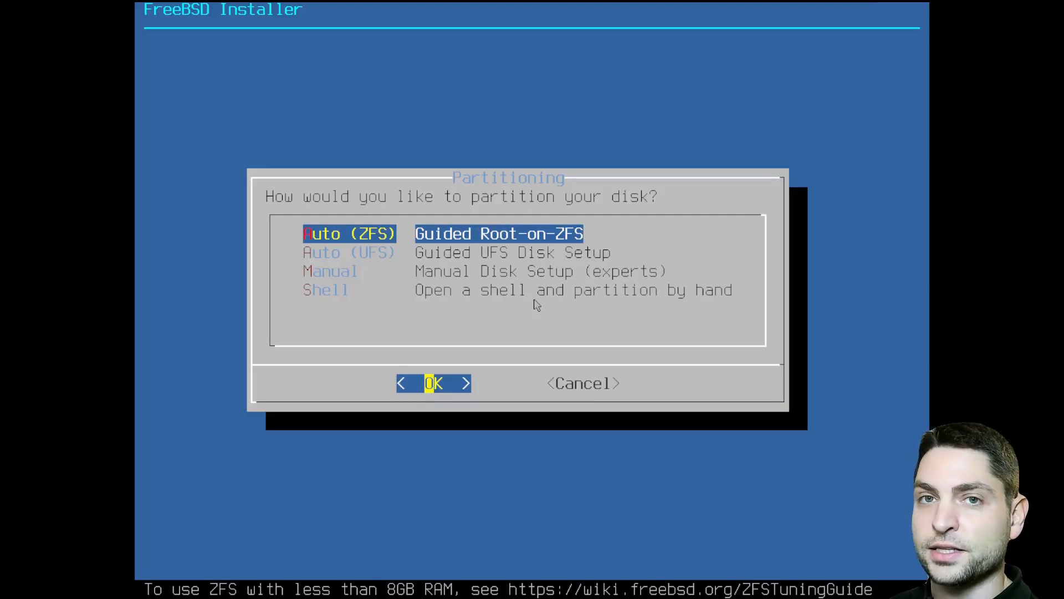
# Step: Choose Auto (ZFS) partitioning with default options and a stripe pool type
pyautogui.click(432, 383)
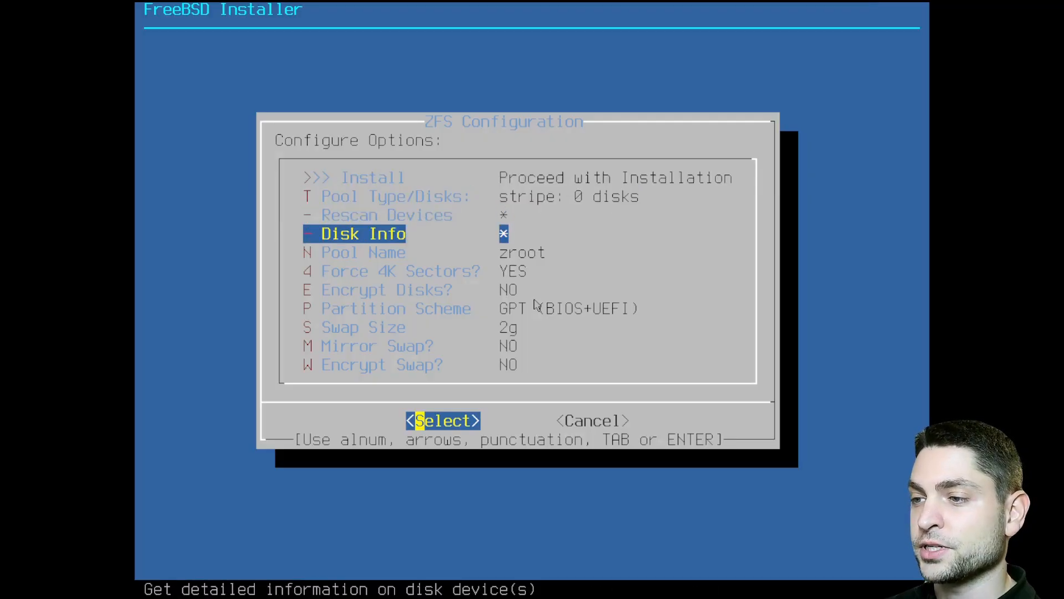
pyautogui.press('Down')
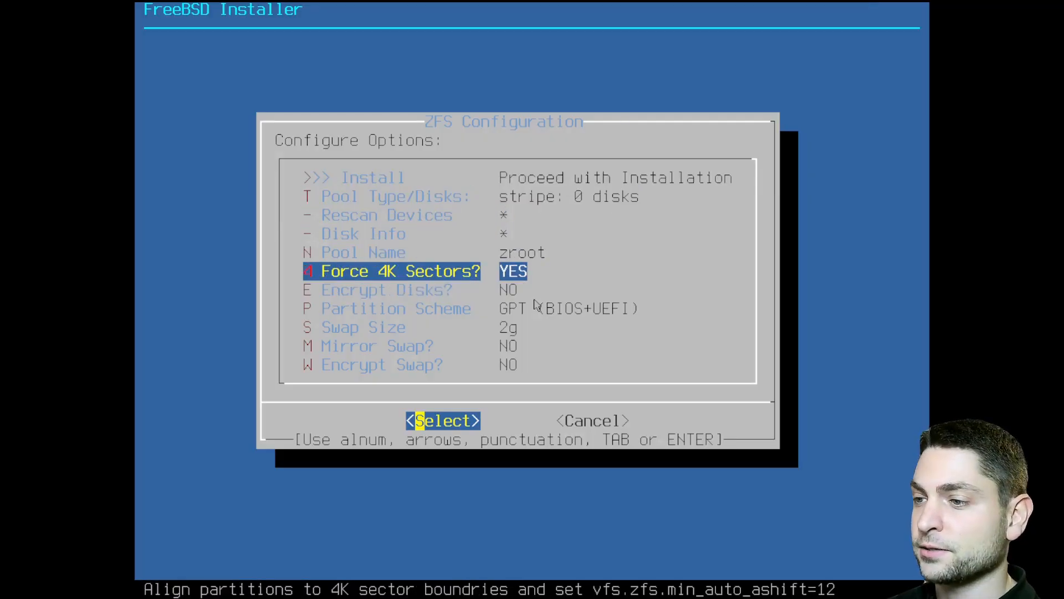
pyautogui.press('Up')
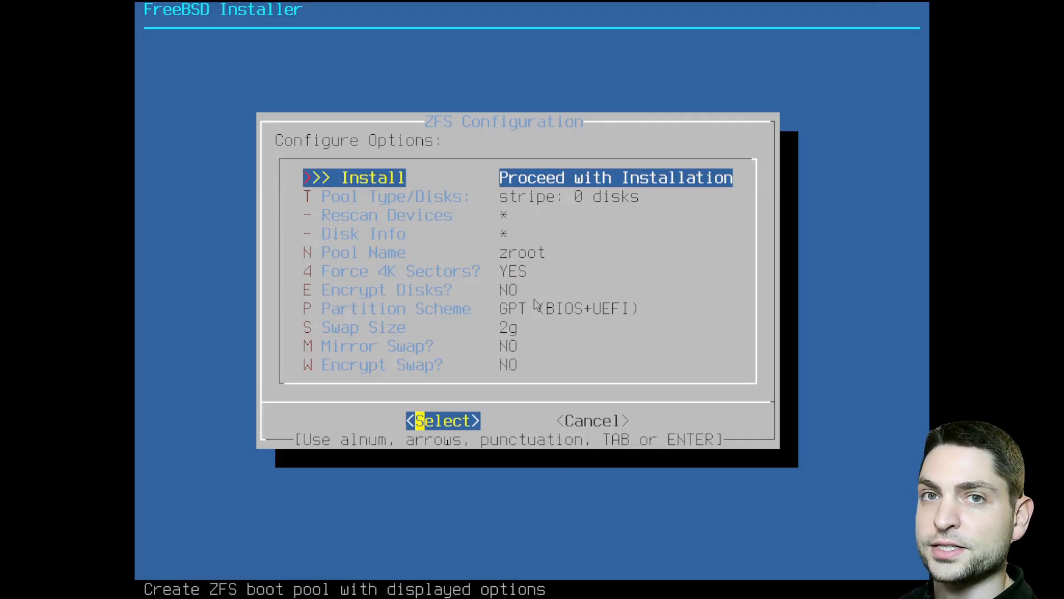
pyautogui.click(393, 196)
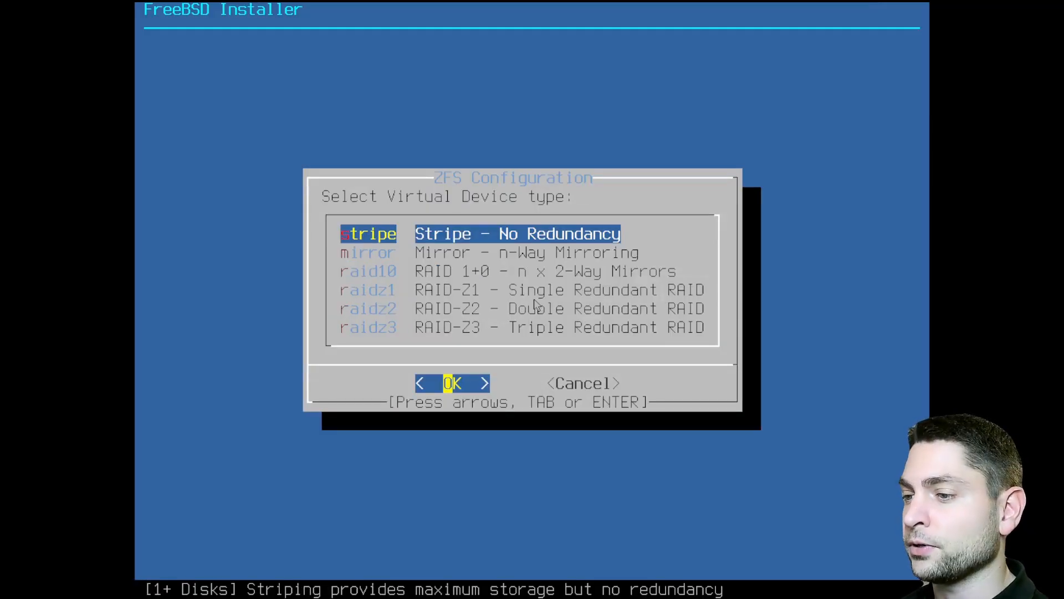
pyautogui.click(453, 383)
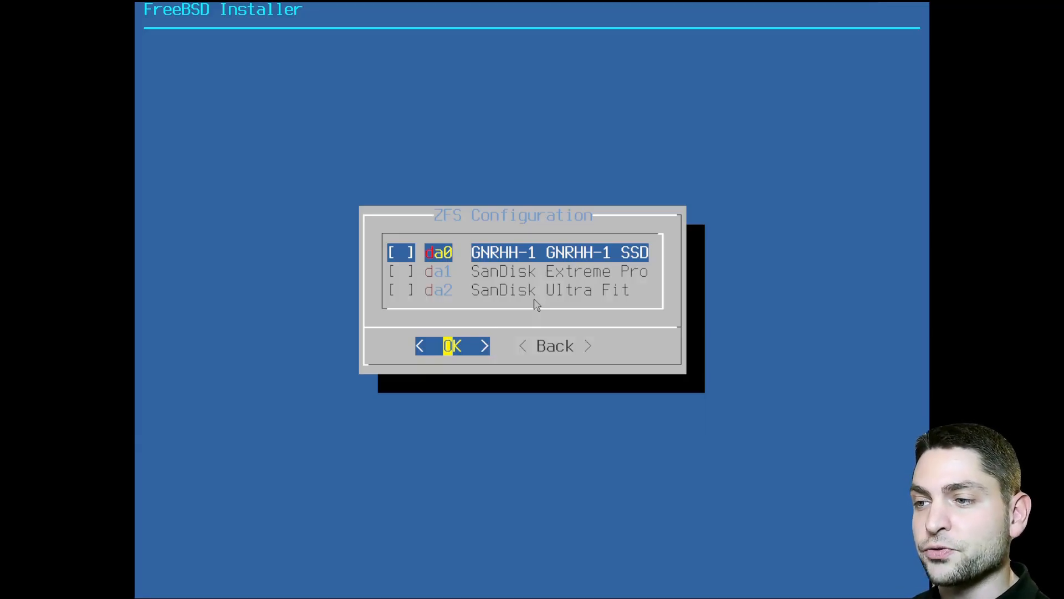
# Step: Select da1 (SanDisk Extreme Pro) for the ZFS pool and confirm wiping it
pyautogui.press('Down')
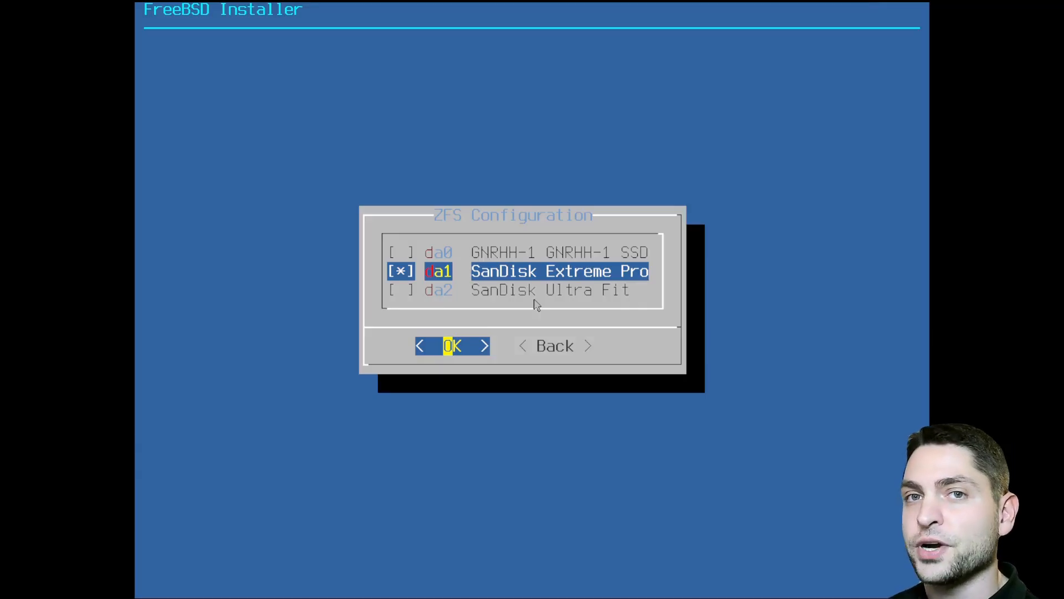
pyautogui.click(453, 345)
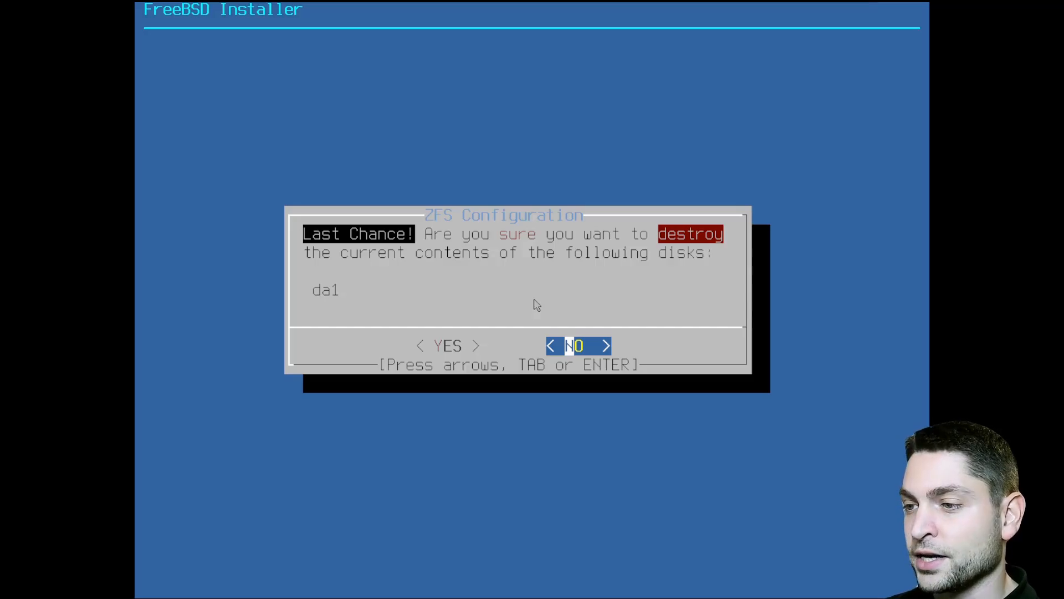
pyautogui.click(447, 345)
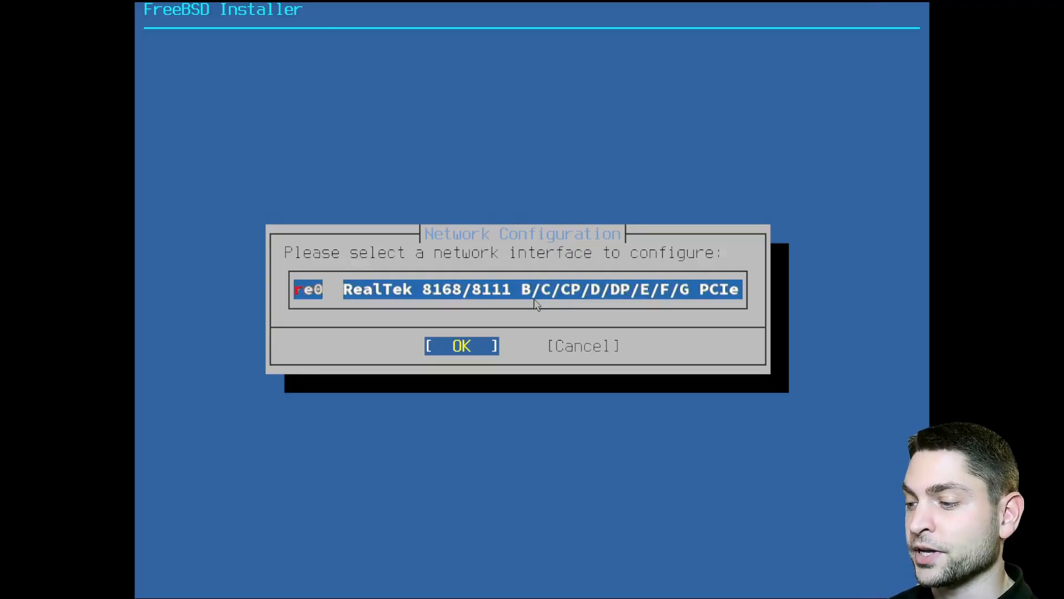
# Step: Configure re0 with IPv4 over DHCP and accept the default resolver settings
pyautogui.click(460, 345)
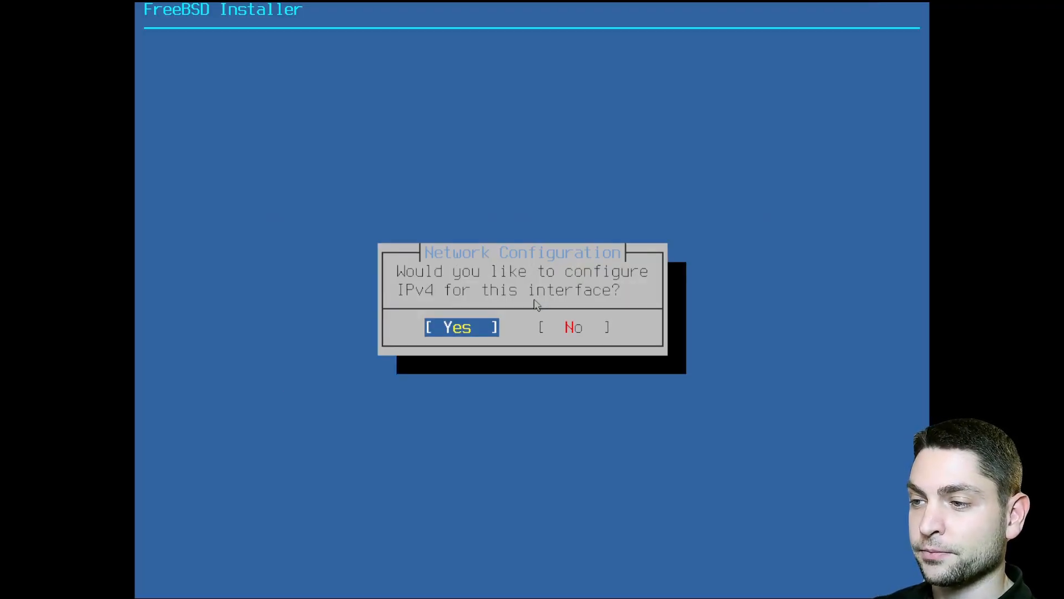
pyautogui.click(461, 327)
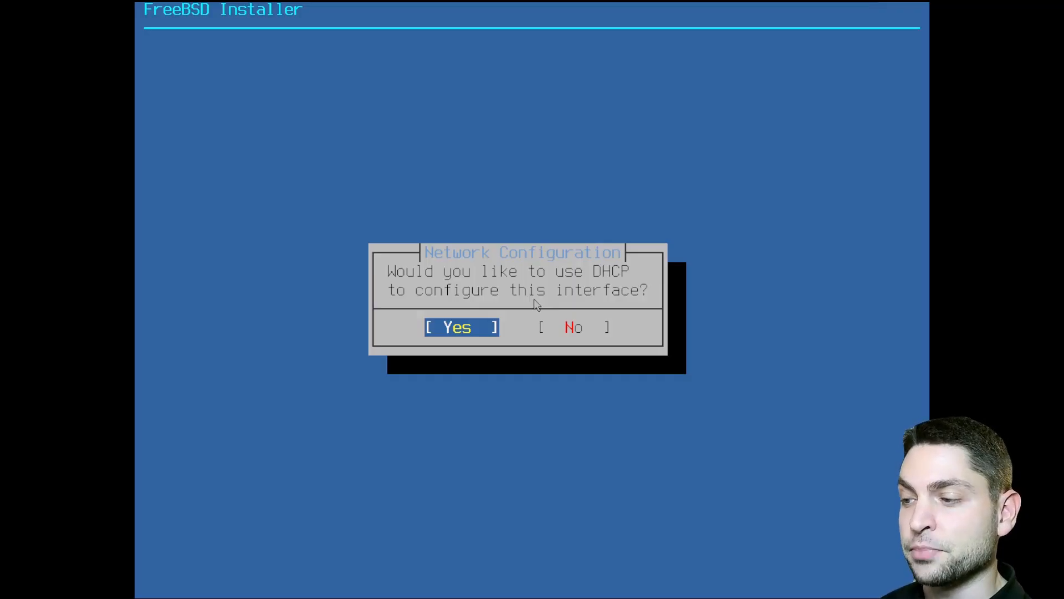
pyautogui.click(460, 327)
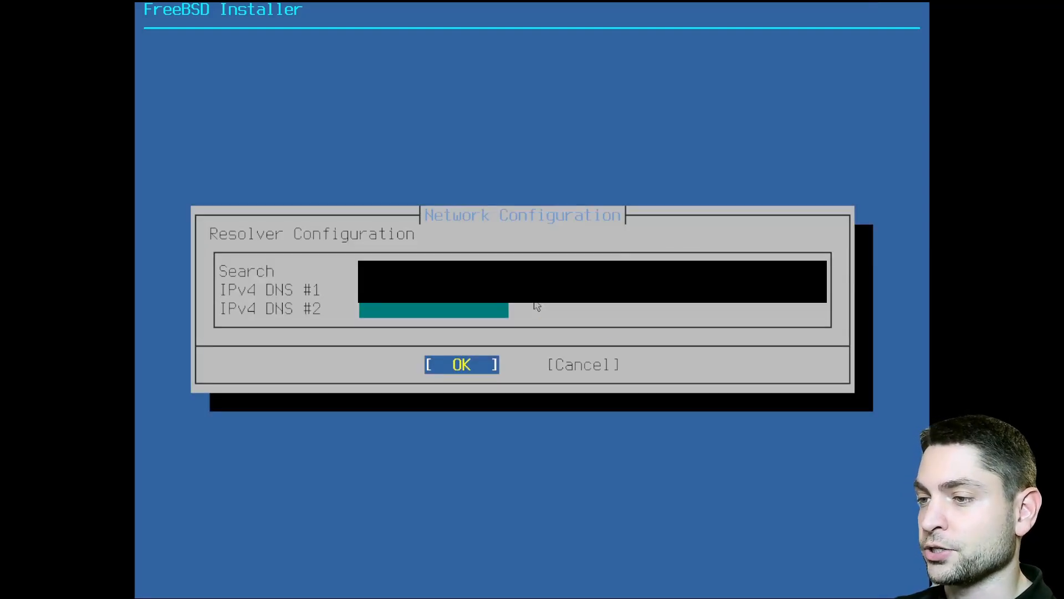
pyautogui.click(462, 365)
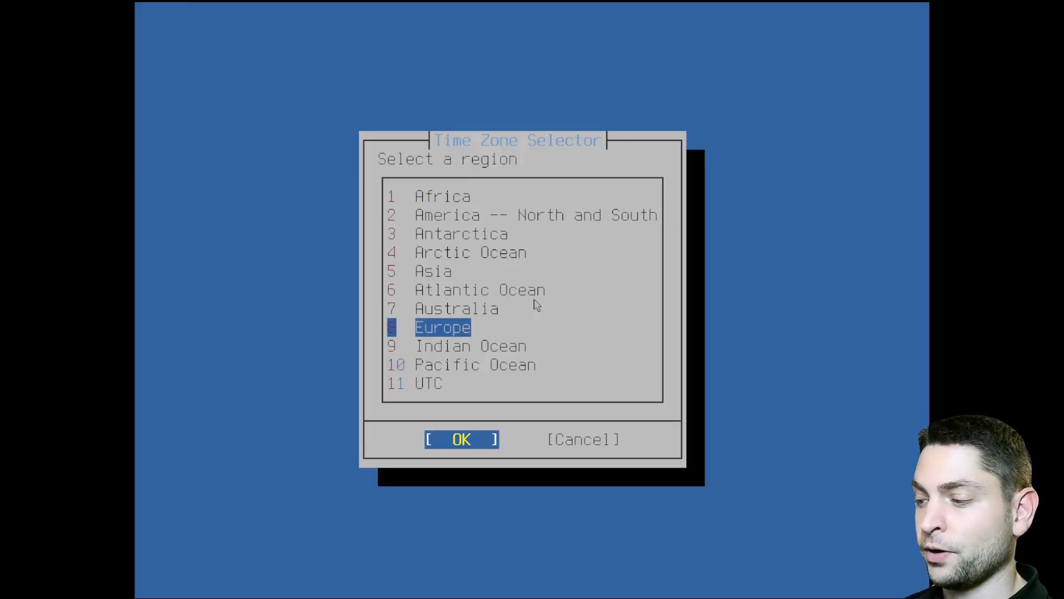
# Step: Set the time zone to Europe/France (CET), keeping default boot services and no hardening
pyautogui.click(461, 439)
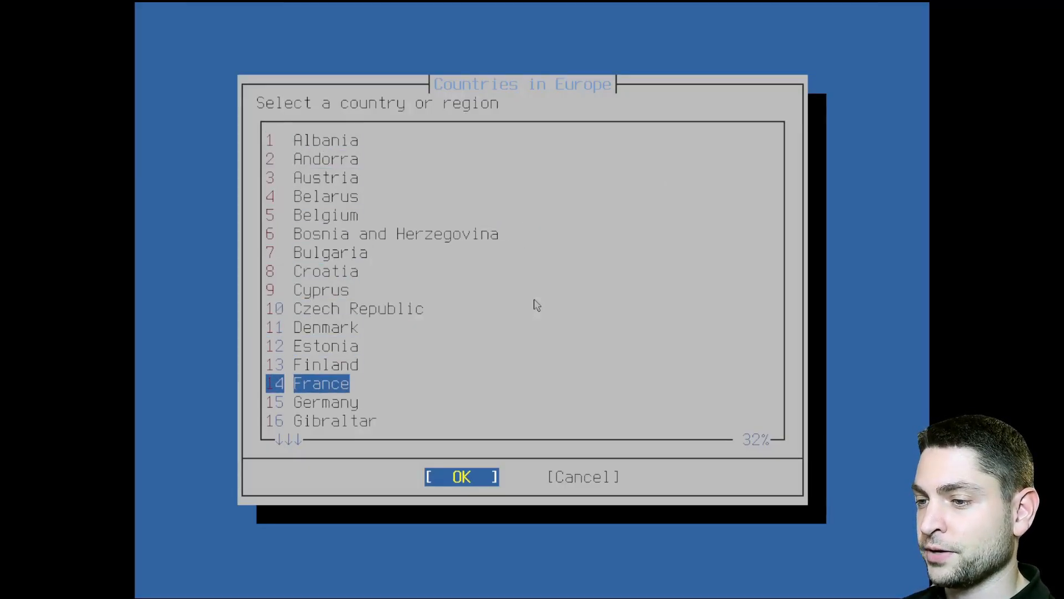
pyautogui.click(460, 477)
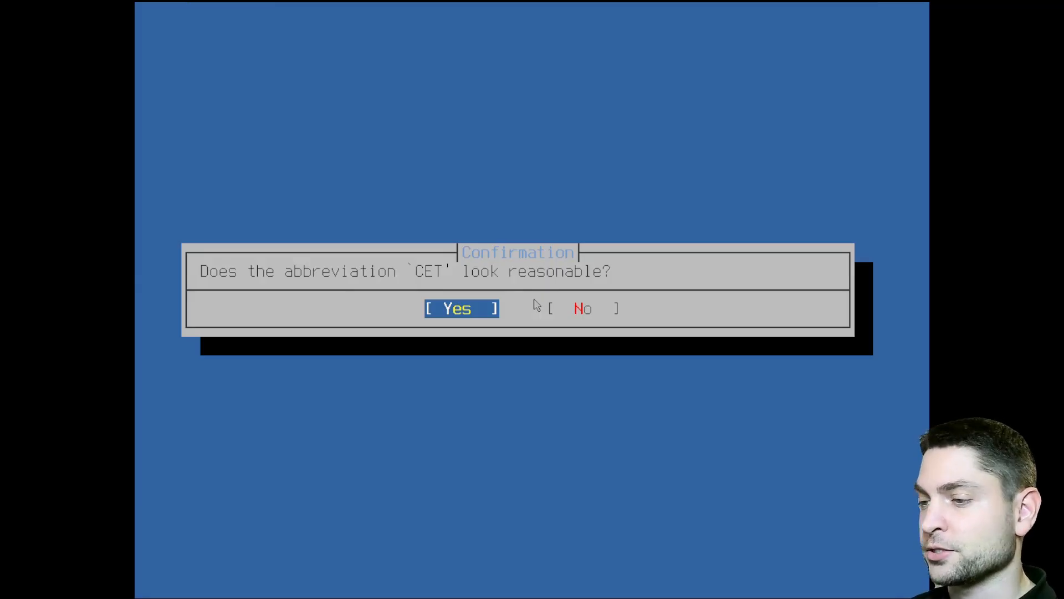
pyautogui.click(460, 308)
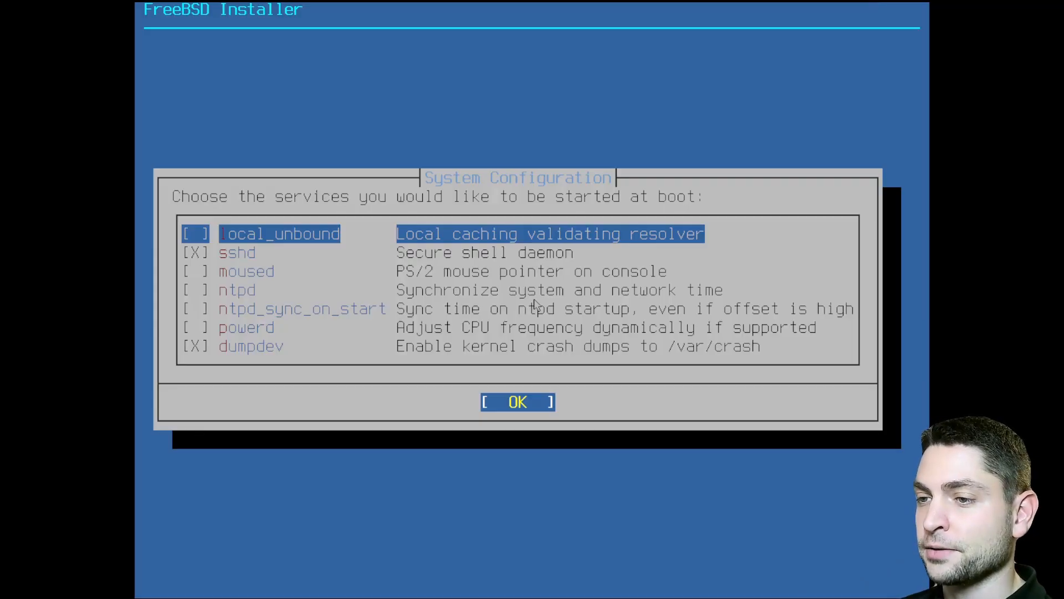
pyautogui.click(518, 401)
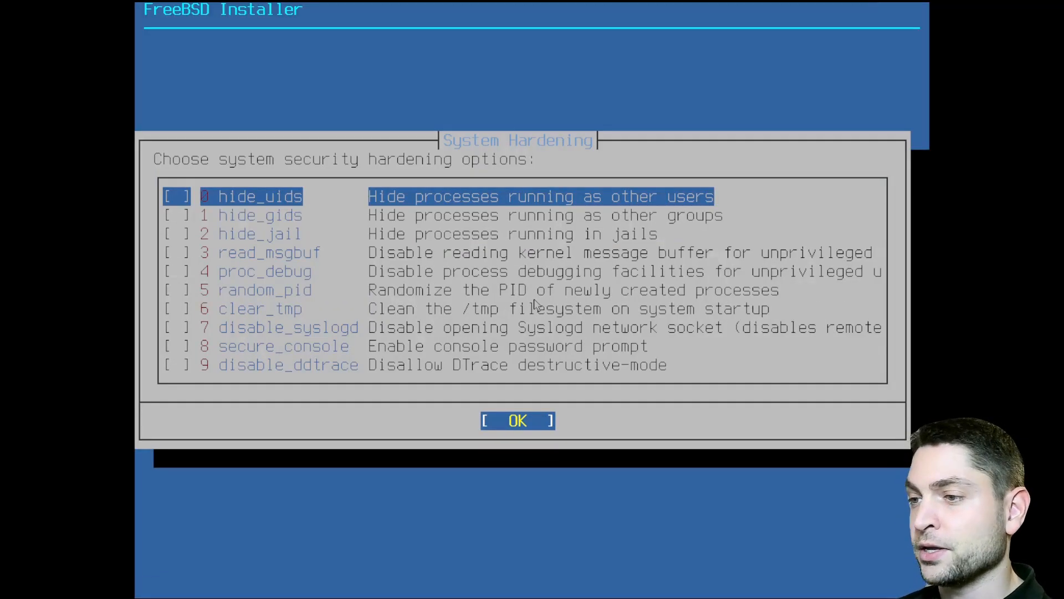
pyautogui.click(517, 420)
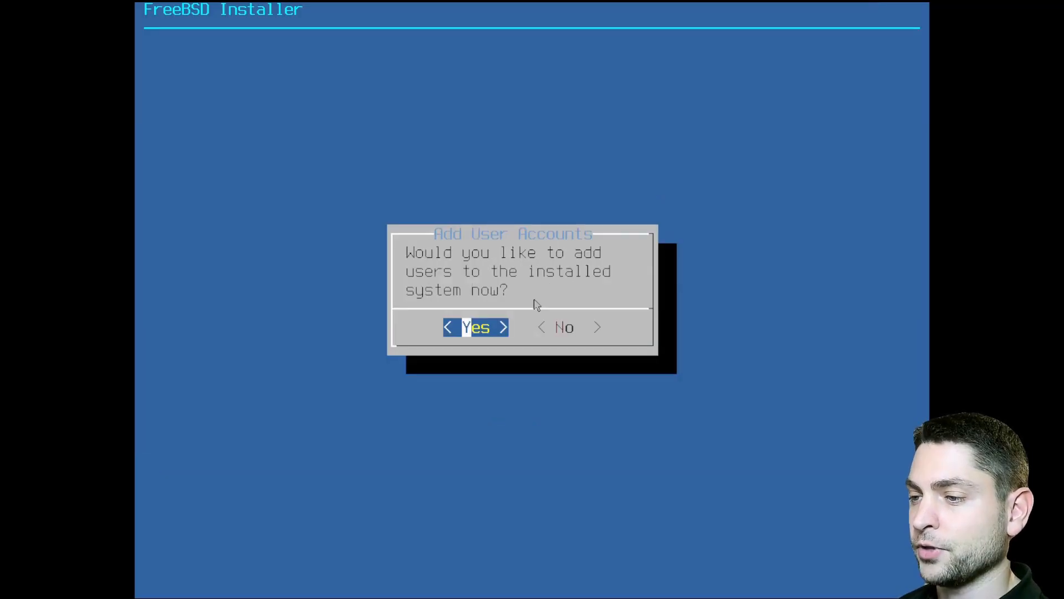
# Step: Add user agiledevart with default group, /bin/sh shell and a password, adding no others
pyautogui.click(475, 327)
pyautogui.write('agiledevart')
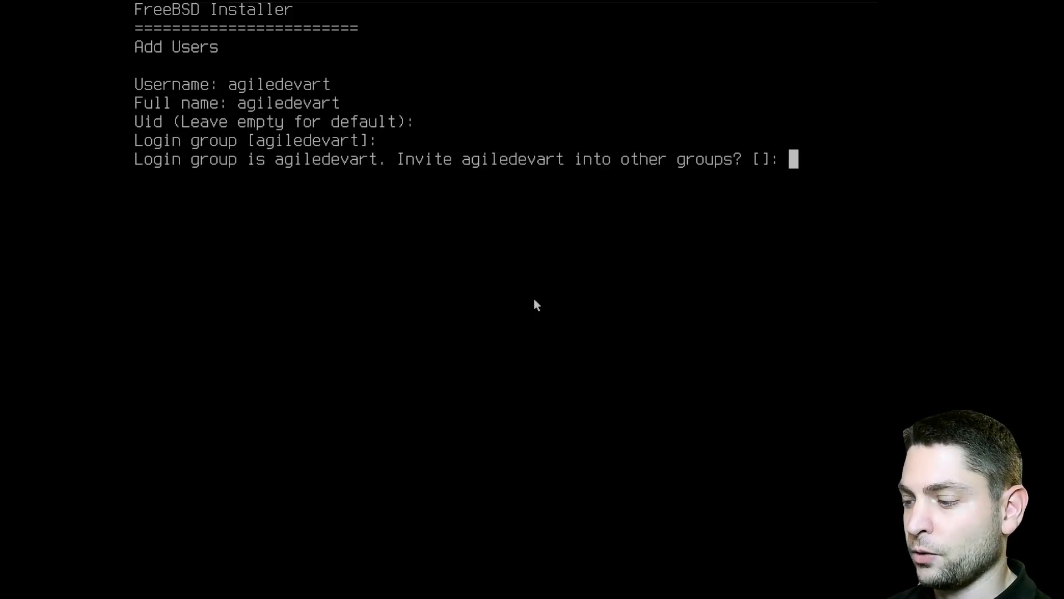
pyautogui.press('enter')
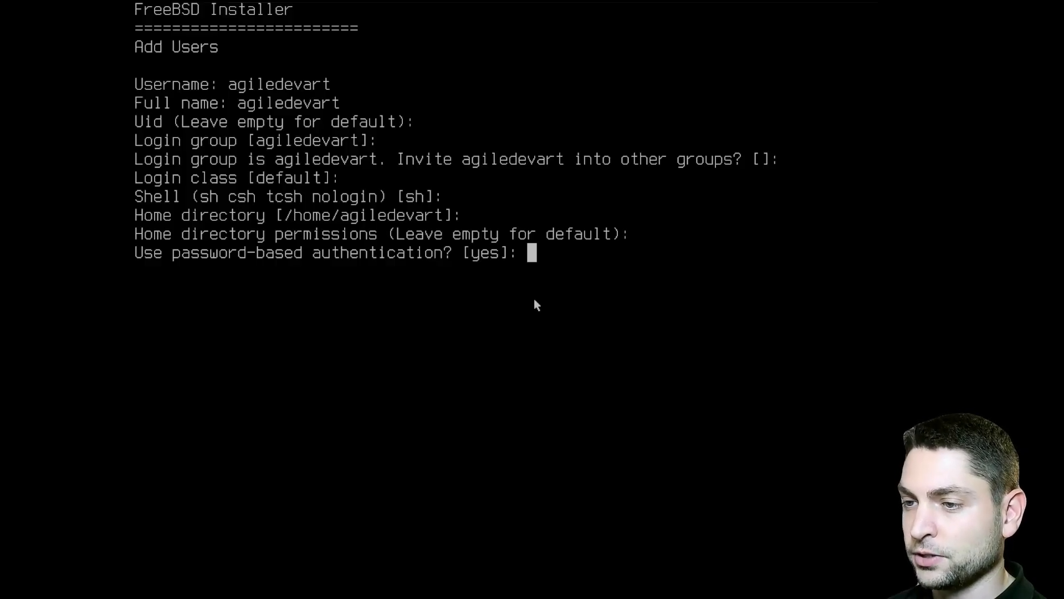
pyautogui.press('enter')
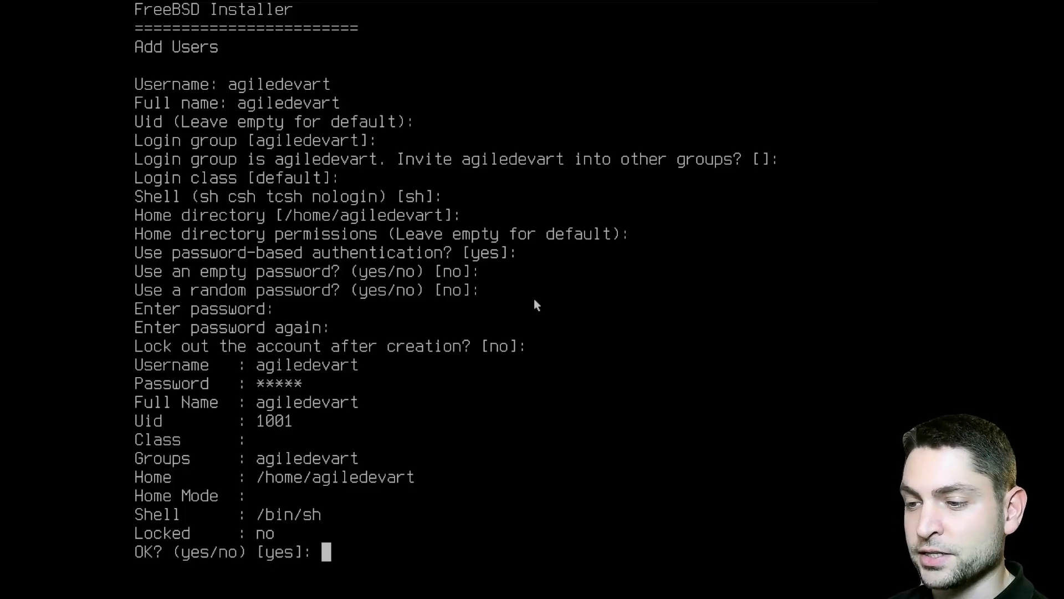
pyautogui.press('enter')
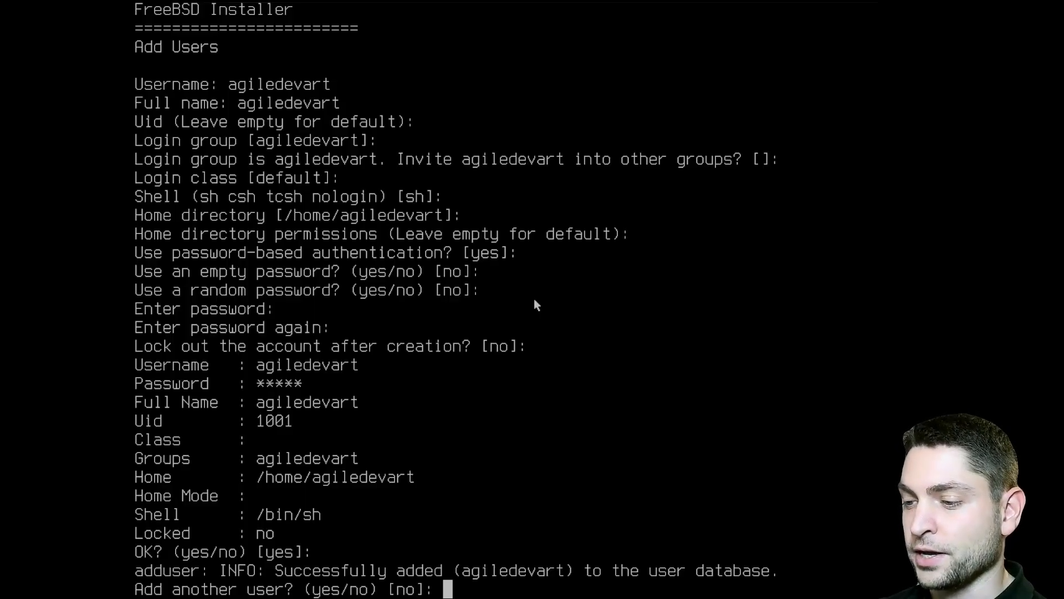
pyautogui.press('Return')
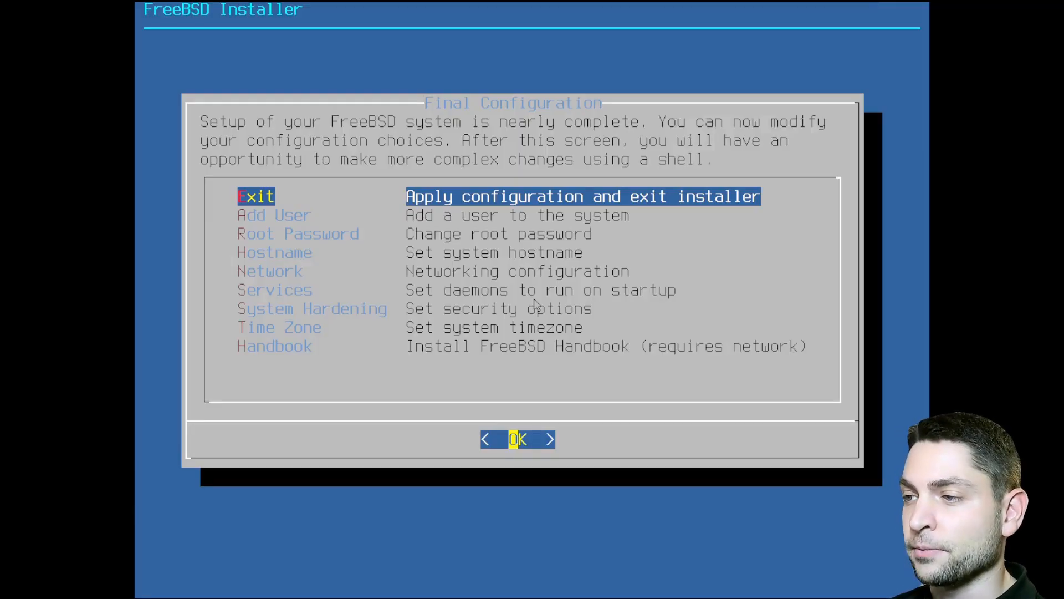
# Step: Choose Exit in Final Configuration to apply the settings and finish installing
pyautogui.click(518, 439)
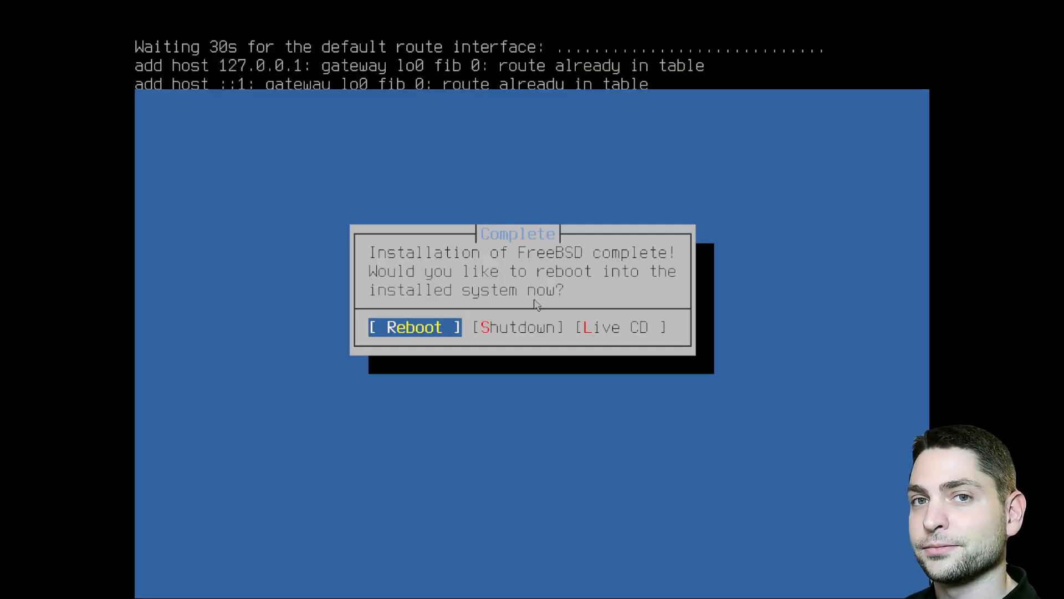
pyautogui.click(412, 327)
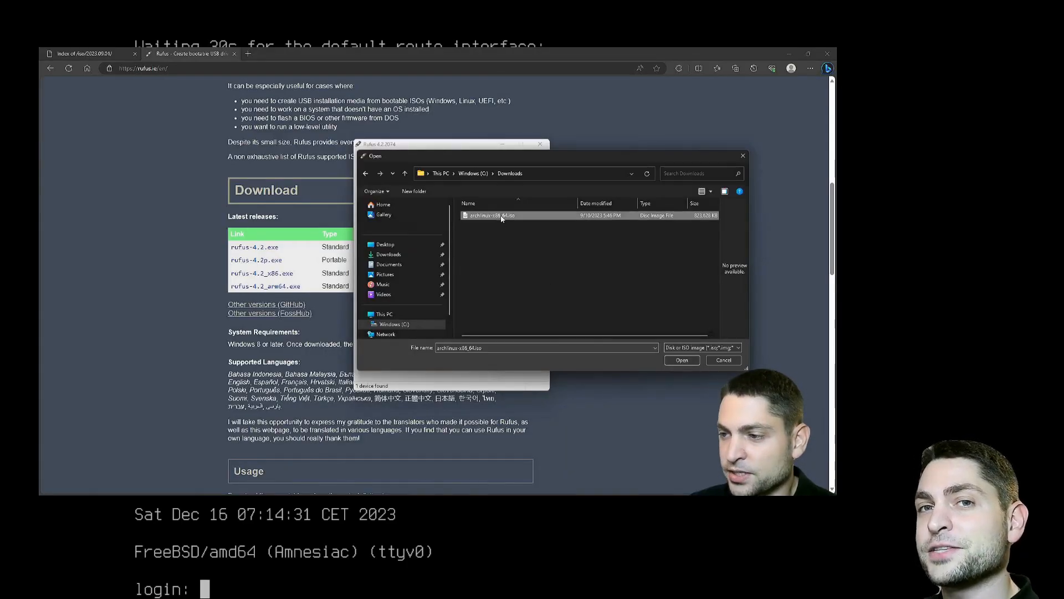
pyautogui.click(681, 359)
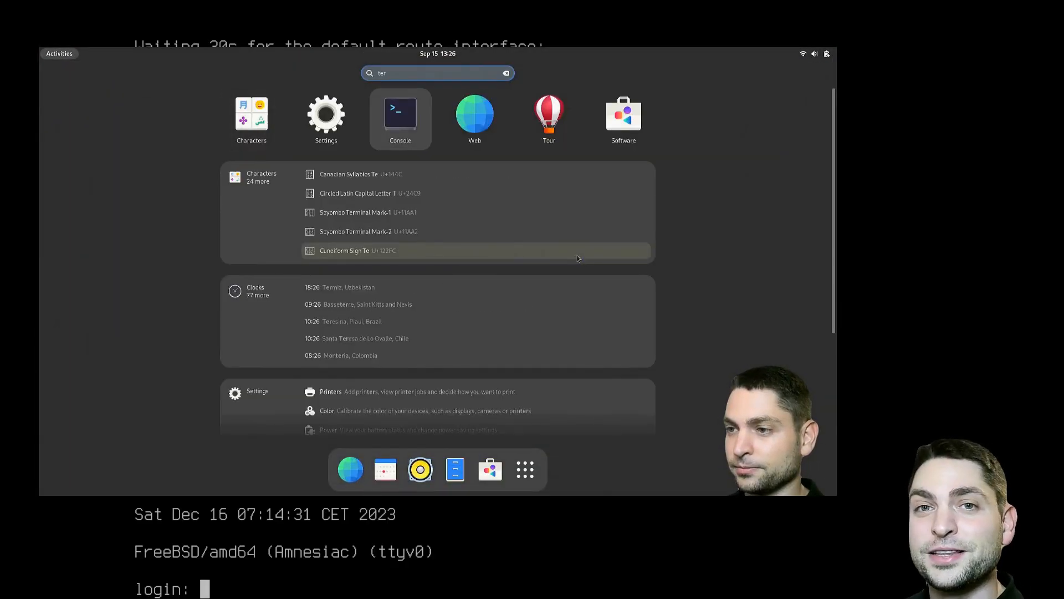
pyautogui.click(400, 115)
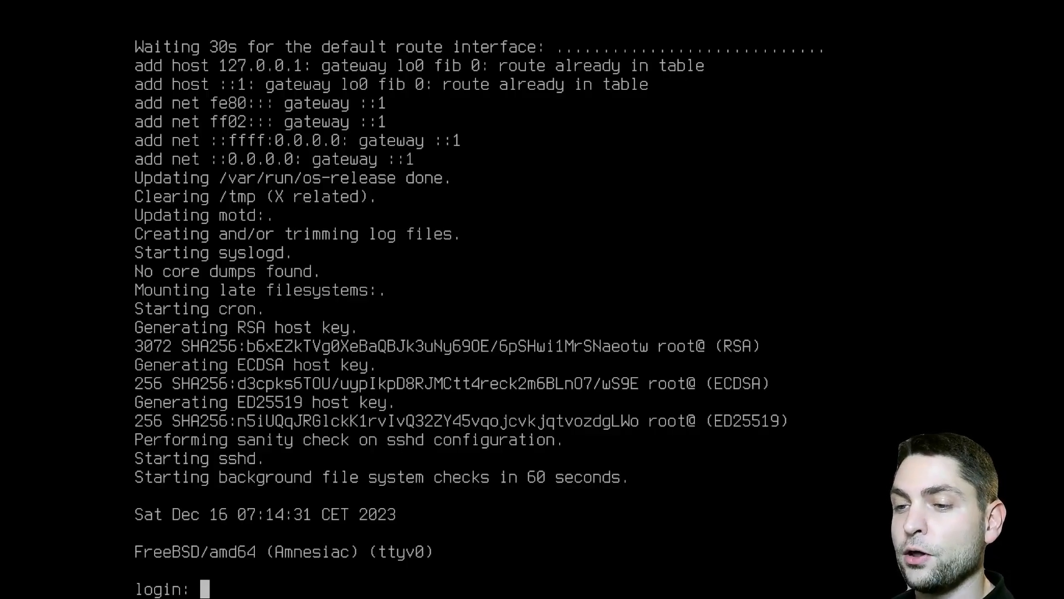
# Step: Log in as root and run pkg update, bootstrapping pkg and refreshing the repository catalogue
pyautogui.write('root')
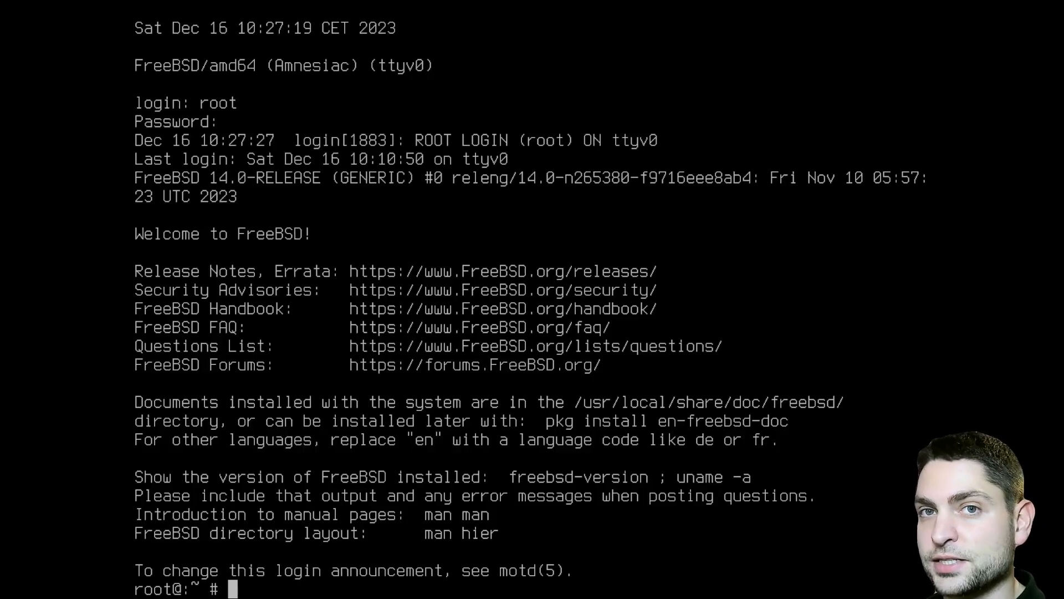
pyautogui.write('p')
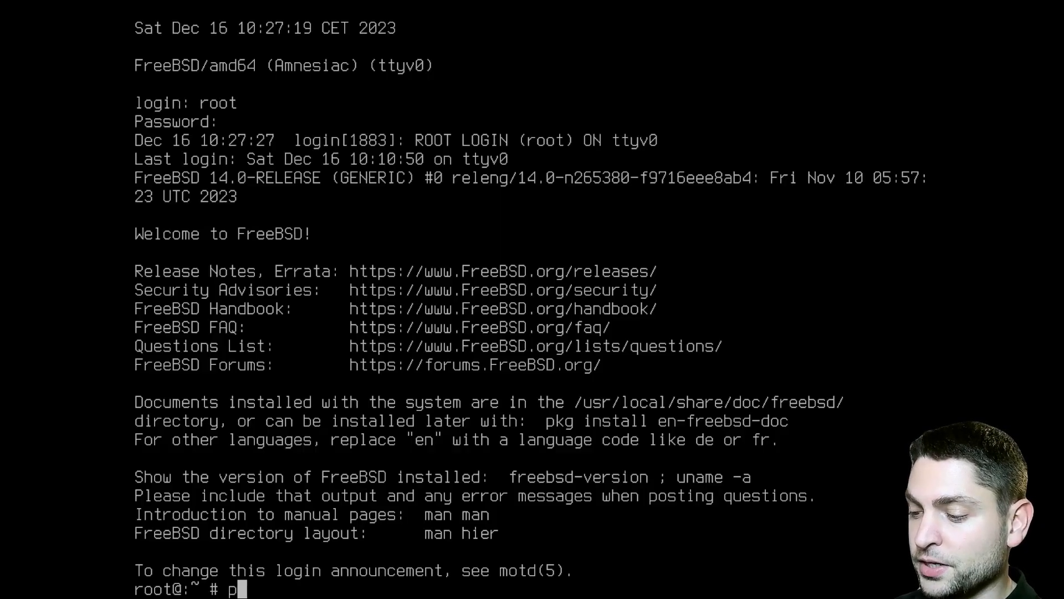
pyautogui.write('kg update')
pyautogui.write('y')
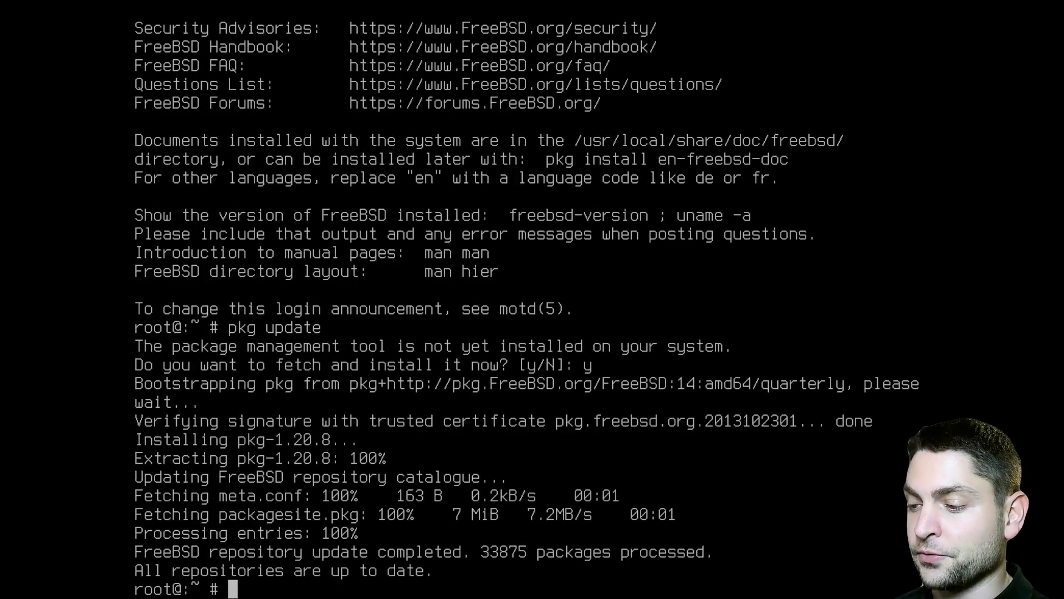
pyautogui.write('pkg upgrad')
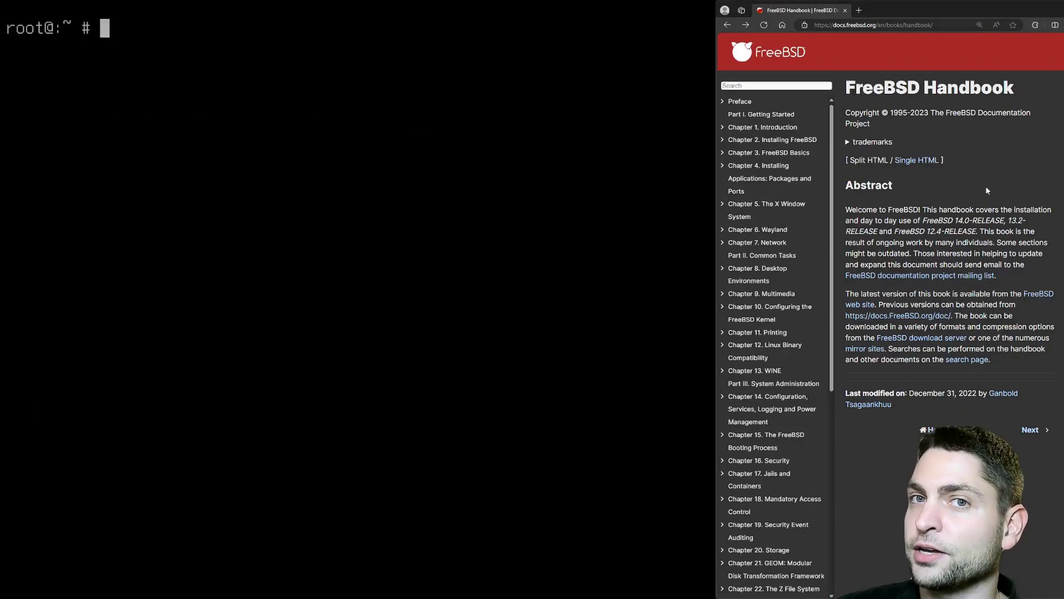
pyautogui.moveTo(1046, 163)
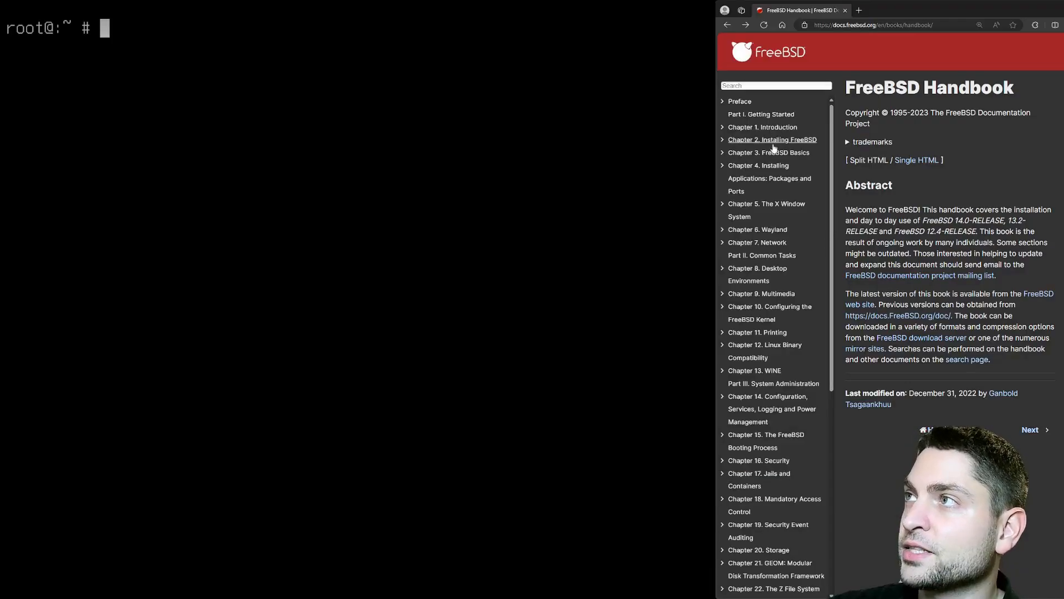
pyautogui.moveTo(765, 209)
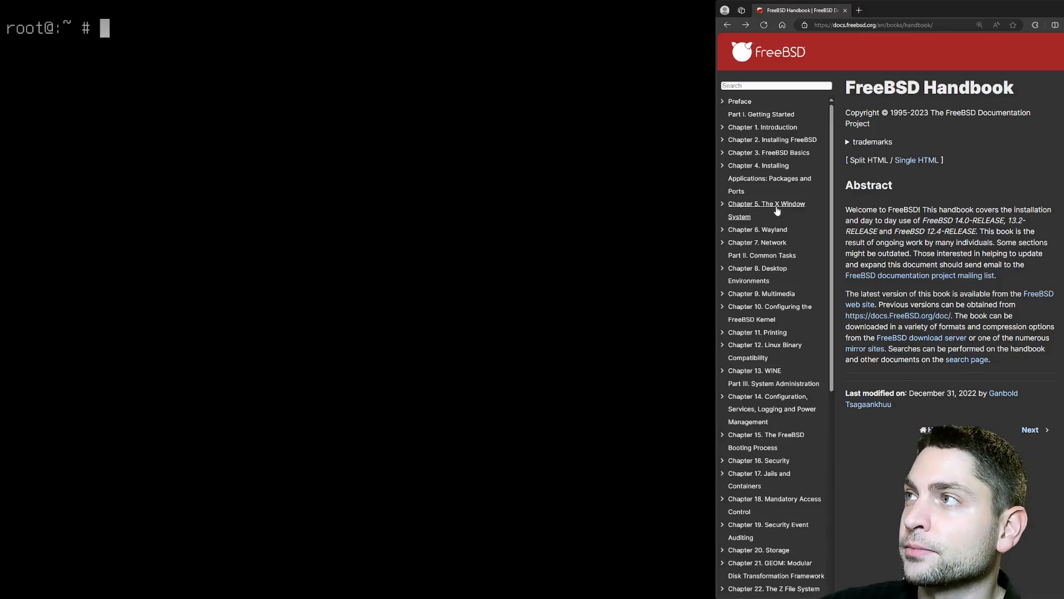
# Step: Open section 5.2 'Installing Xorg' under Chapter 5 in the Handbook sidebar
pyautogui.click(766, 203)
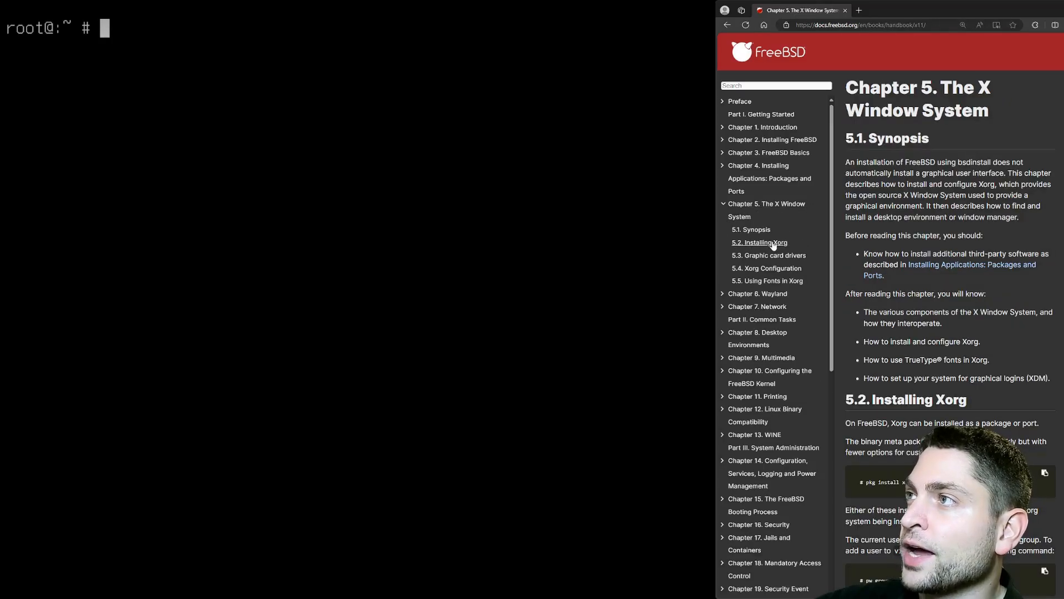
pyautogui.click(759, 242)
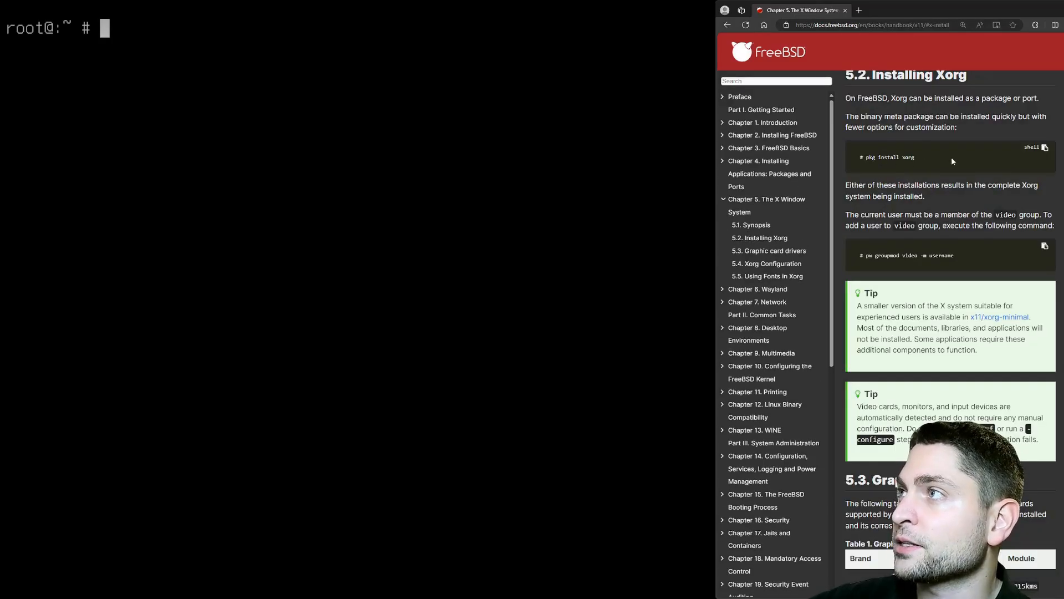
# Step: Install xorg with pkg and add the user and root to the video group via pw groupmod
pyautogui.write('pkg')
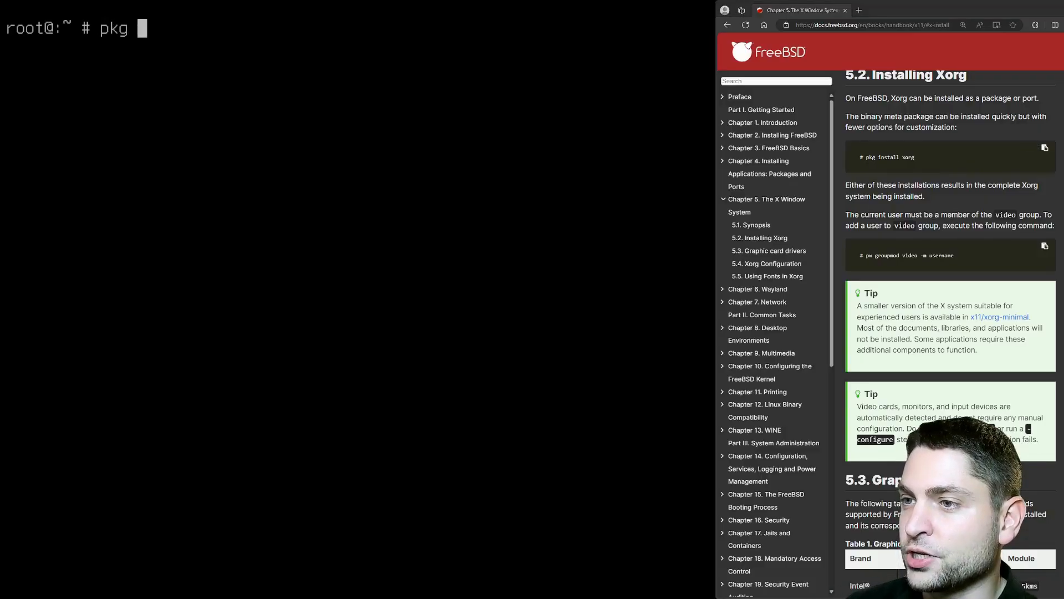
pyautogui.write('install xorg')
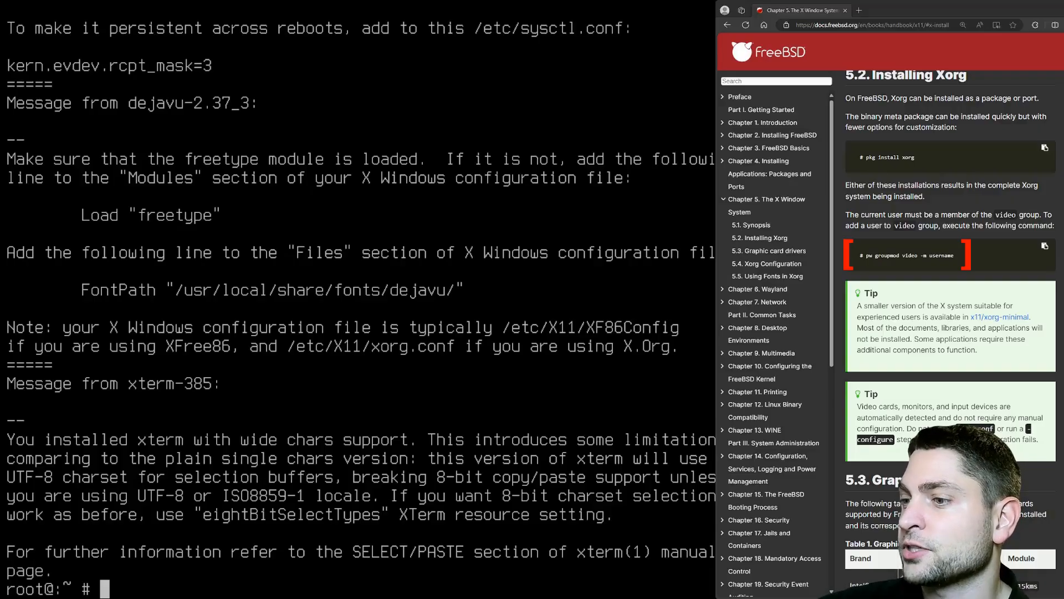
pyautogui.write('pw groupmod video -m')
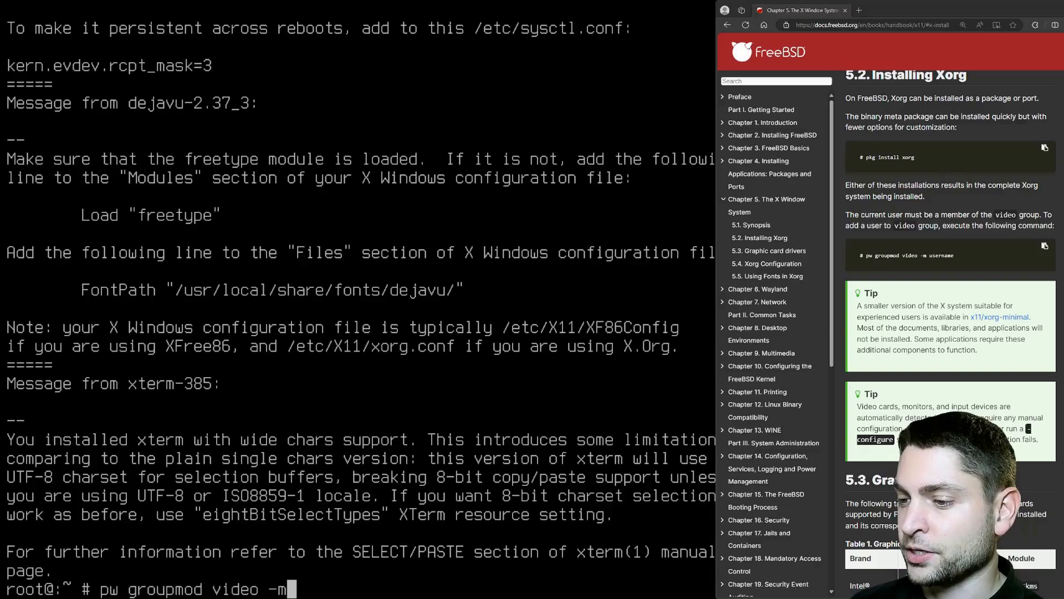
pyautogui.write('agiledevart')
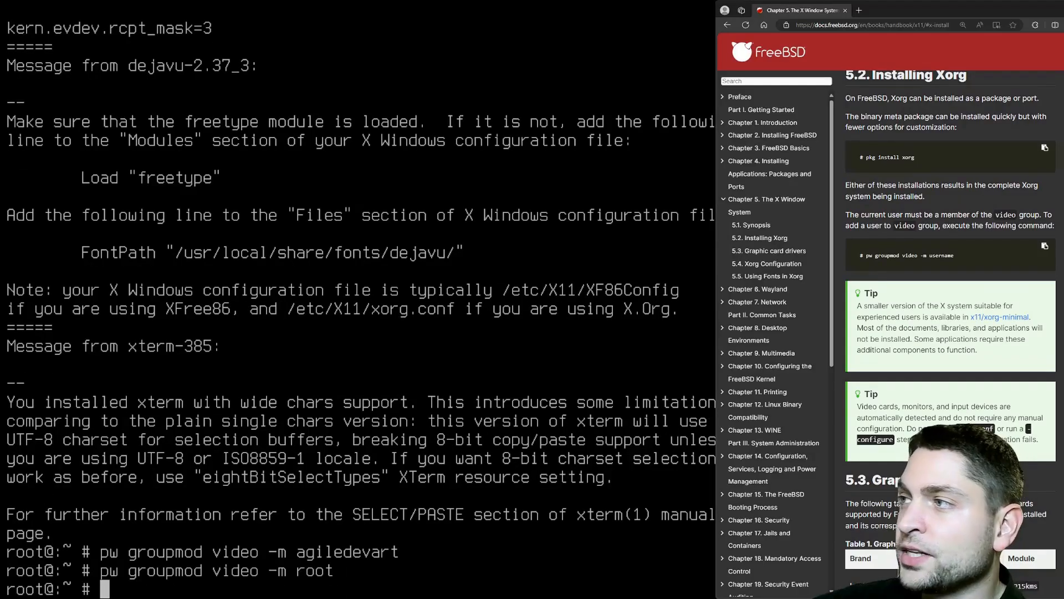
# Step: Install the drm-kmod package with pkg install
pyautogui.scroll(-3)
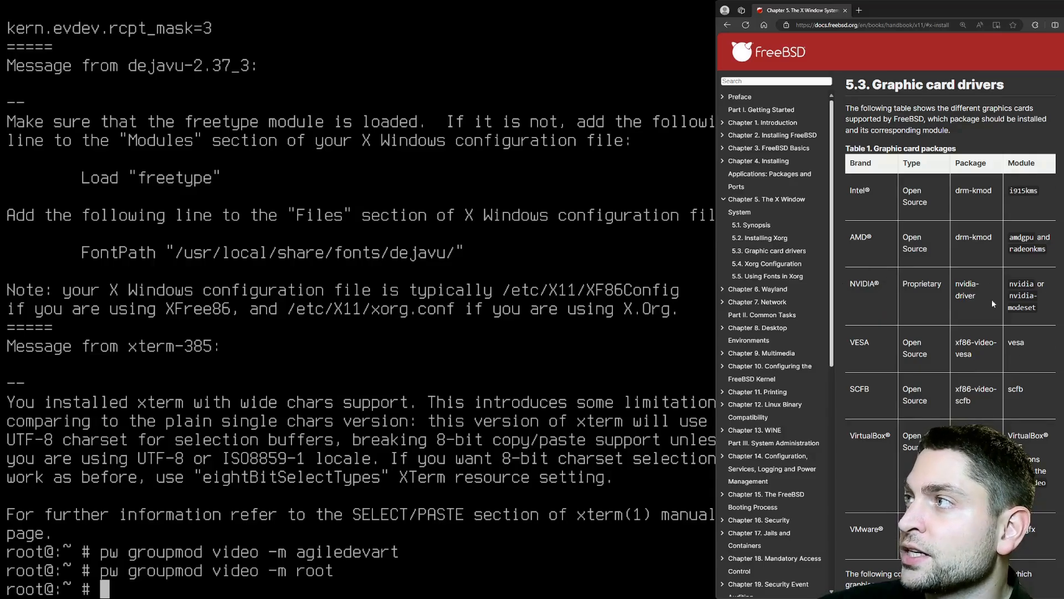
pyautogui.scroll(-3)
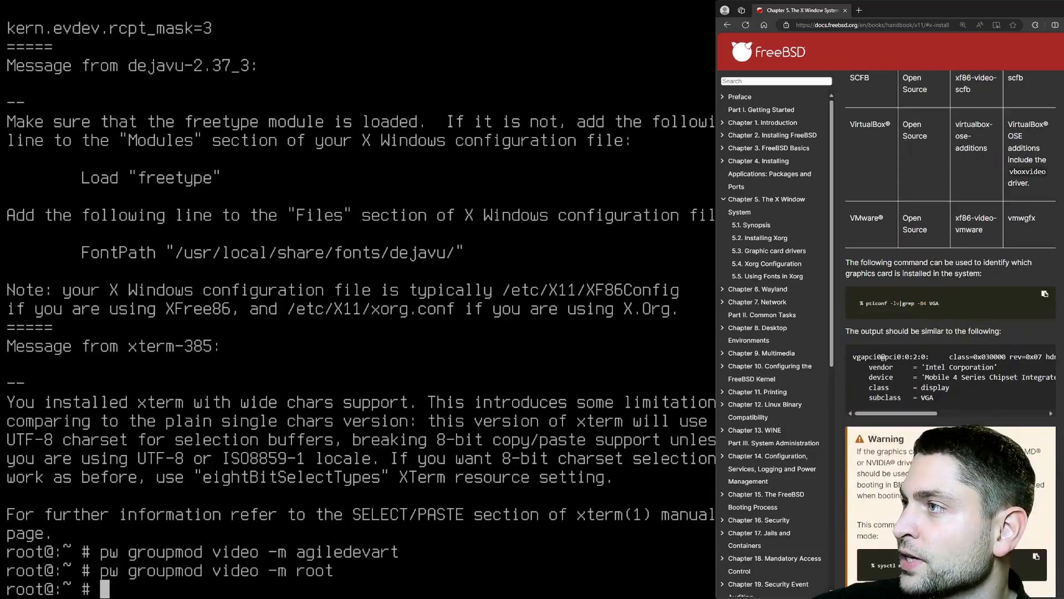
pyautogui.scroll(-3)
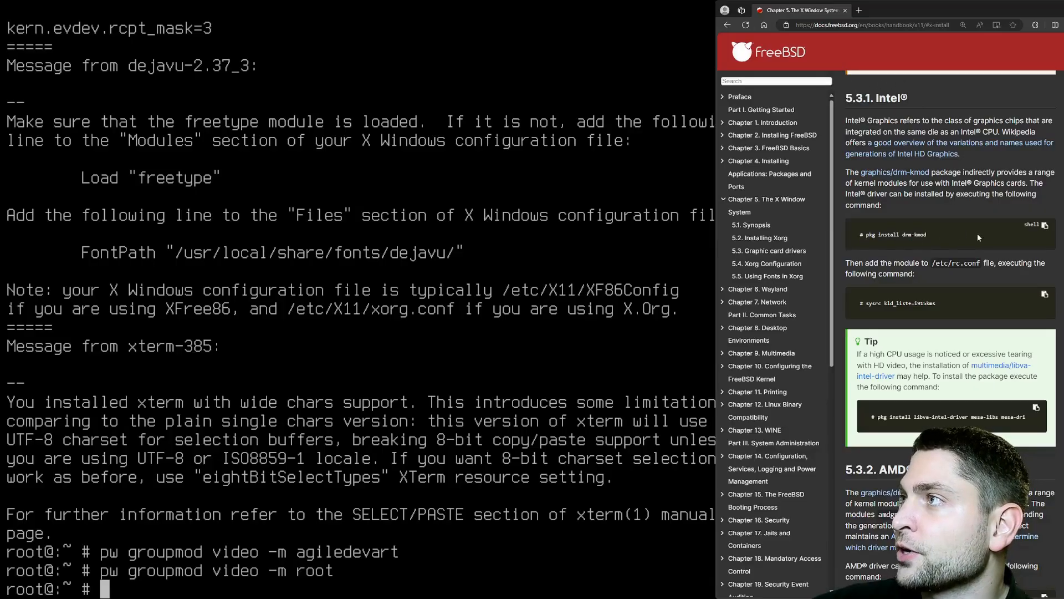
pyautogui.write('pkg instal')
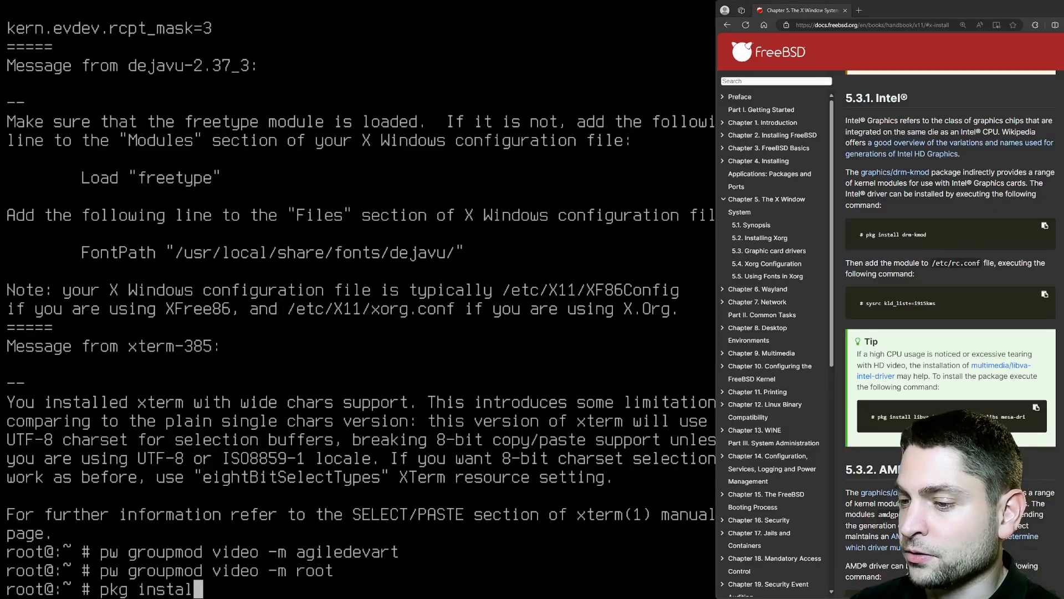
pyautogui.write('drm-kmod')
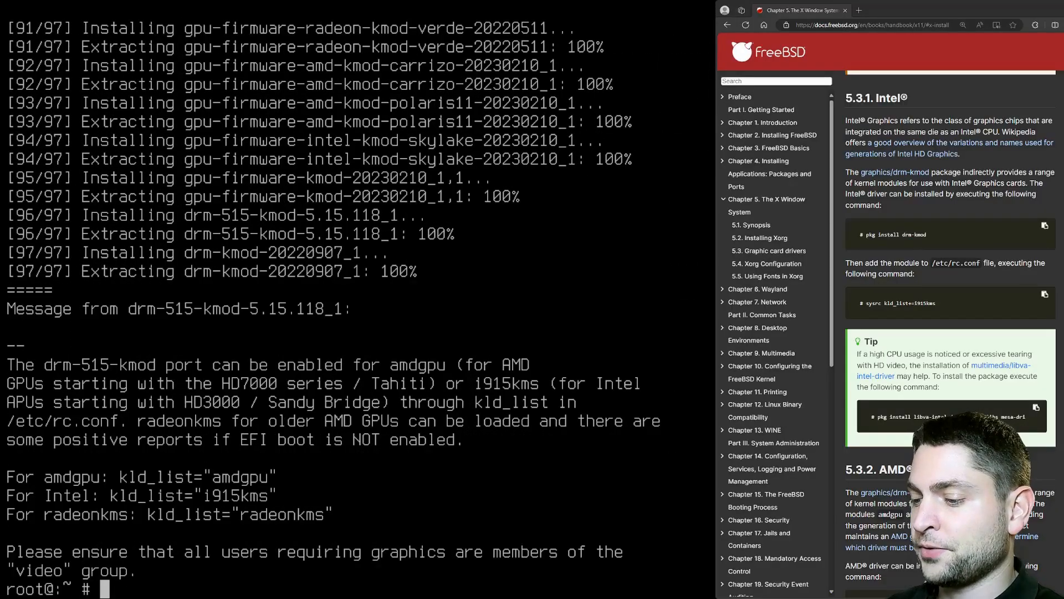
# Step: Add i915kms to kld_list with sysrc so it loads at boot
pyautogui.write('sysrc kld_')
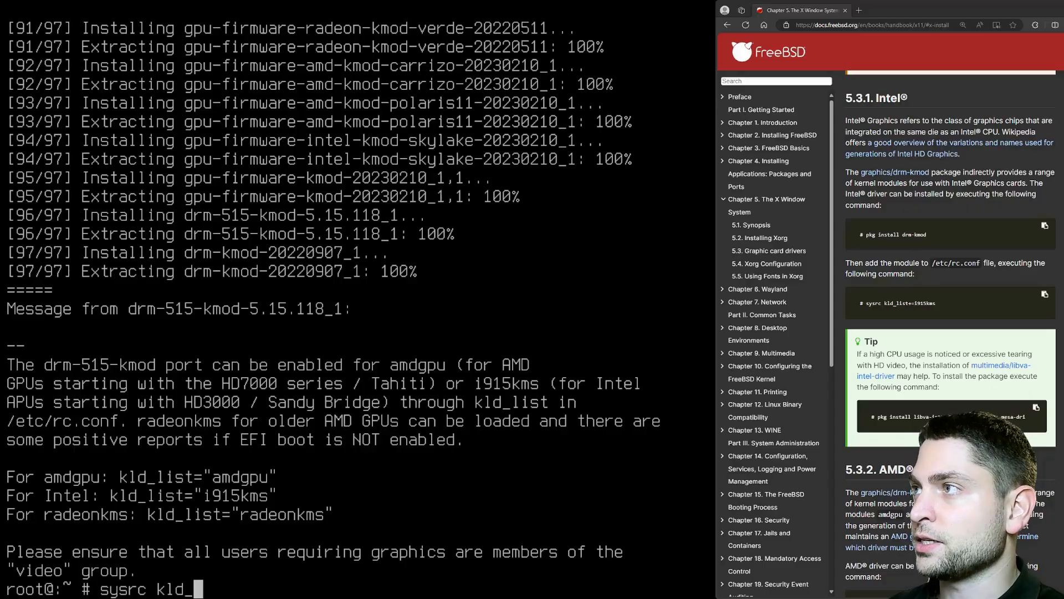
pyautogui.write('list+=')
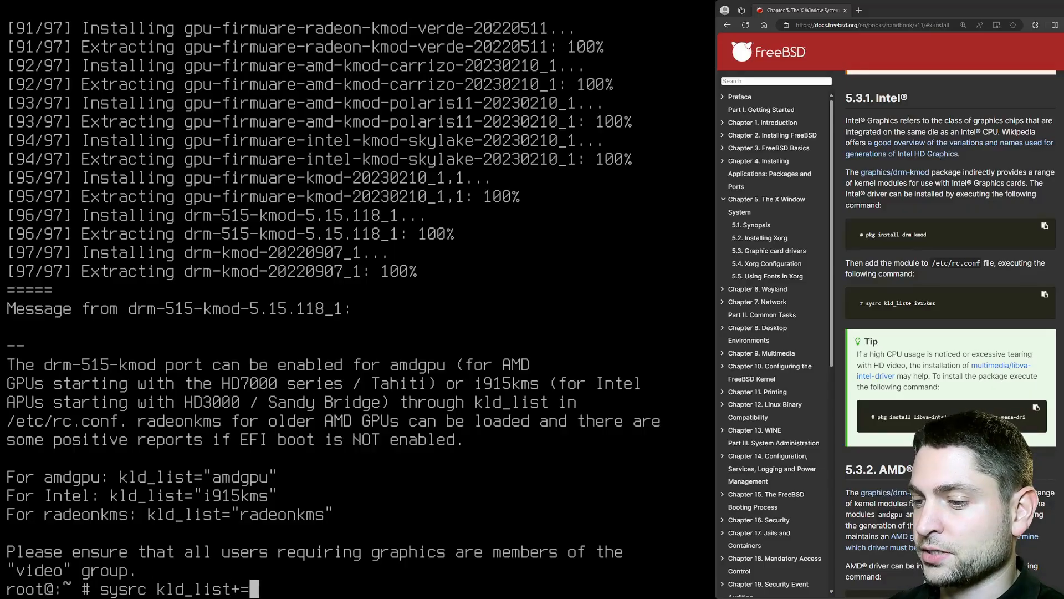
pyautogui.write('i91')
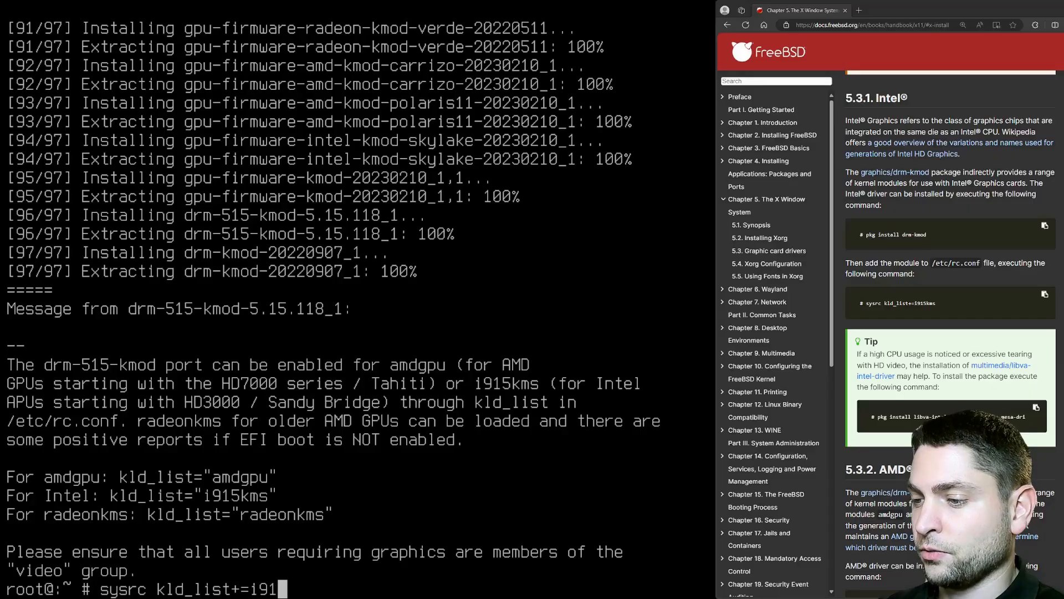
pyautogui.write('5kms')
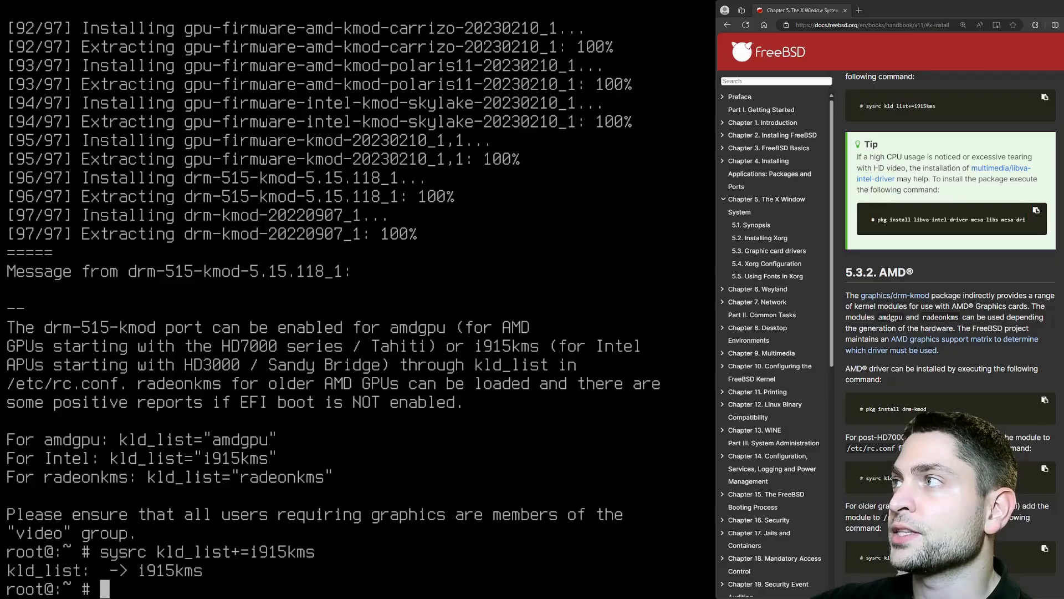
# Step: Install libva-intel-driver and mesa-libs with pkg install
pyautogui.write('pkg install libva')
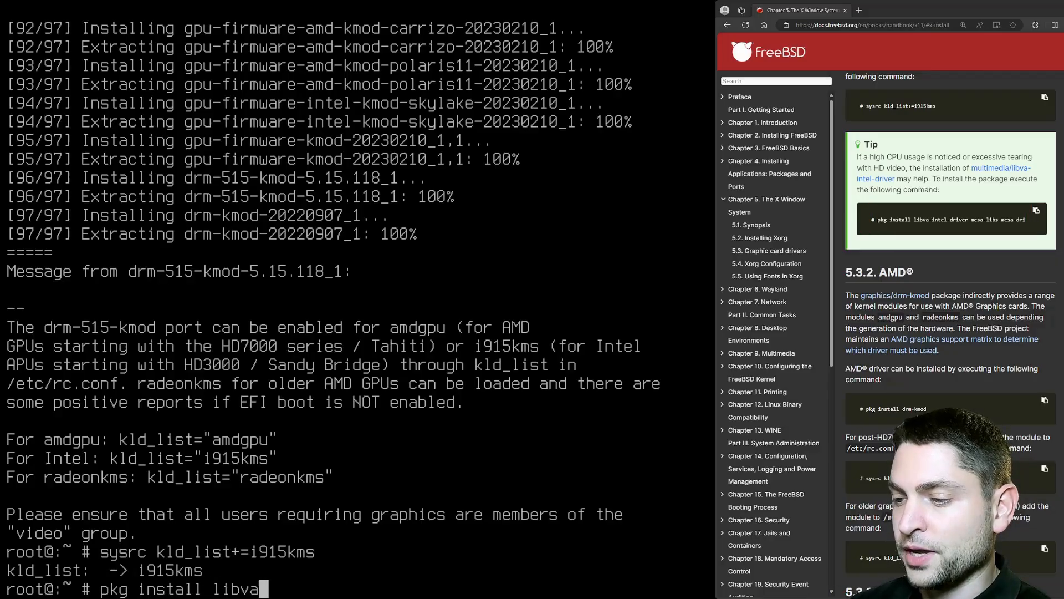
pyautogui.write('-intel-driver')
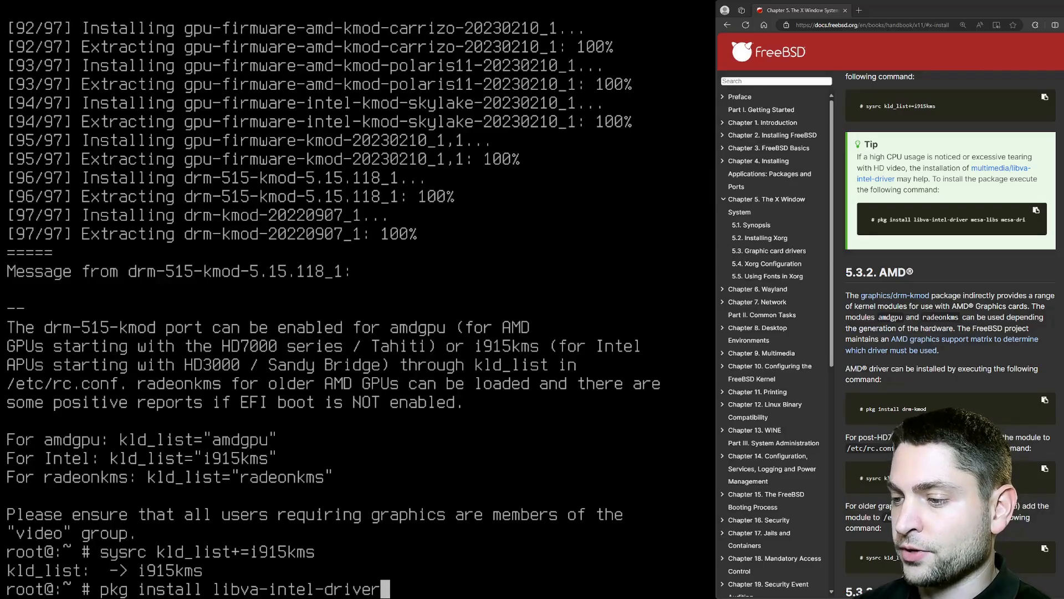
pyautogui.write('mesa-lib')
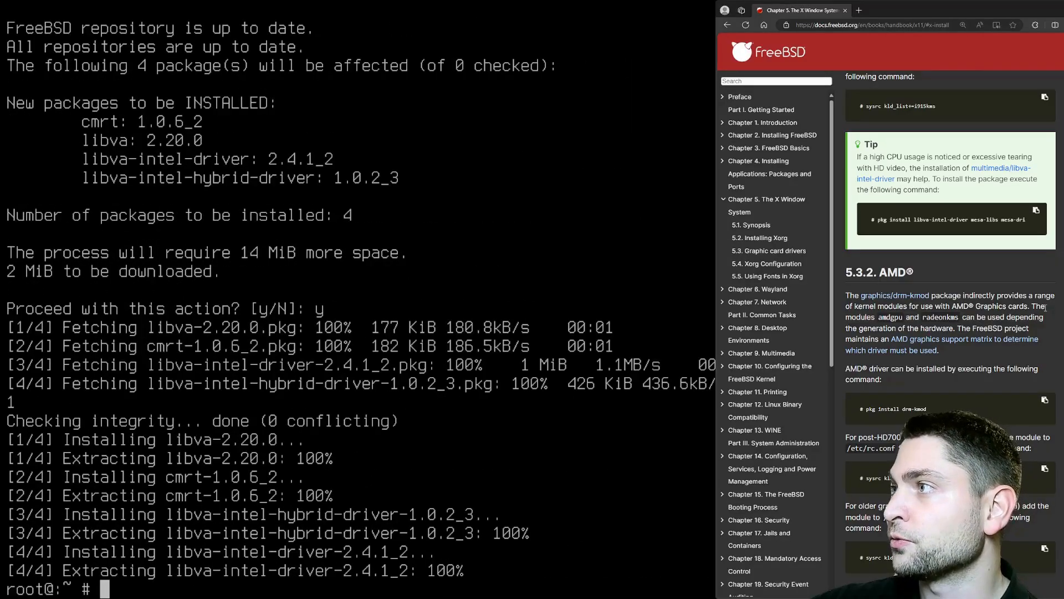
pyautogui.scroll(-3)
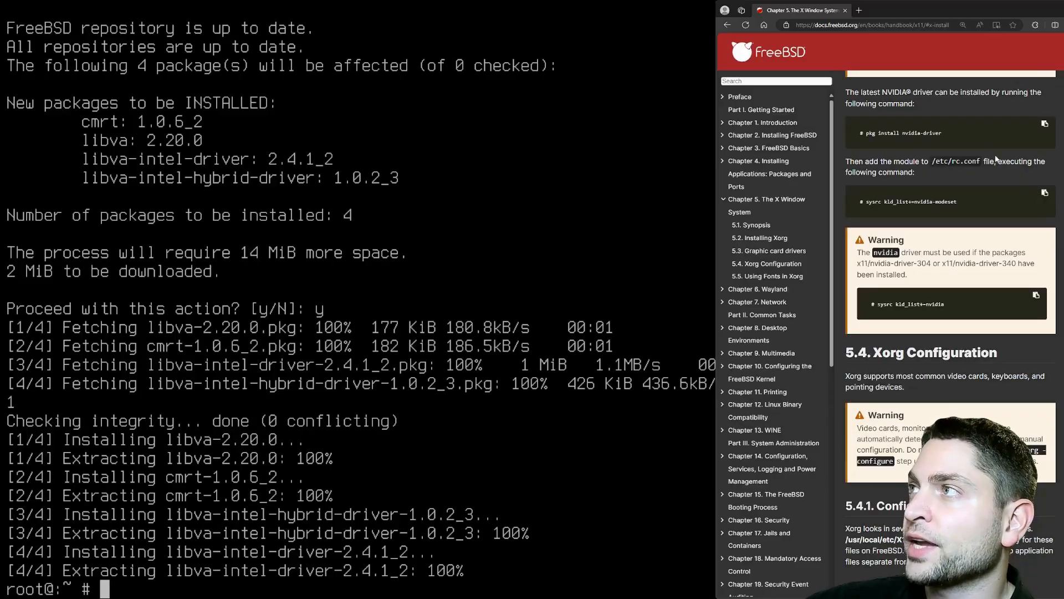
pyautogui.moveTo(868, 140)
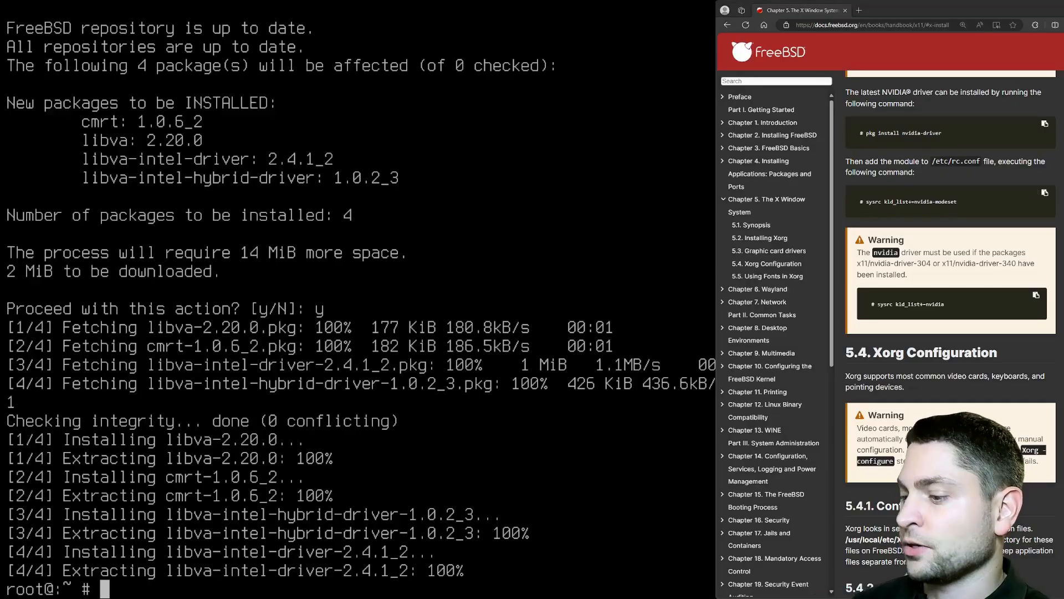
# Step: Run pkg install nvidia-driver and confirm the installation
pyautogui.write('pkg install nvidia-driver')
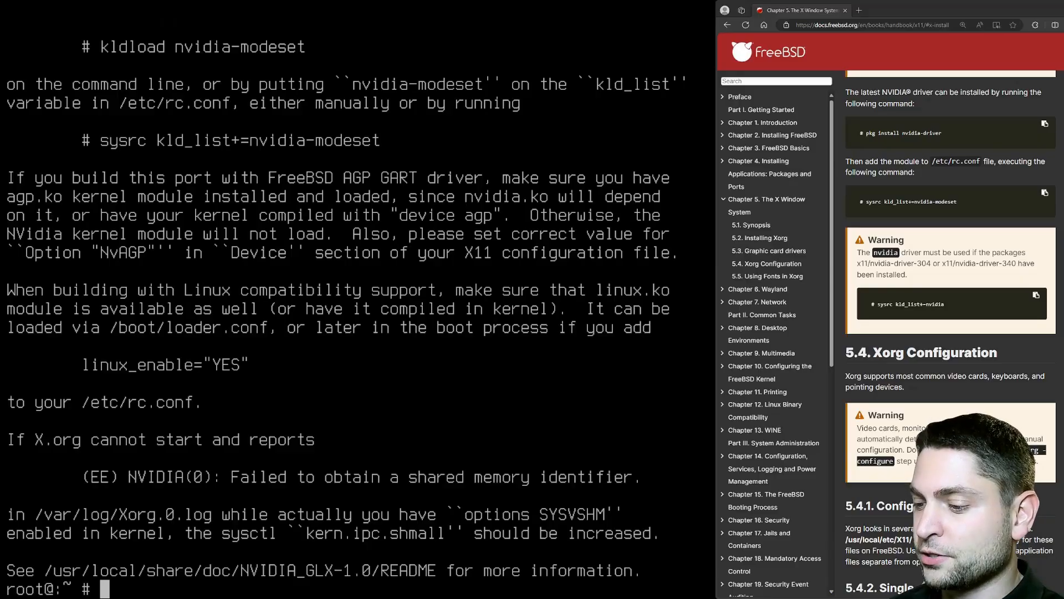
pyautogui.write('sysrc')
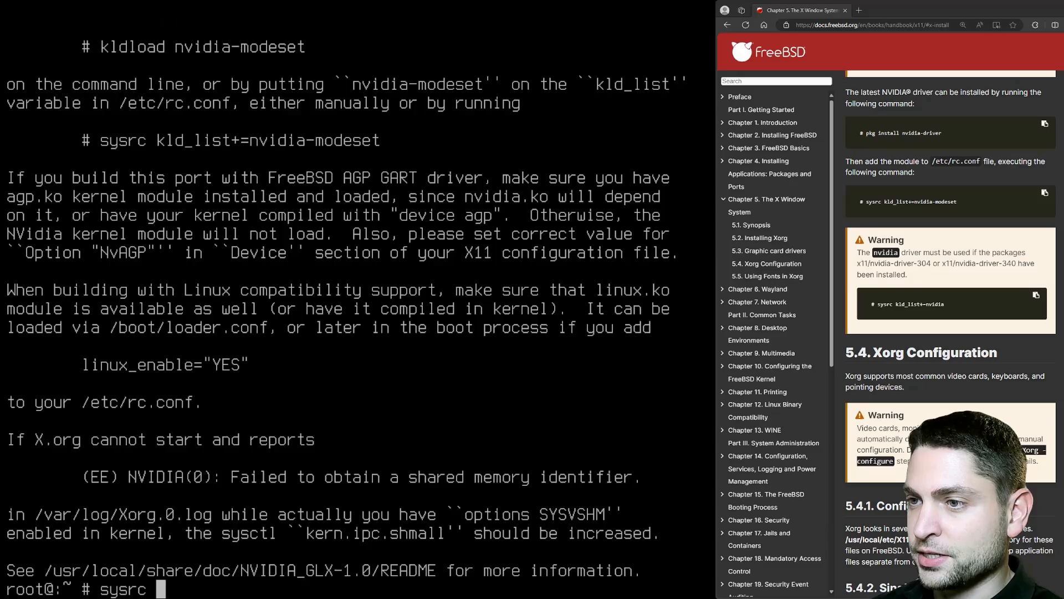
# Step: Add nvidia-modeset, linux and linux64 to kld_list and set linux_enable to YES
pyautogui.write('kld_list+=nvidia-modes')
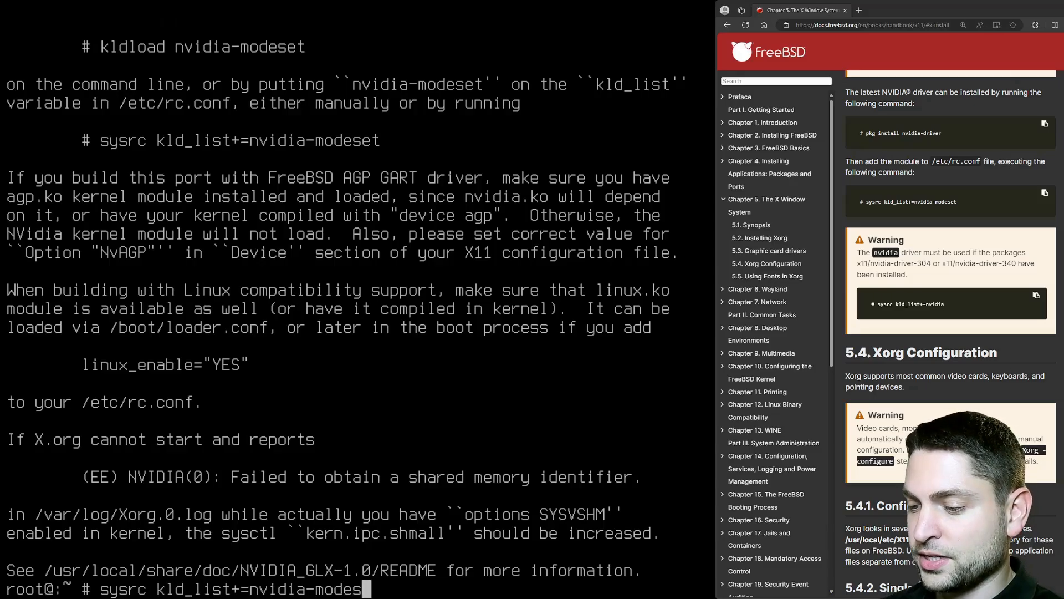
pyautogui.press('Return')
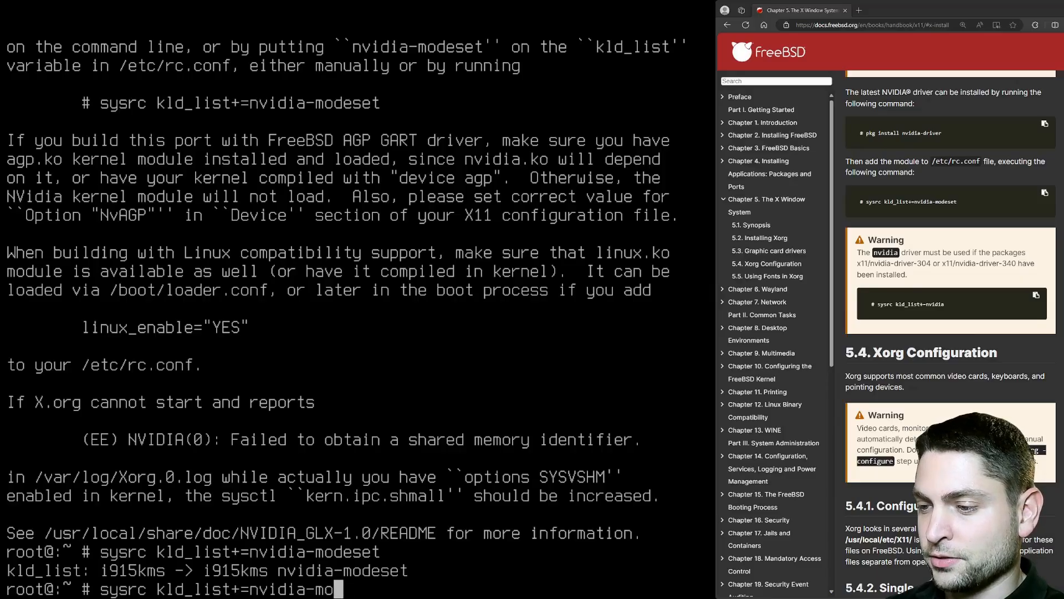
pyautogui.write('linux_enable')
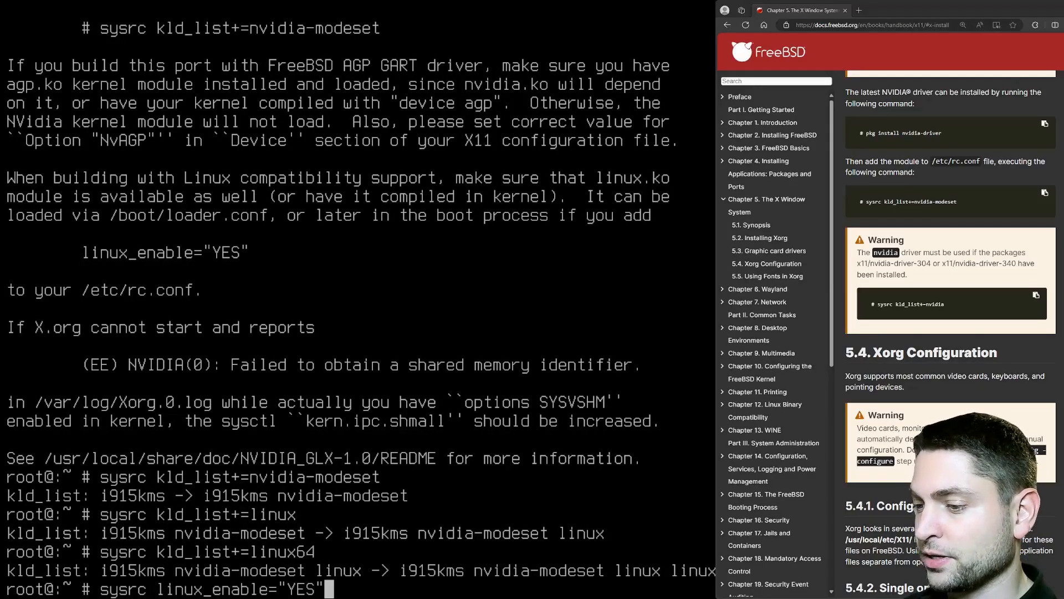
pyautogui.press('Return')
pyautogui.write('pkg instal')
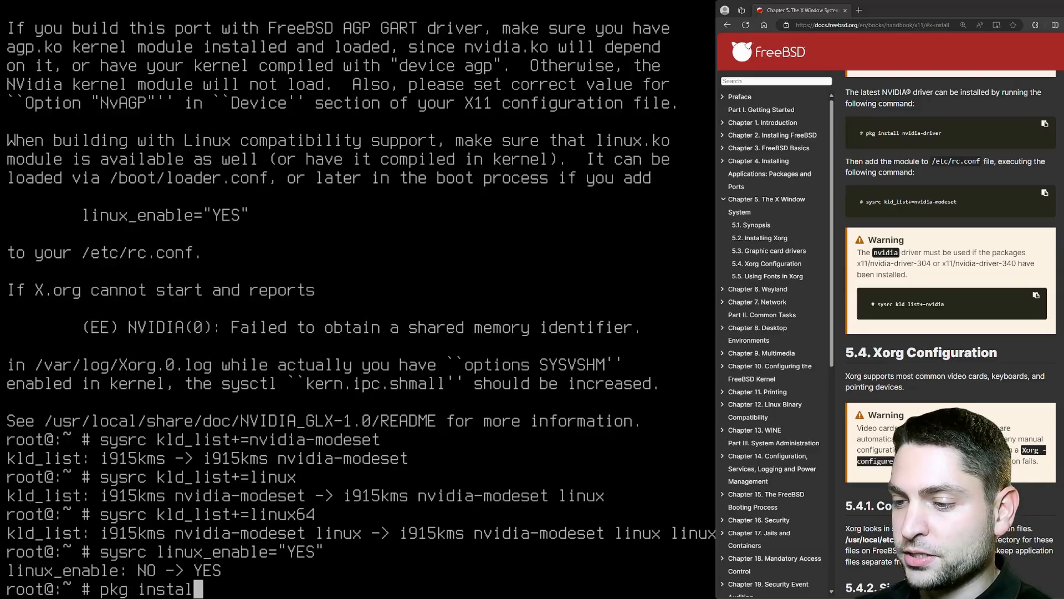
# Step: Install nvidia-hybrid-graphics, confirming the package replacement
pyautogui.write('nvidia-hybrid')
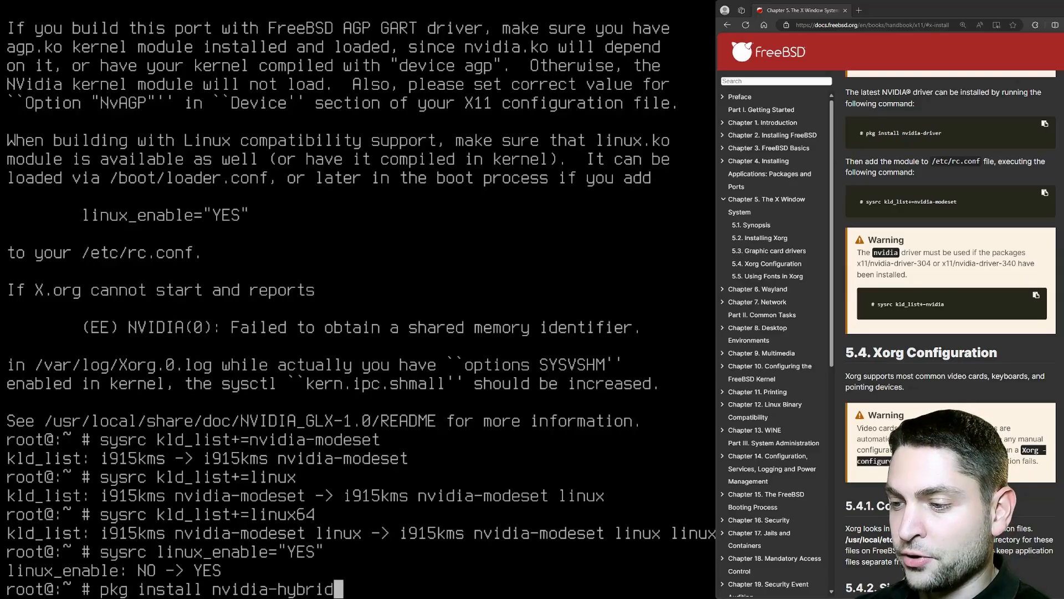
pyautogui.press('Return')
pyautogui.write('y')
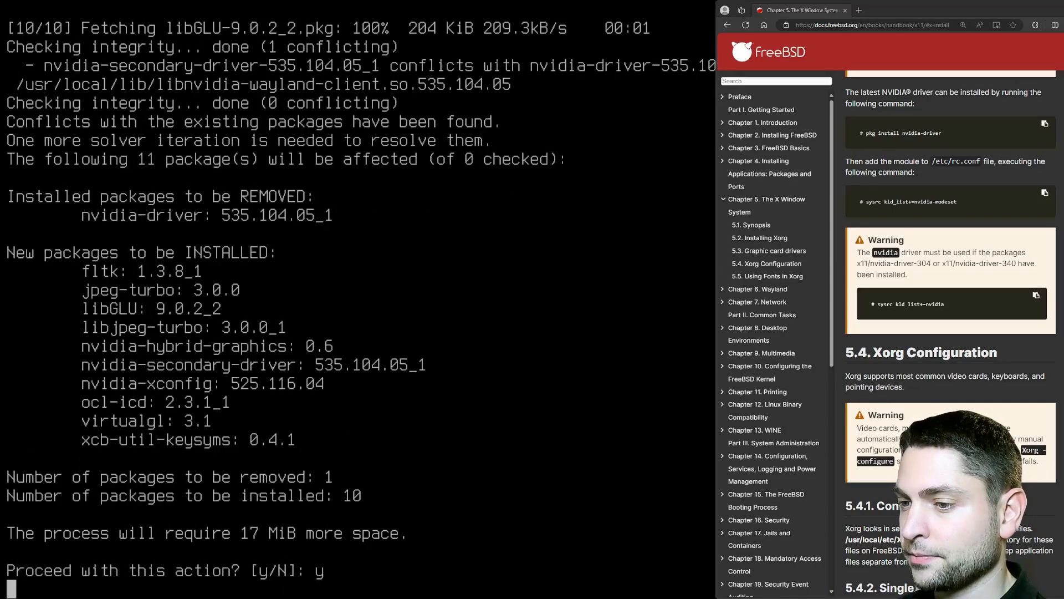
pyautogui.press('Return')
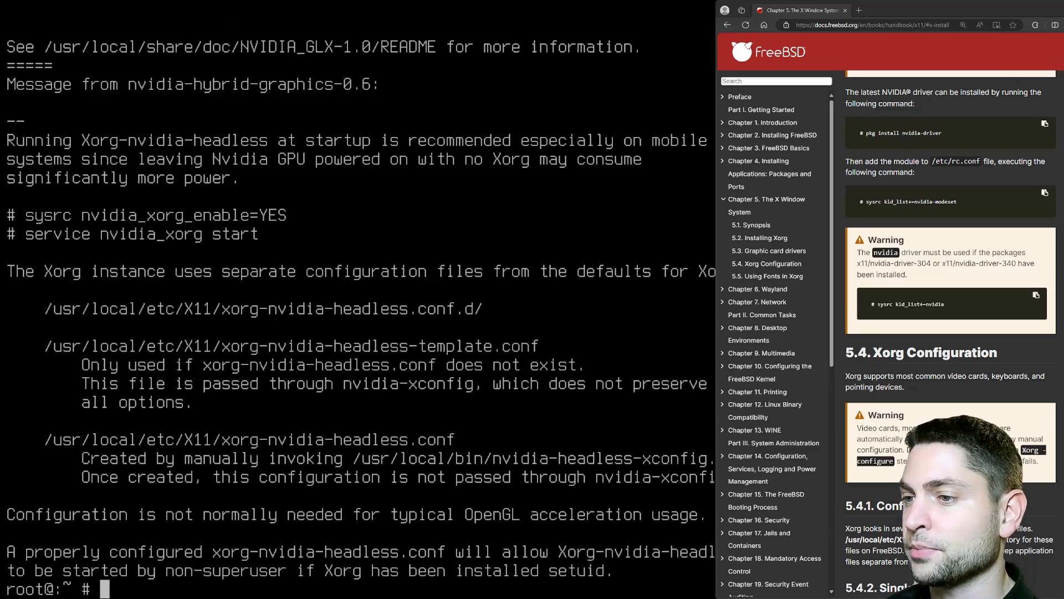
# Step: Set nvidia_xorg_enable="YES" with sysrc
pyautogui.write('sysrc')
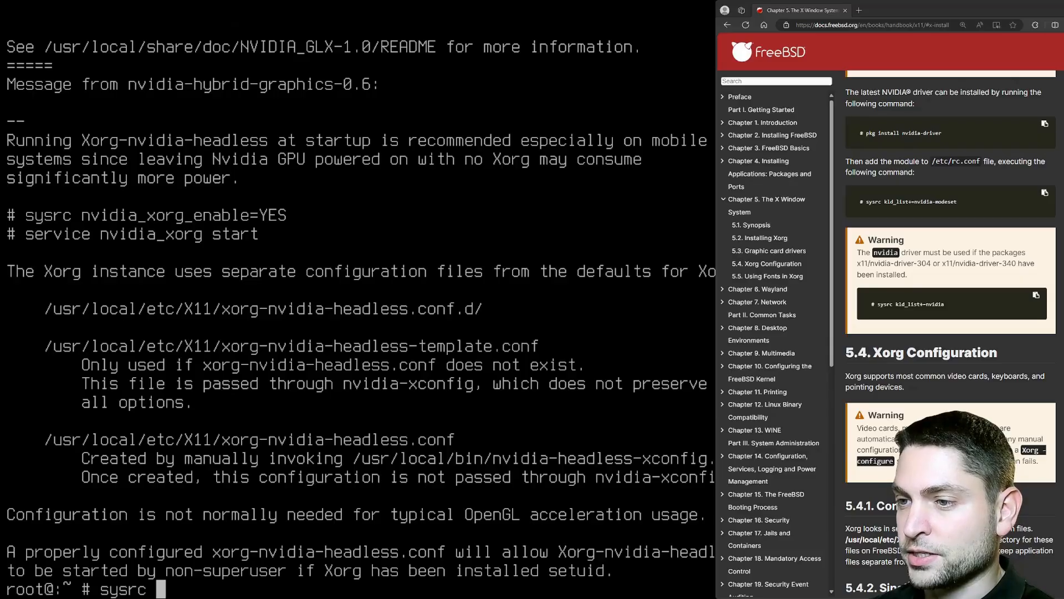
pyautogui.write('nvidia_')
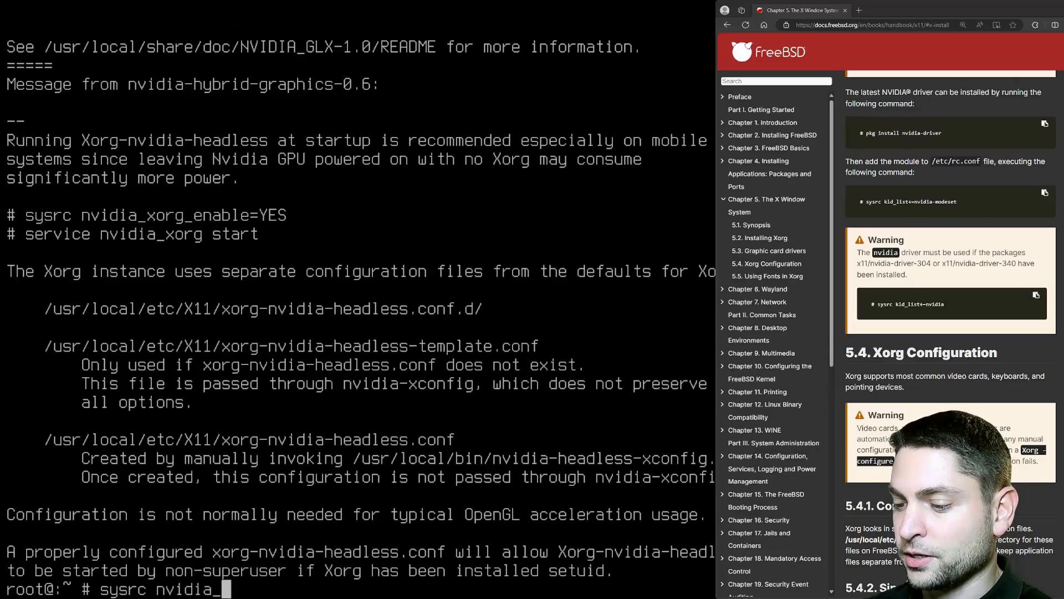
pyautogui.write('xorg_')
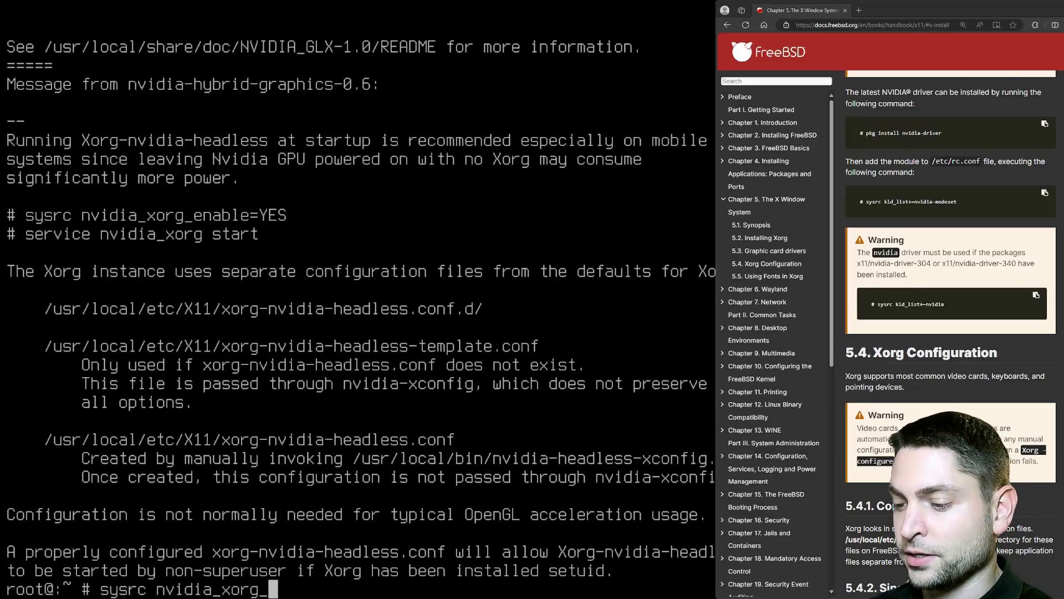
pyautogui.write('enable="YES"')
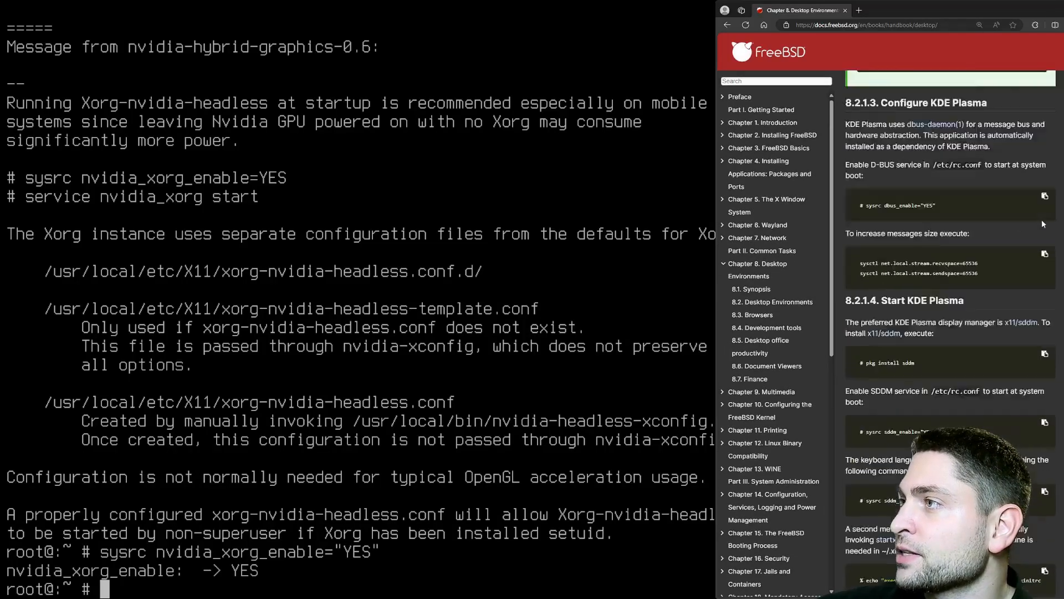
pyautogui.scroll(-3)
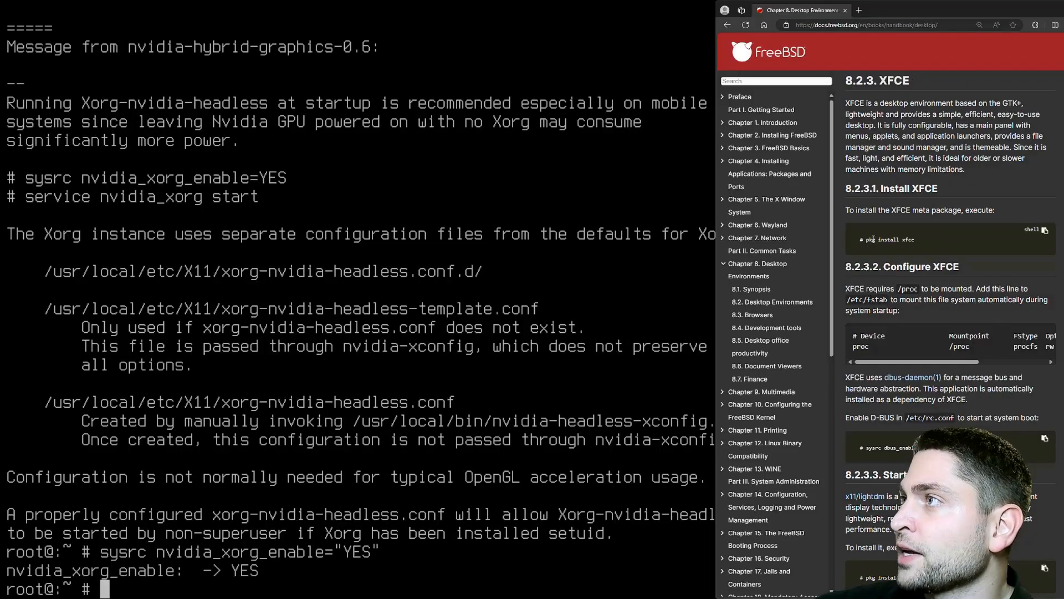
# Step: Install the xfce and vim packages, then open /etc/fstab in vim
pyautogui.write('pkg i')
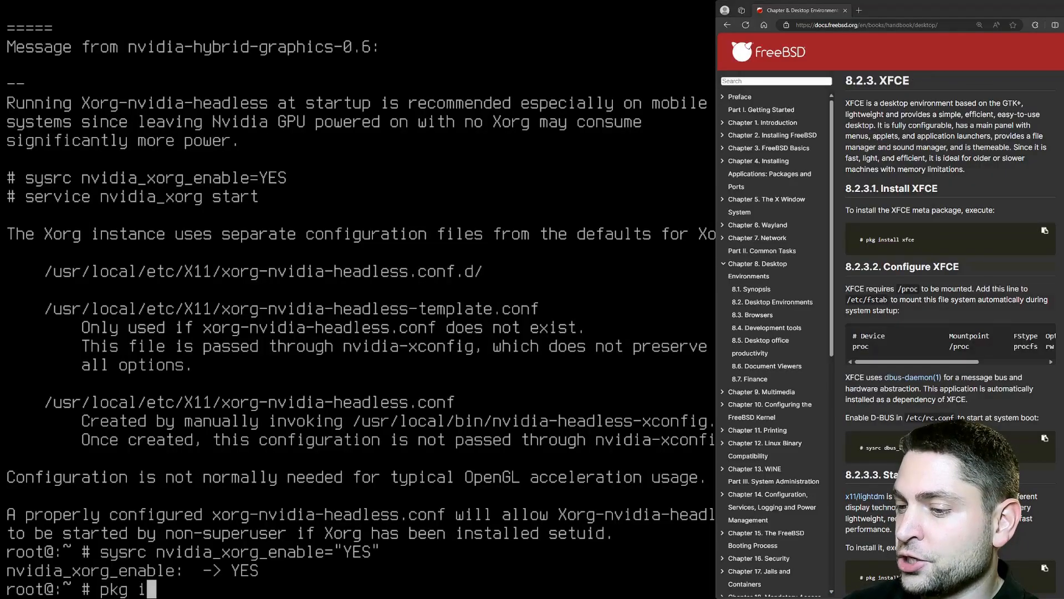
pyautogui.write('nstall xfce')
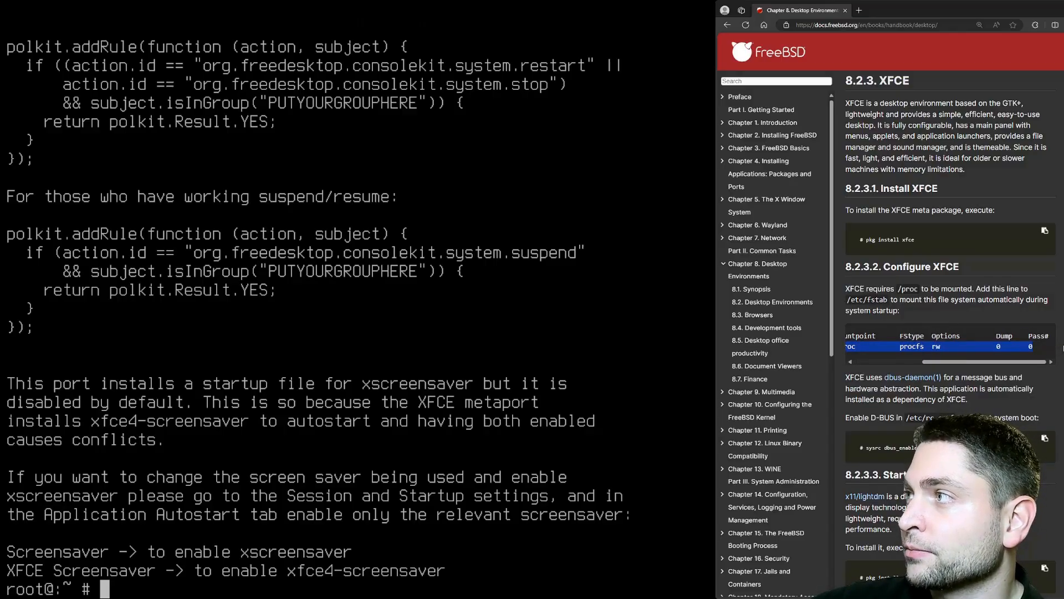
pyautogui.write('pkg install vim')
pyautogui.write('vim /e')
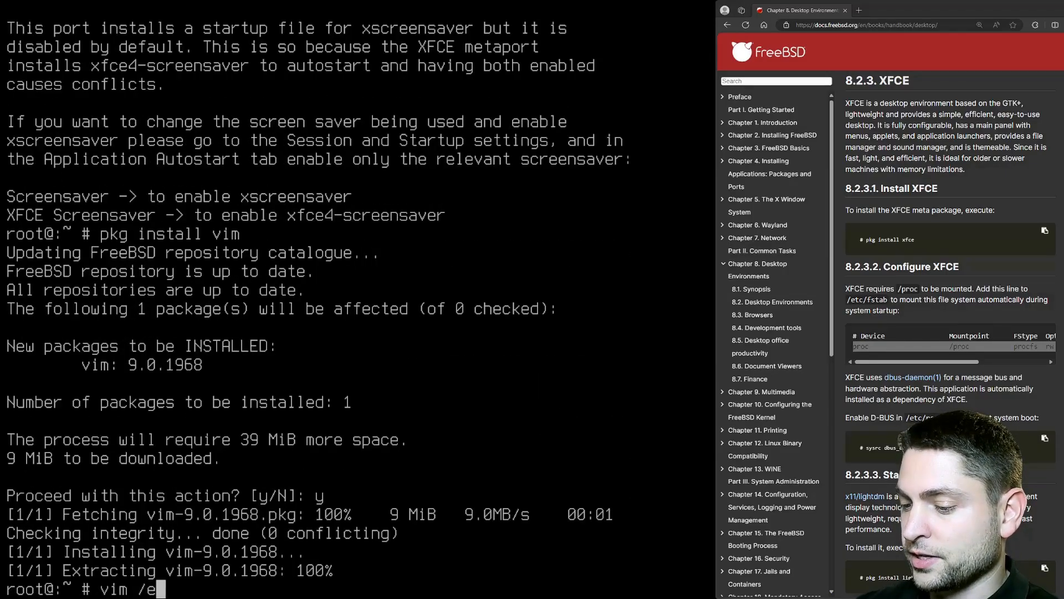
pyautogui.write('tc/fs')
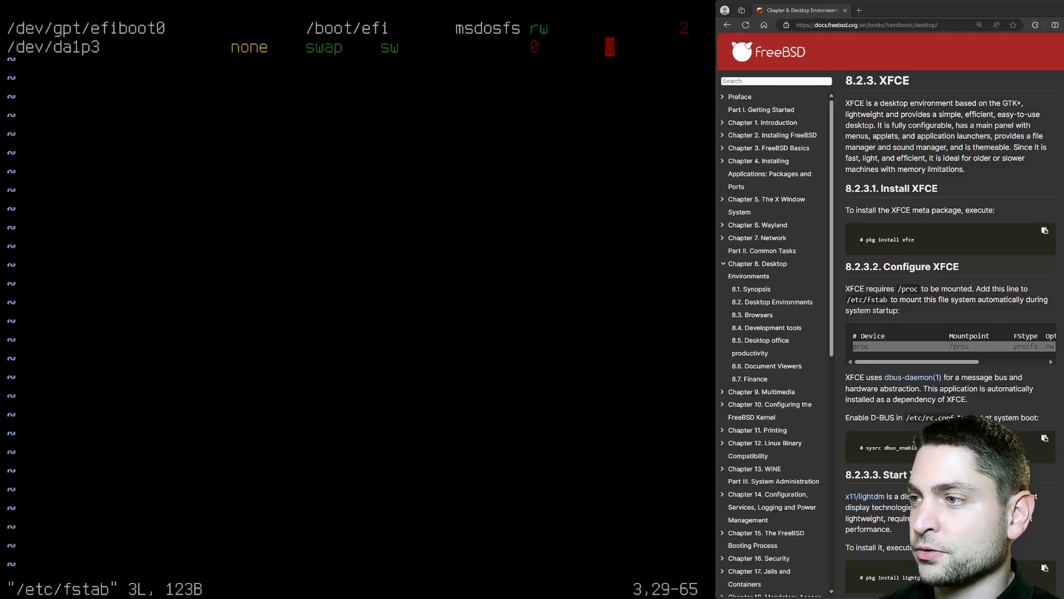
# Step: Add the line 'proc /proc procfs rw 0 0' to /etc/fstab and save with :wq
pyautogui.press('i')
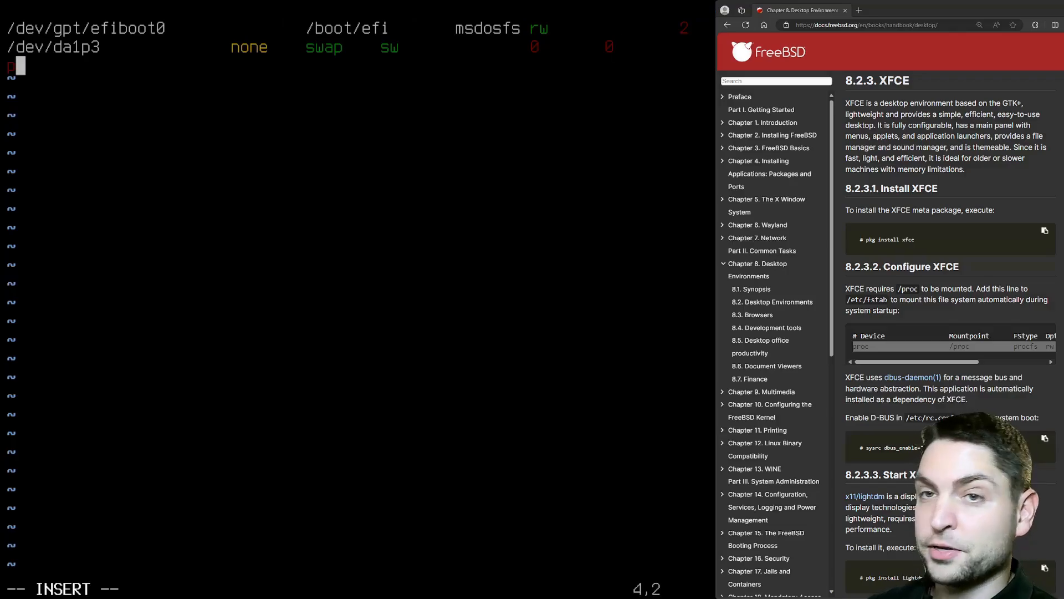
pyautogui.write('proc')
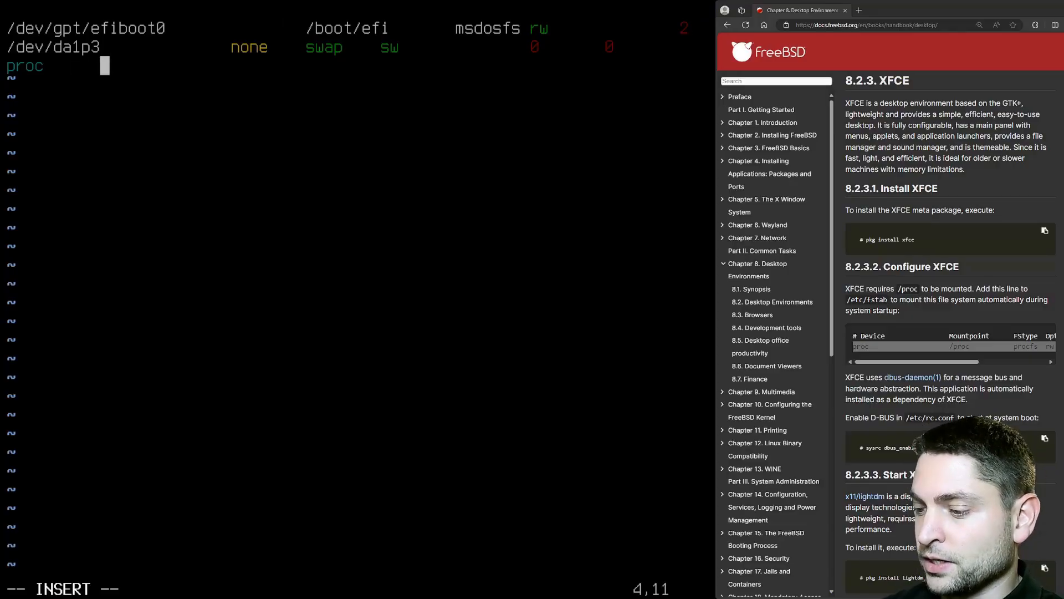
pyautogui.write('/proc')
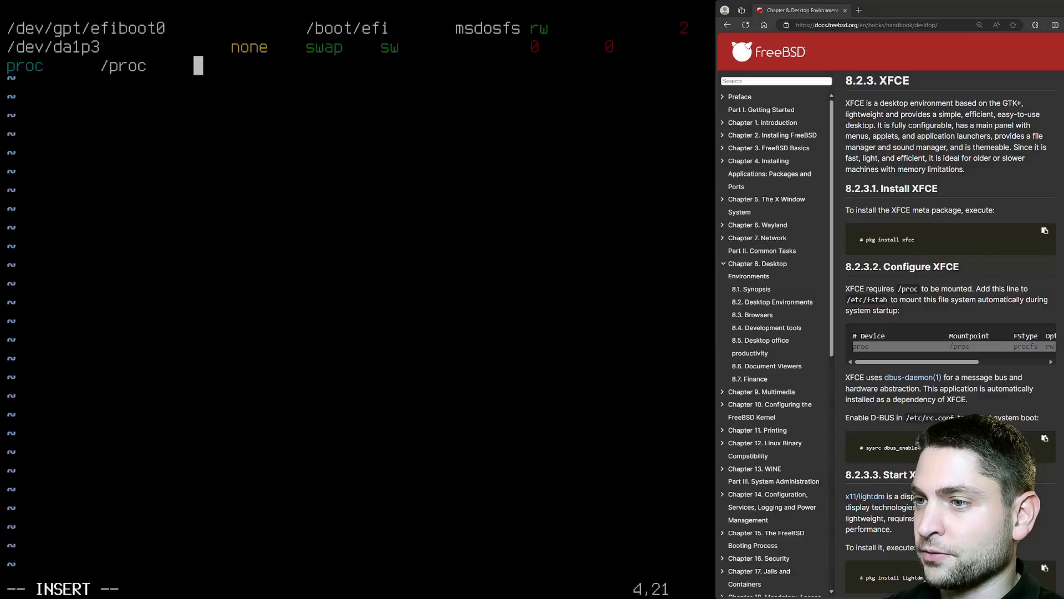
pyautogui.write('procfs')
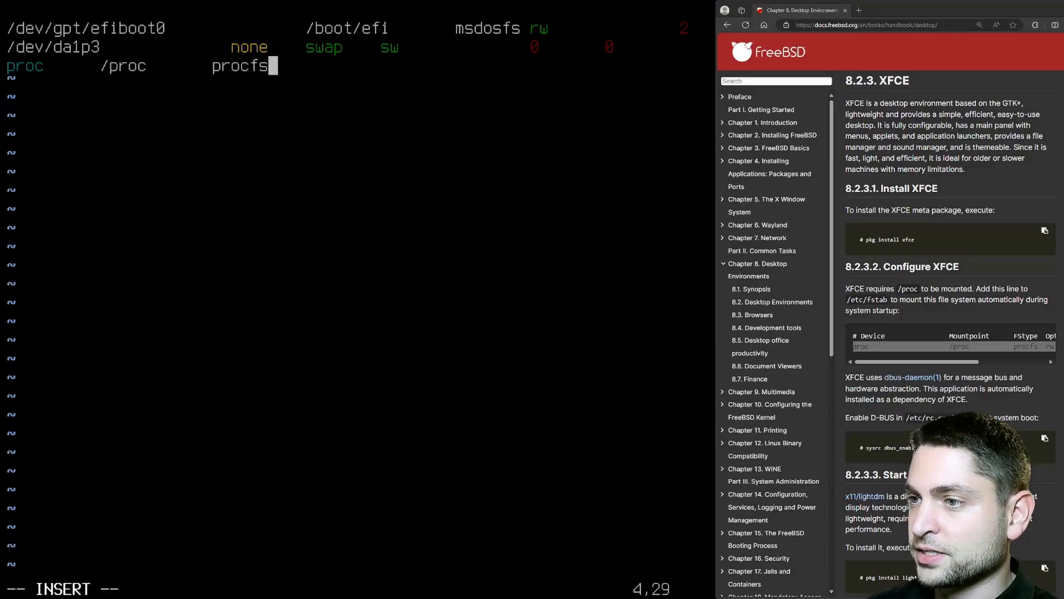
pyautogui.write('rw')
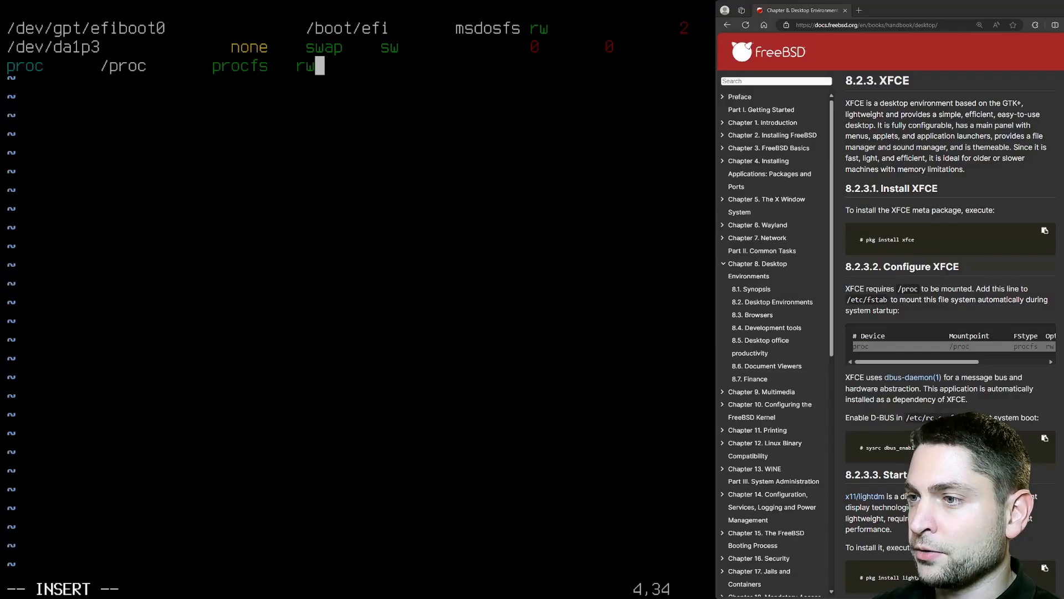
pyautogui.write('0    0')
pyautogui.click(179, 589)
pyautogui.write(':w')
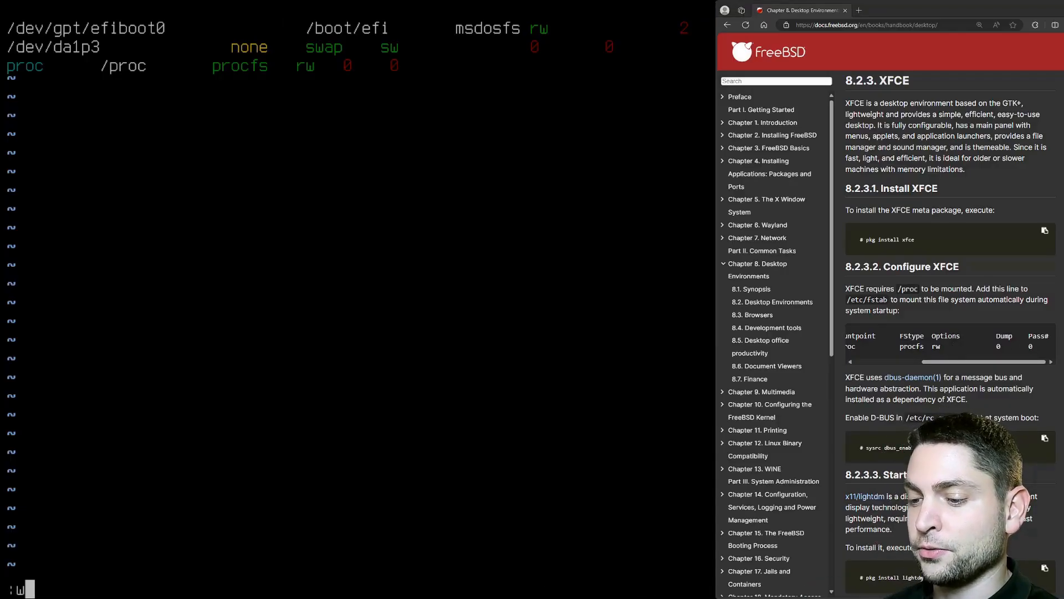
pyautogui.write('q')
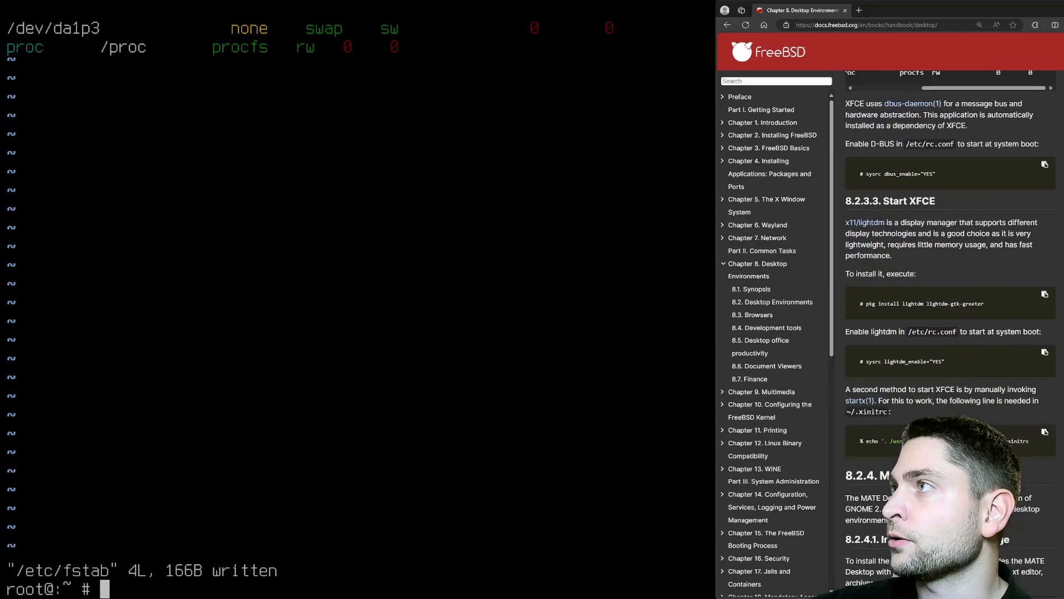
# Step: Run sysrc dbus_enable="YES" so D-BUS starts at boot
pyautogui.scroll(-3)
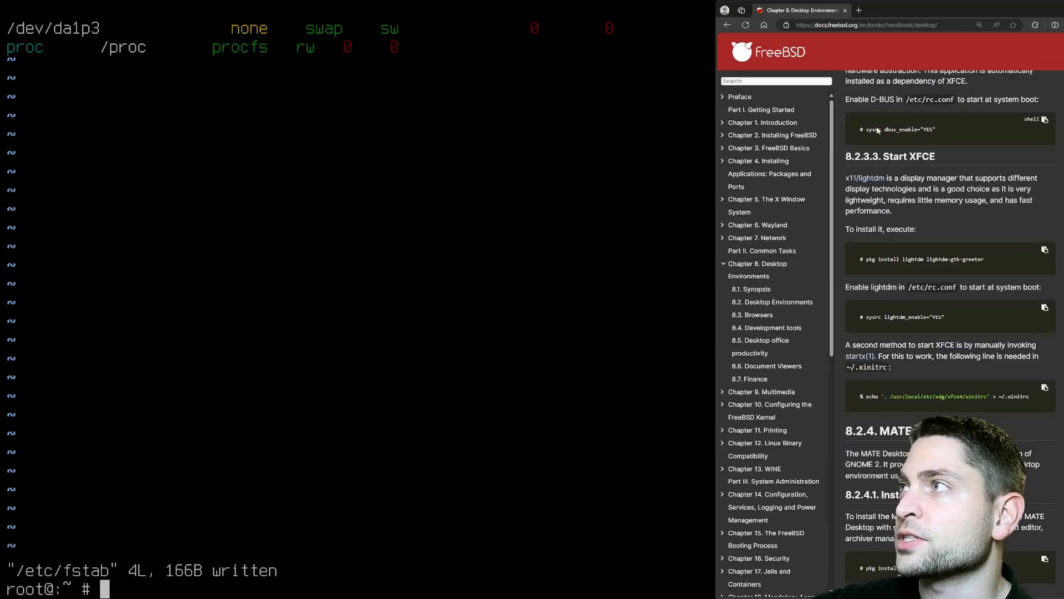
pyautogui.write('sysrc dbus')
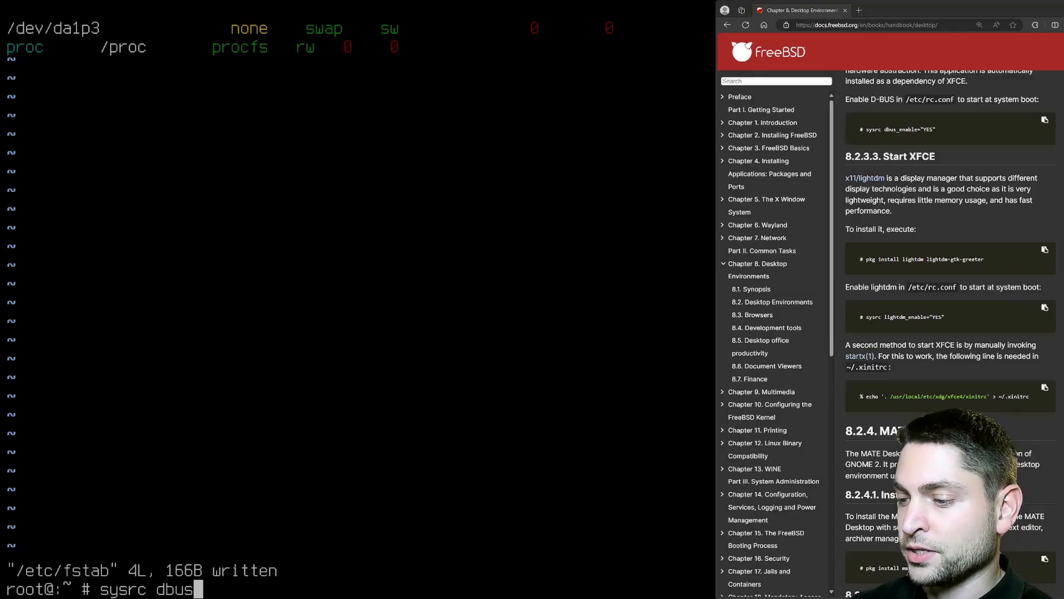
pyautogui.write('_enable')
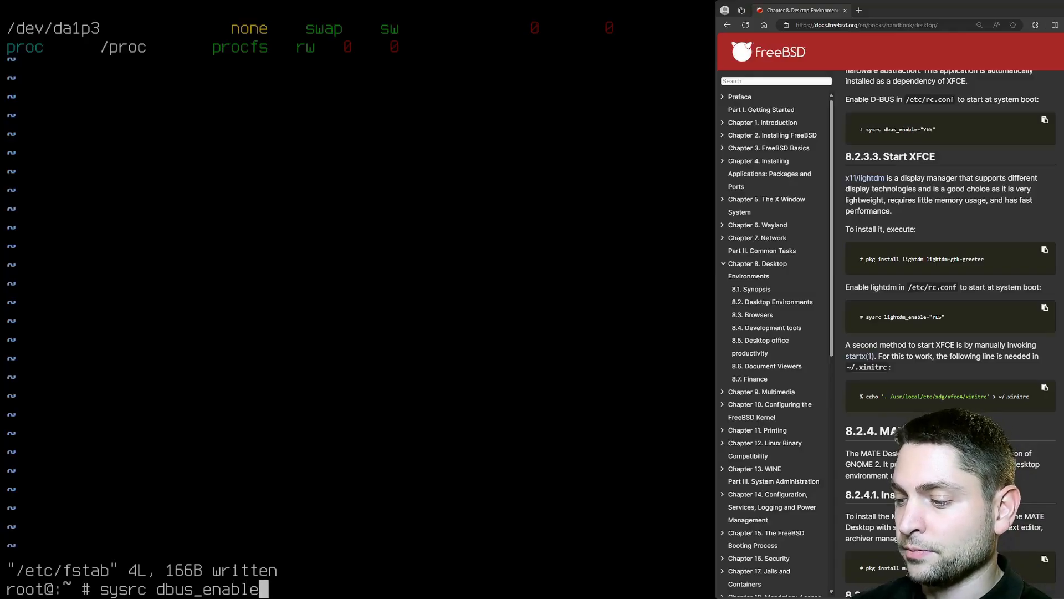
pyautogui.write('="YES"')
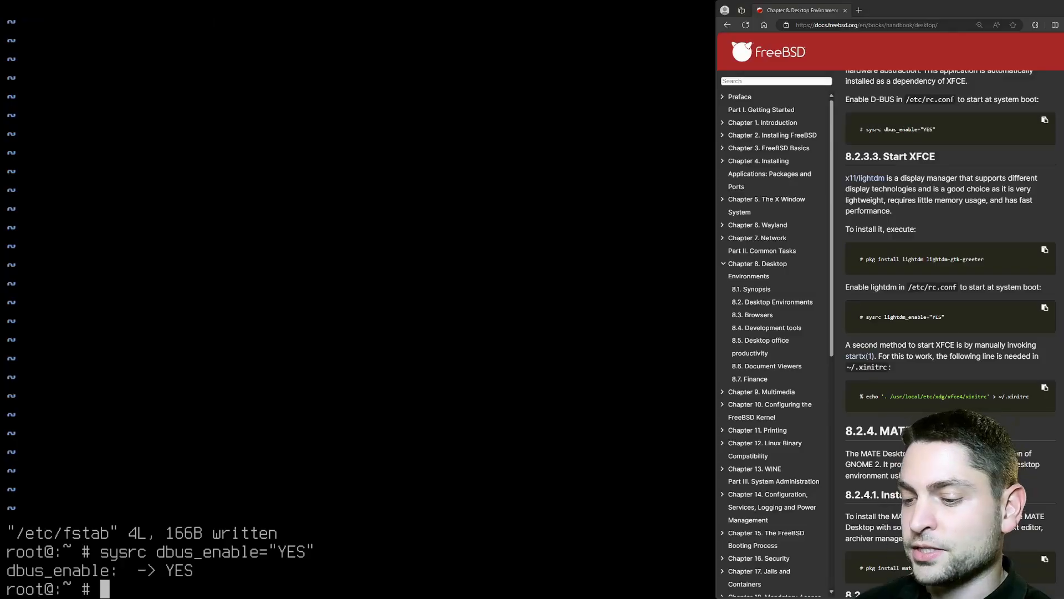
# Step: Install lightdm and lightdm-gtk-greeter with pkg, then set lightdm_enable="YES" via sysrc
pyautogui.write('pkg install')
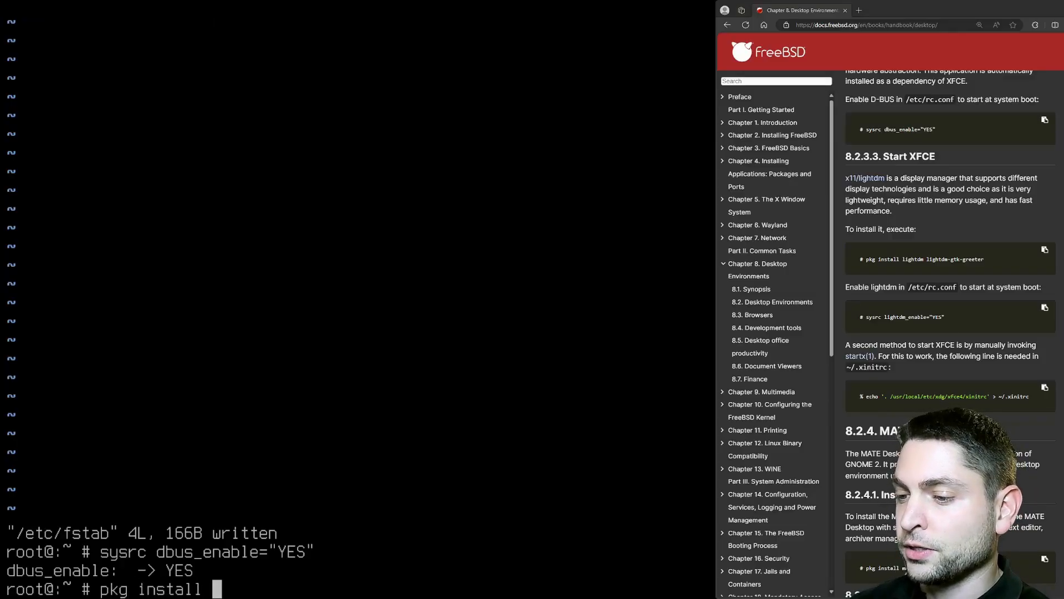
pyautogui.write('lightdm lig')
pyautogui.write('s')
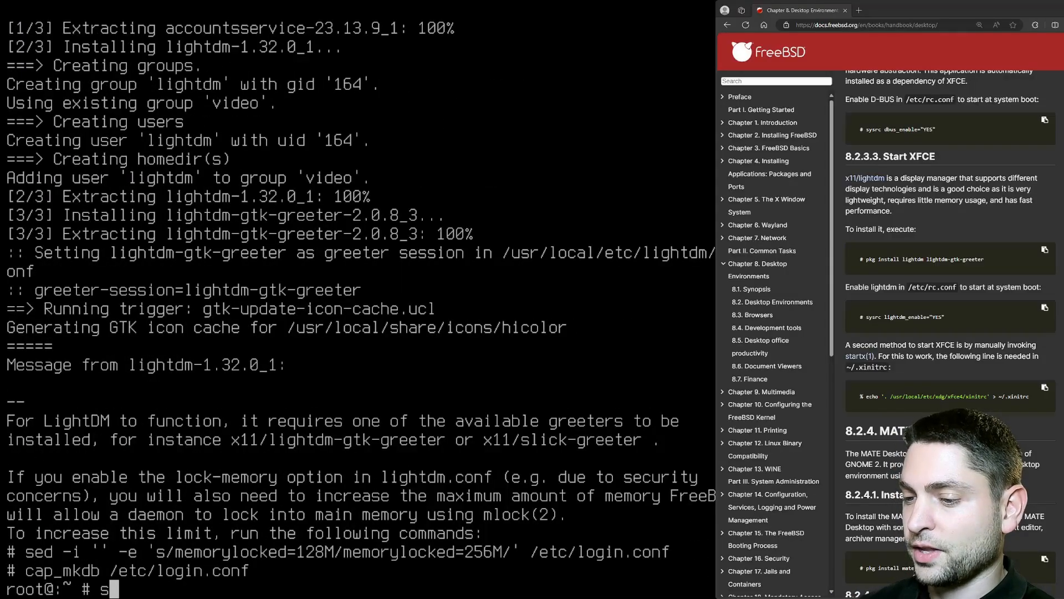
pyautogui.write('ysrc lightdm_enable="YES')
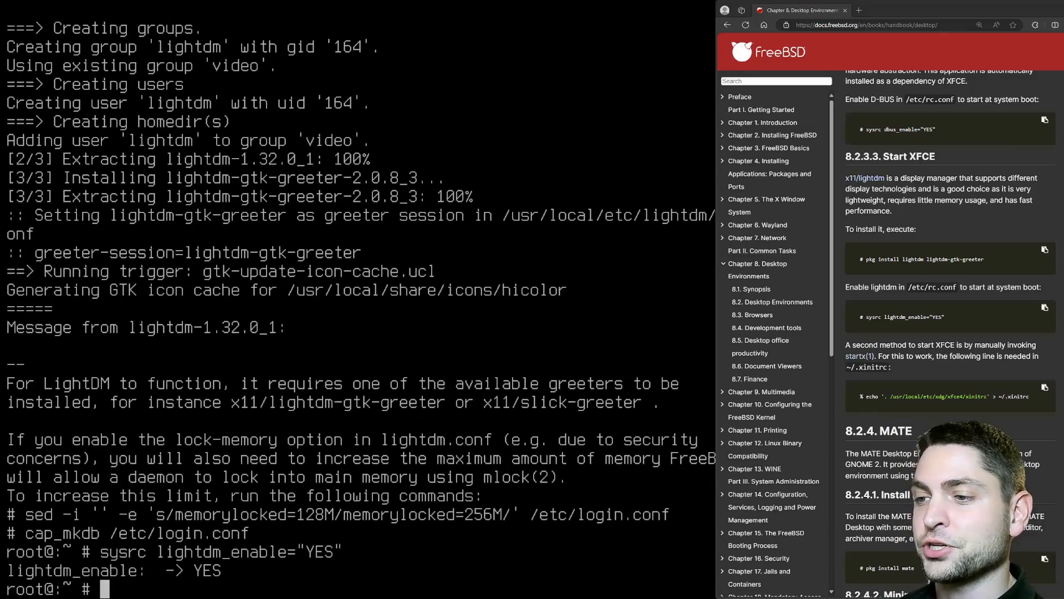
pyautogui.write('pkg i')
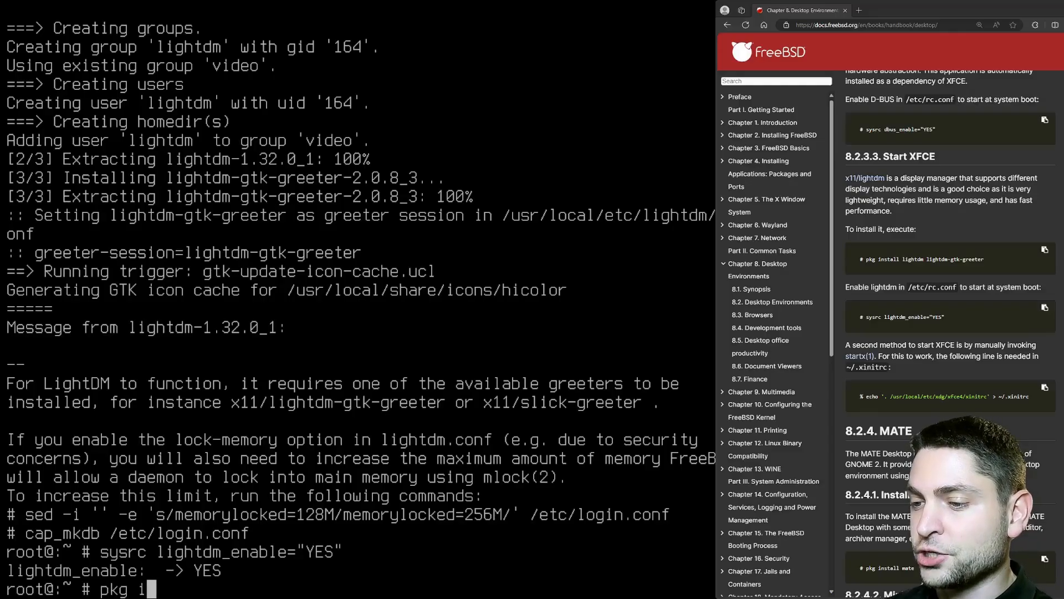
# Step: Install sudo and try sudo visudo; it fails, so start vim /usr/local/etc/sudoers
pyautogui.write('nstall sudo')
pyautogui.write('y')
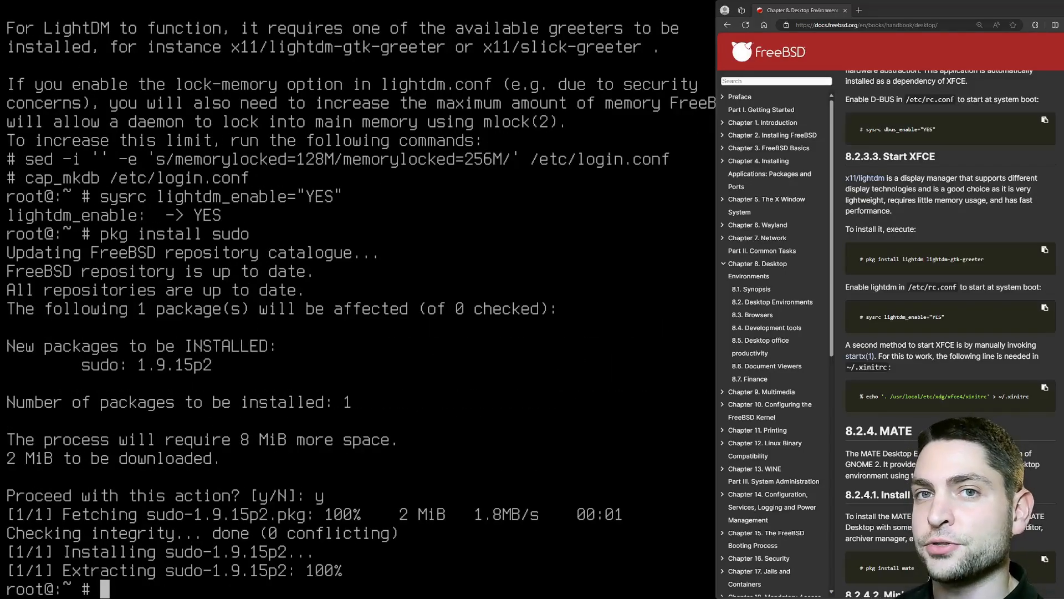
pyautogui.write('visudo')
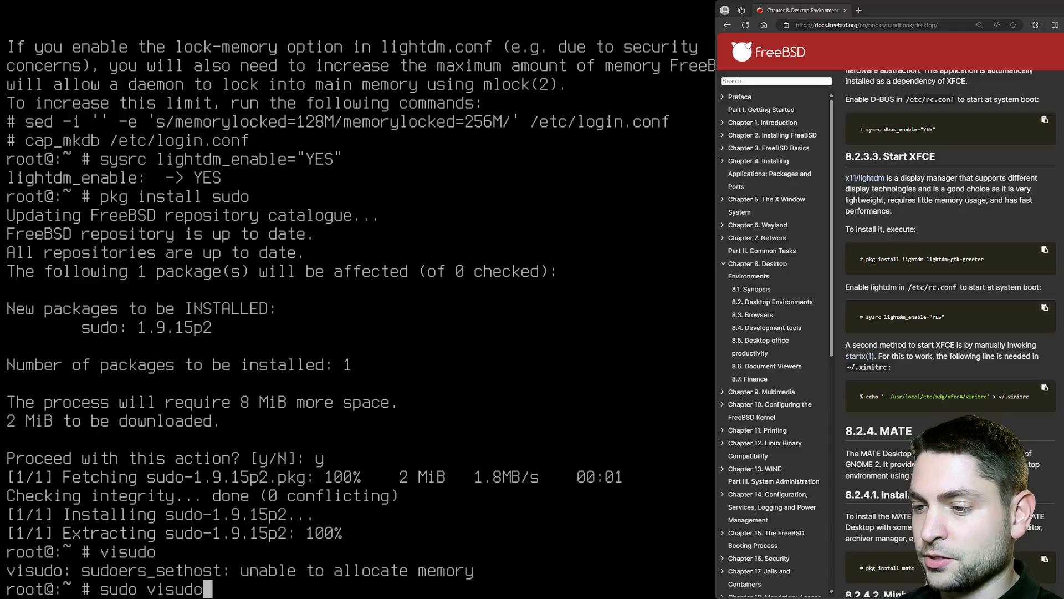
pyautogui.press('Return')
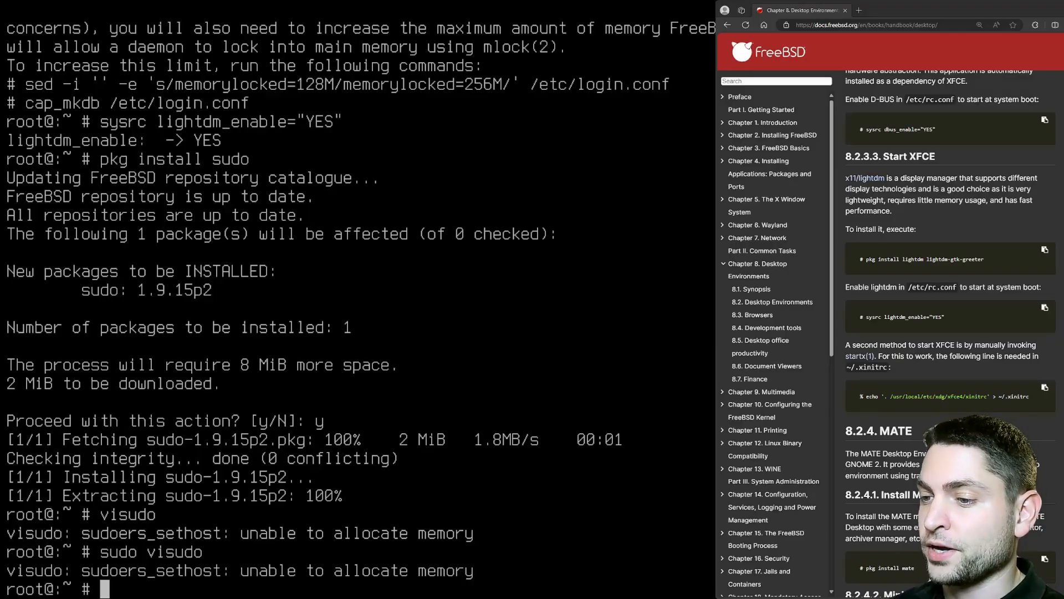
pyautogui.write('vim /usr/local/etc/sudoe')
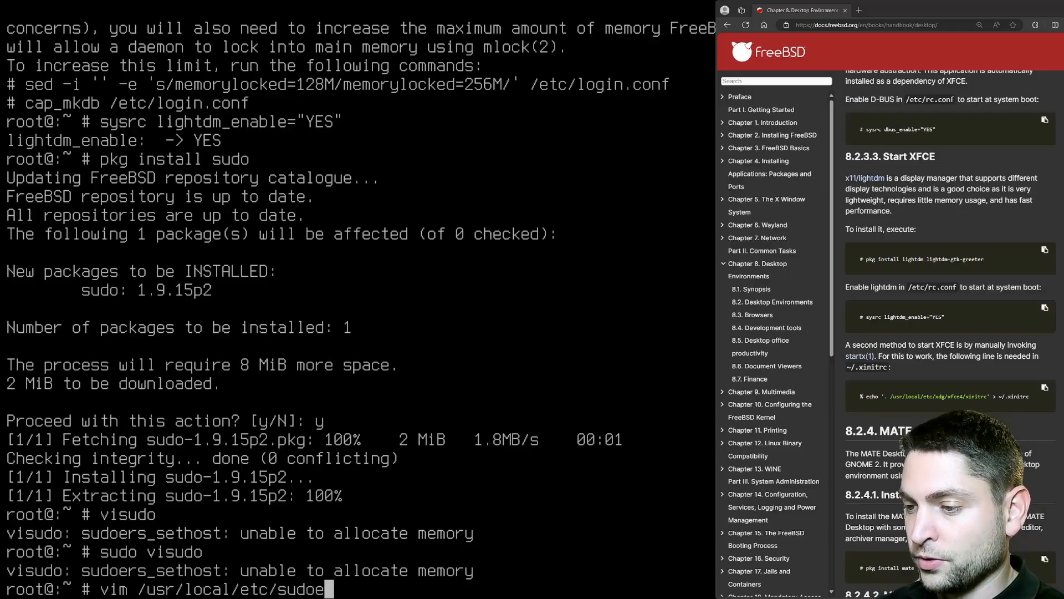
# Step: Add 'agiledevart ALL=(ALL:ALL) ALL' below root's rule in sudoers and force-save with :wq!
pyautogui.press('Return')
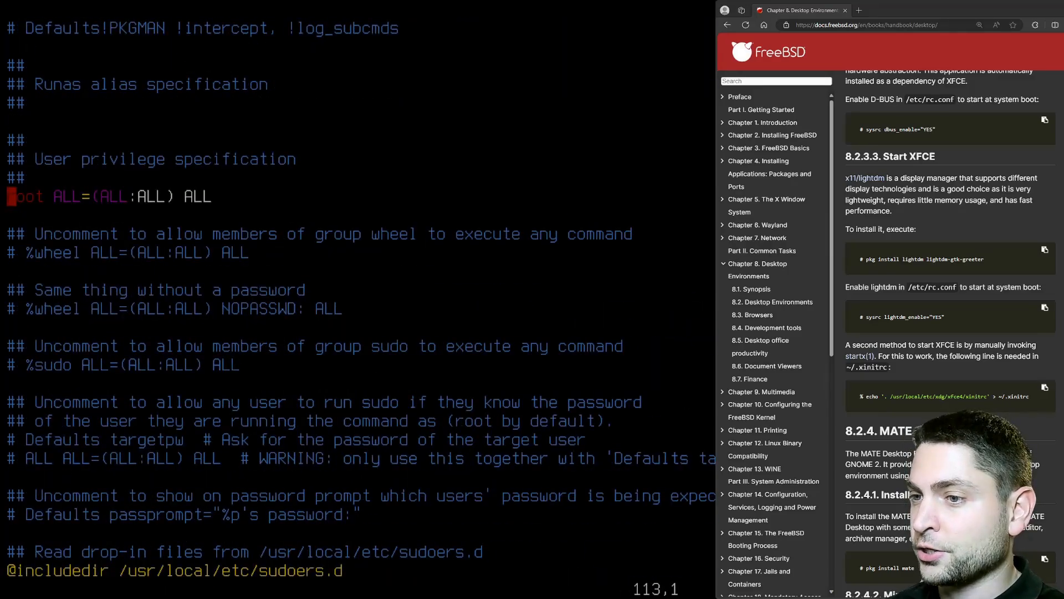
pyautogui.press('i')
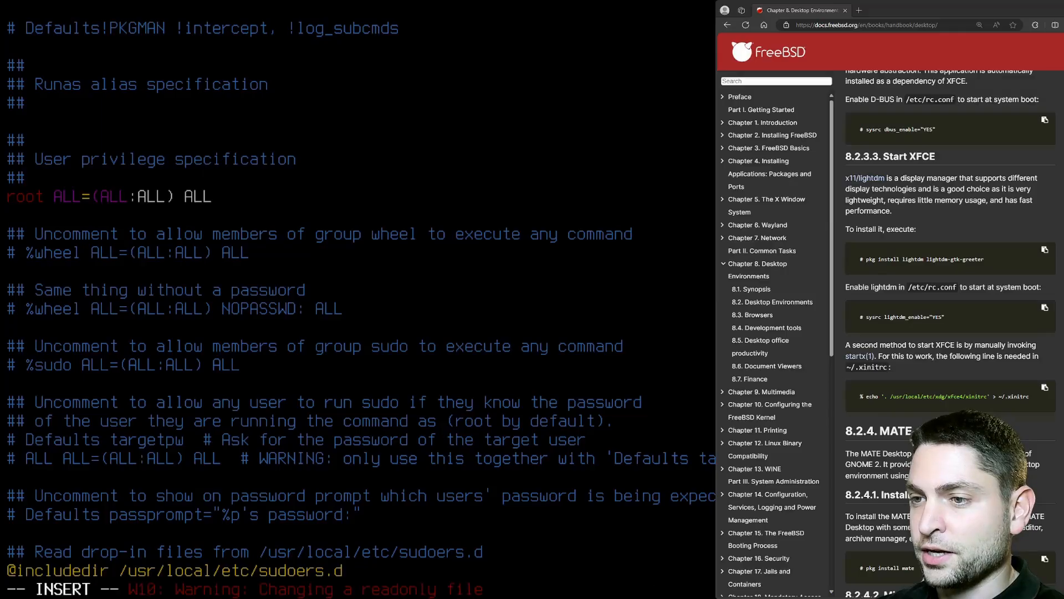
pyautogui.write('agiledev')
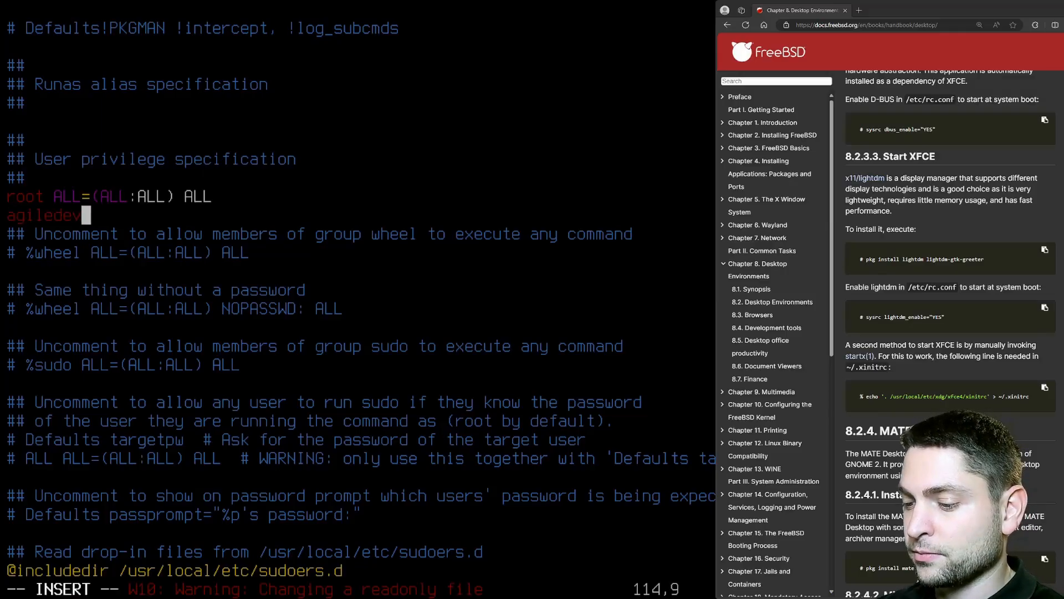
pyautogui.write('rt ALL=(ALL:ALL) ALL')
pyautogui.click(357, 589)
pyautogui.write(':wq')
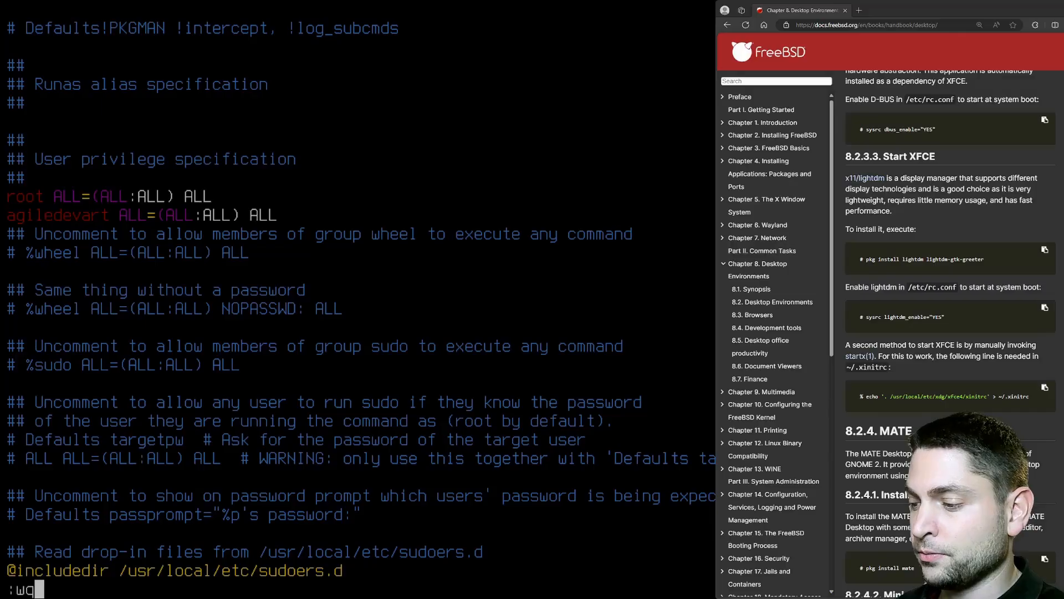
pyautogui.write('!')
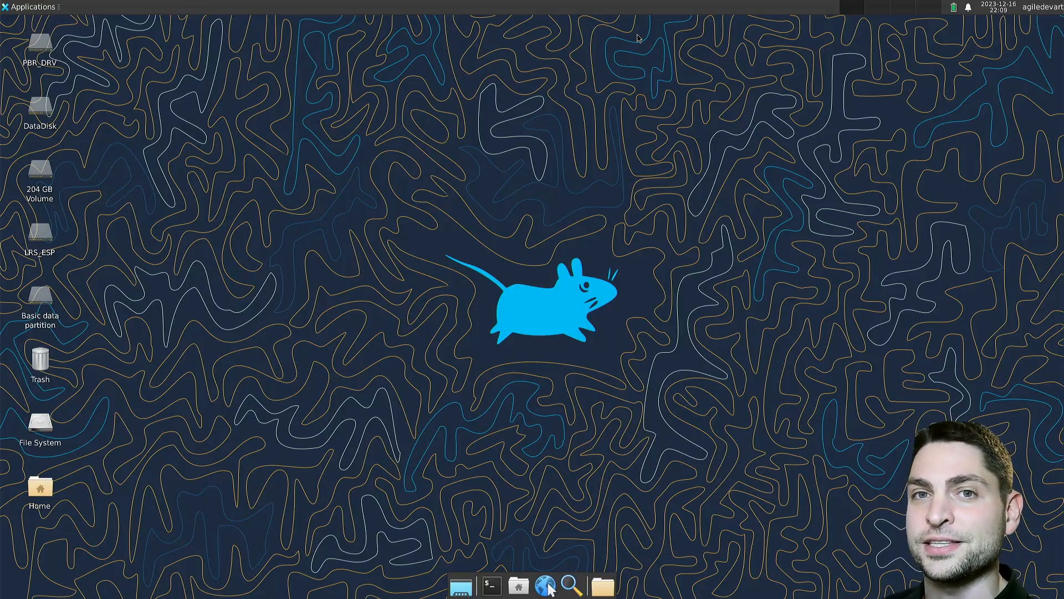
pyautogui.moveTo(688, 254)
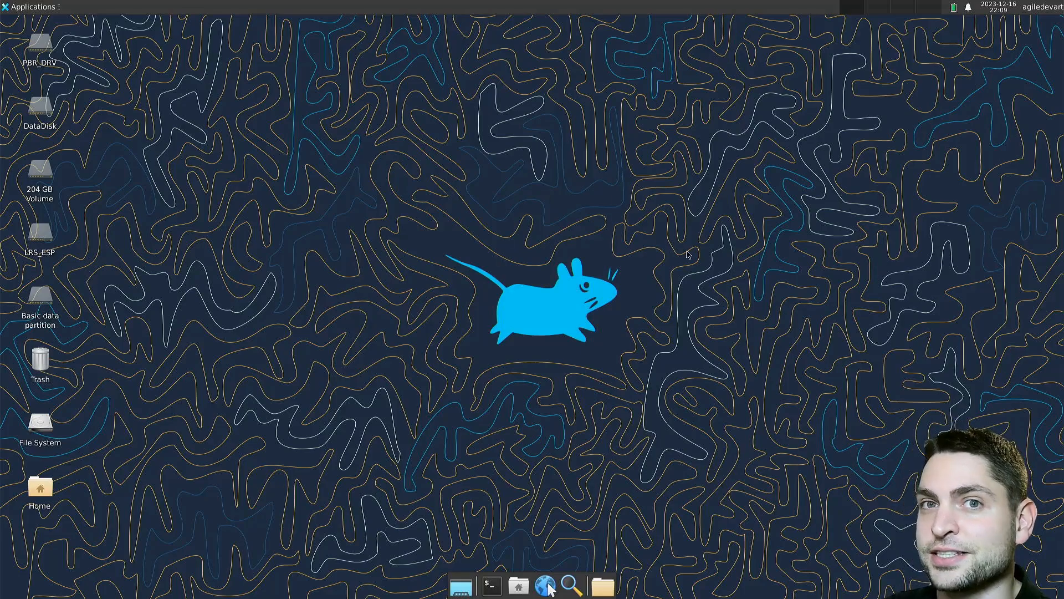
pyautogui.moveTo(634, 451)
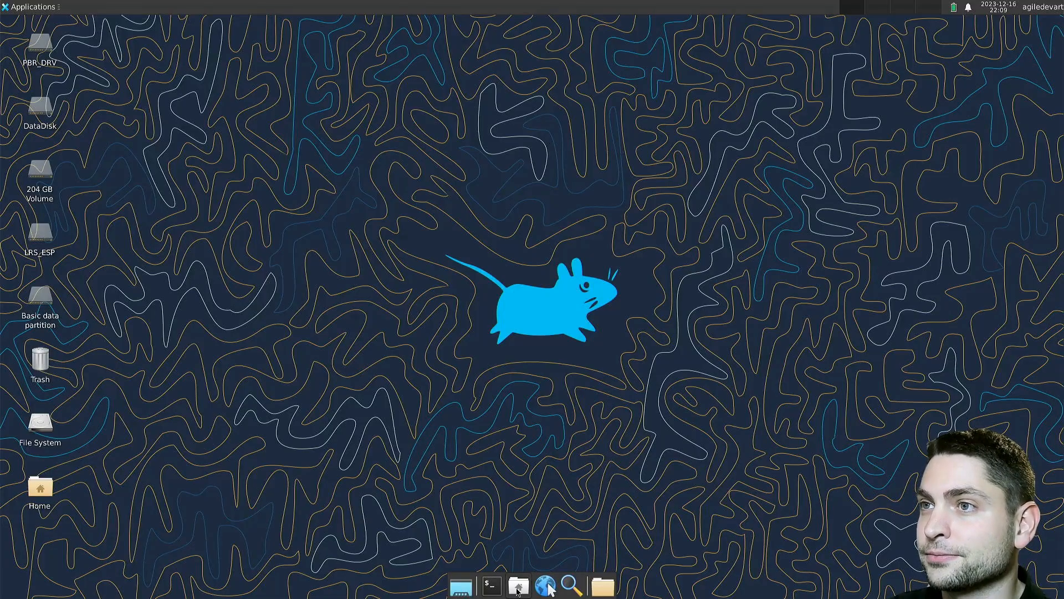
# Step: Open the Home folder in Thunar and launch Applications > Settings > Settings Manager
pyautogui.click(517, 586)
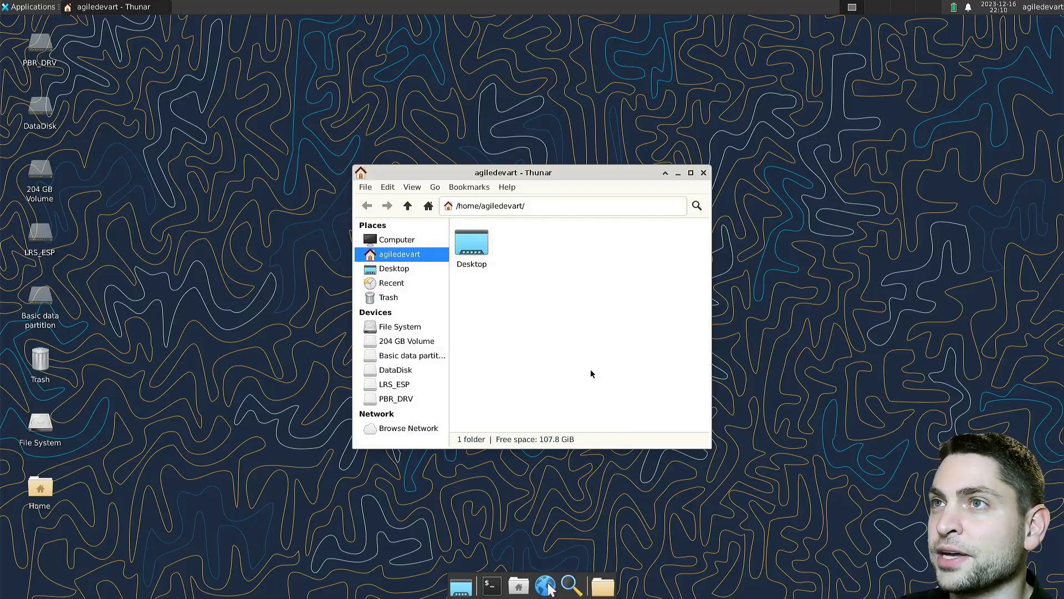
pyautogui.click(30, 7)
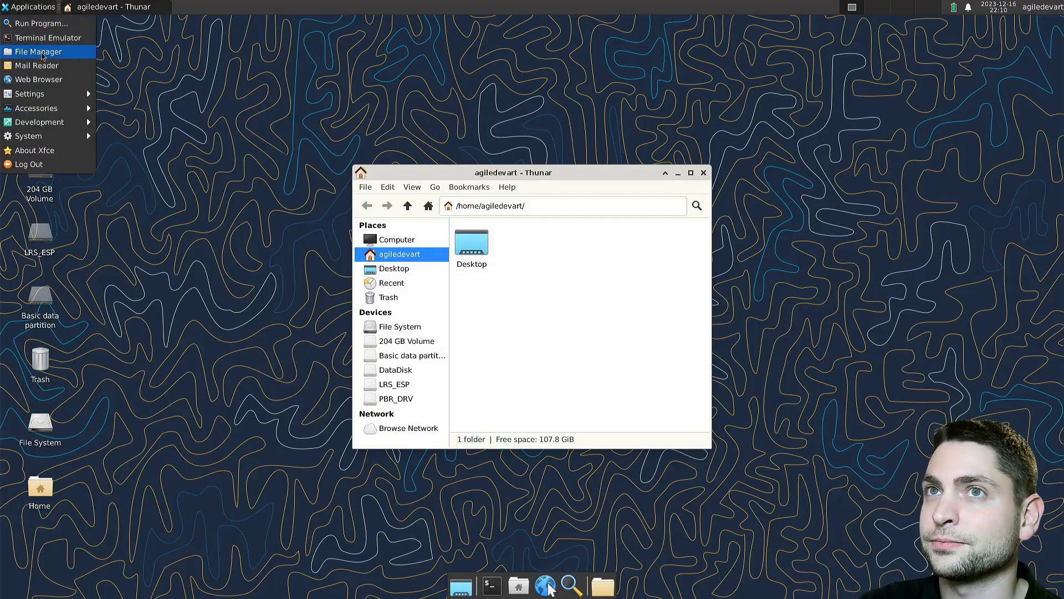
pyautogui.click(152, 94)
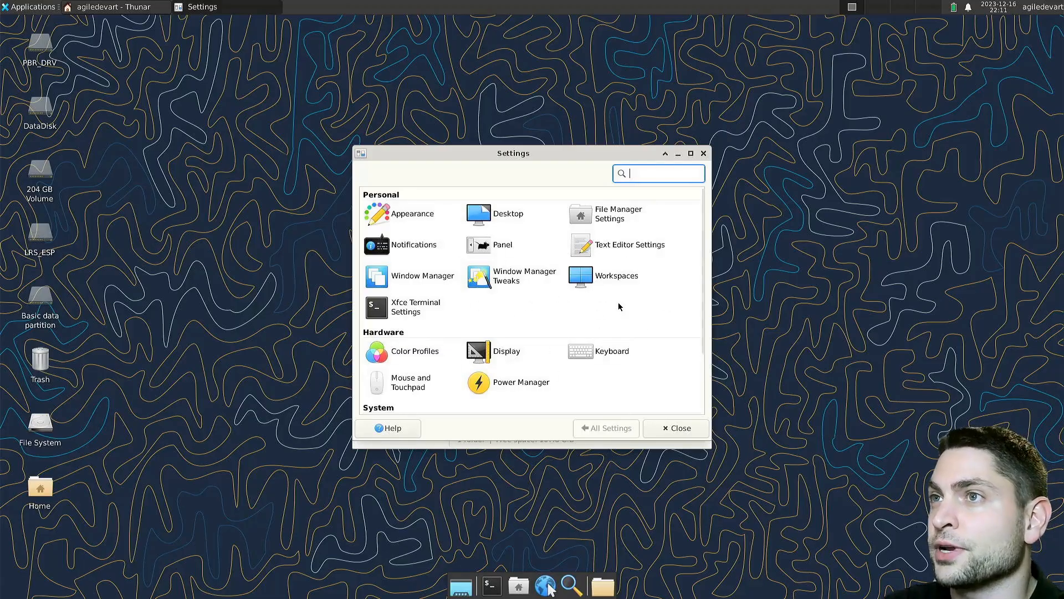
pyautogui.moveTo(523, 560)
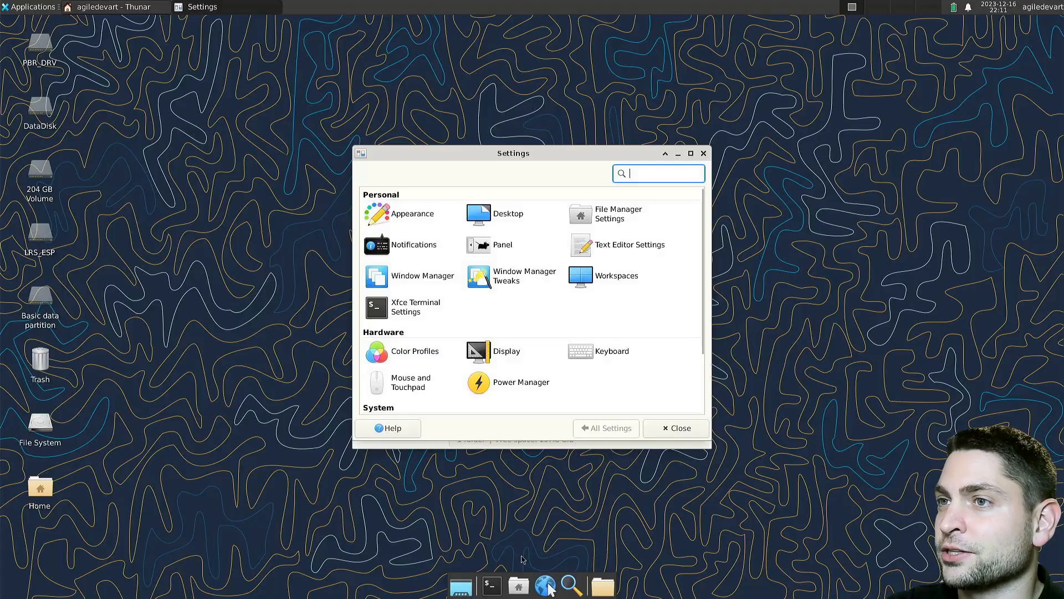
# Step: In a new Terminal, run uname -a to confirm FreeBSD 14.0-RELEASE, then sudo pkg install neofetch
pyautogui.click(490, 585)
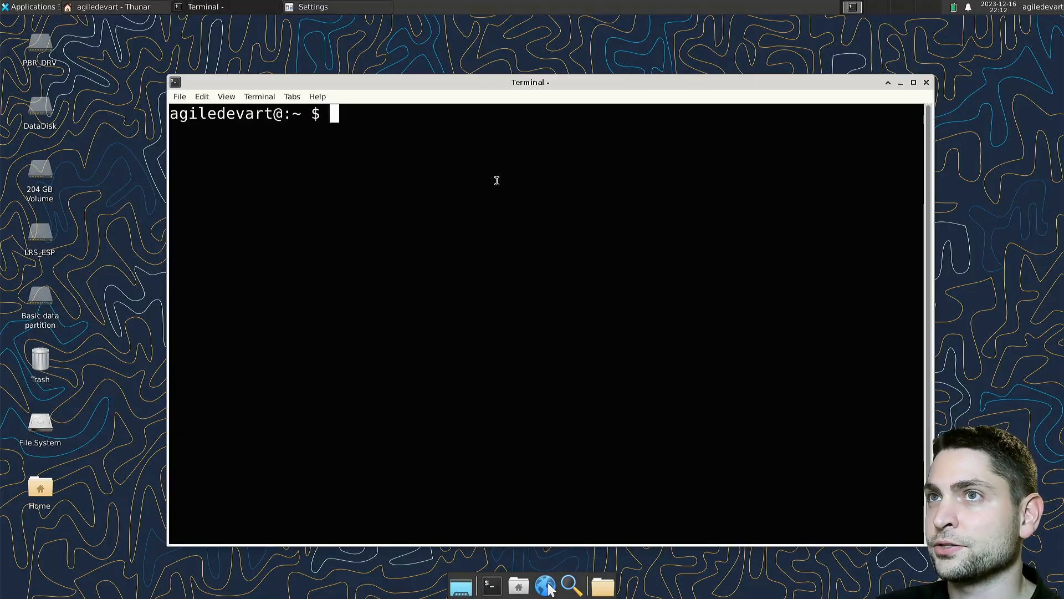
pyautogui.write('uname -a')
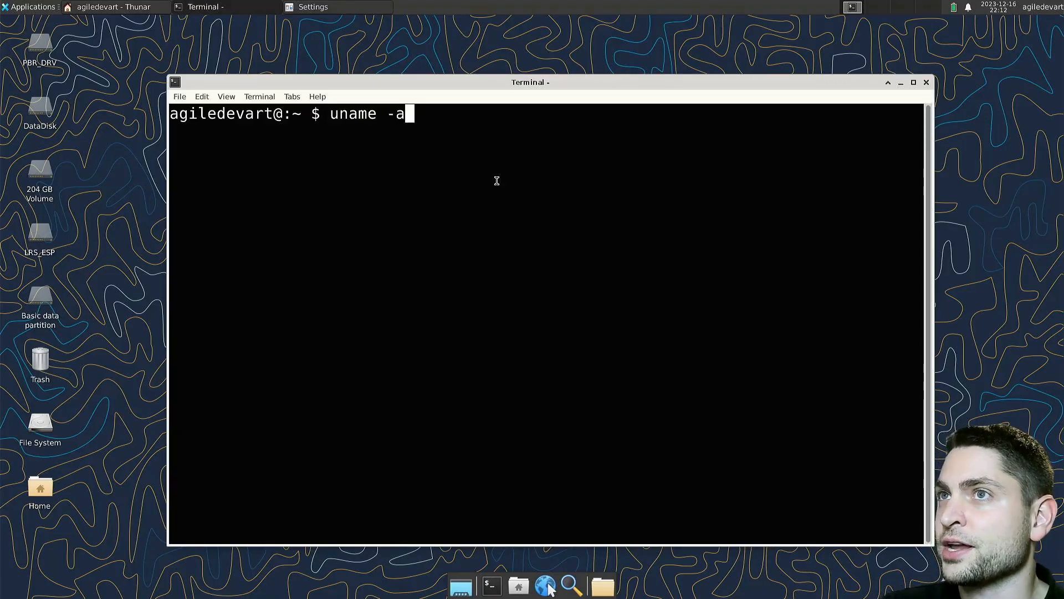
pyautogui.press('Return')
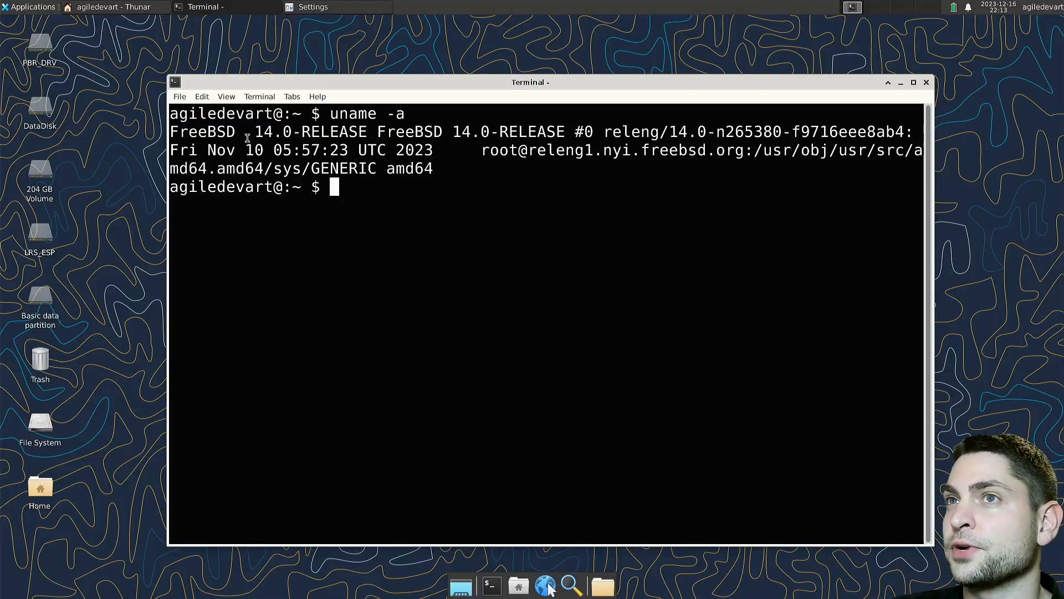
pyautogui.moveTo(437, 221)
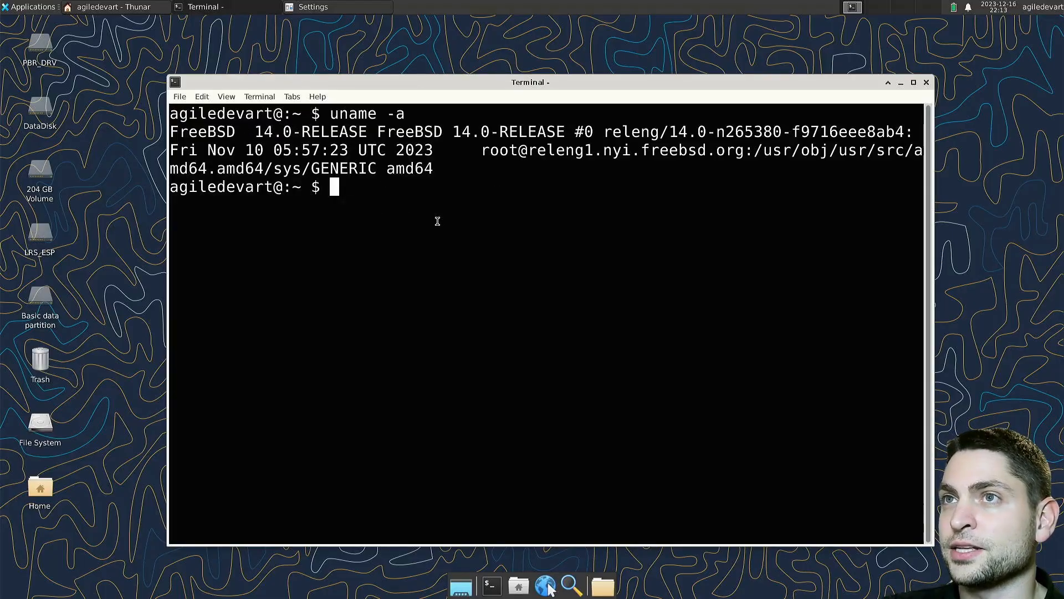
pyautogui.write('pkg install')
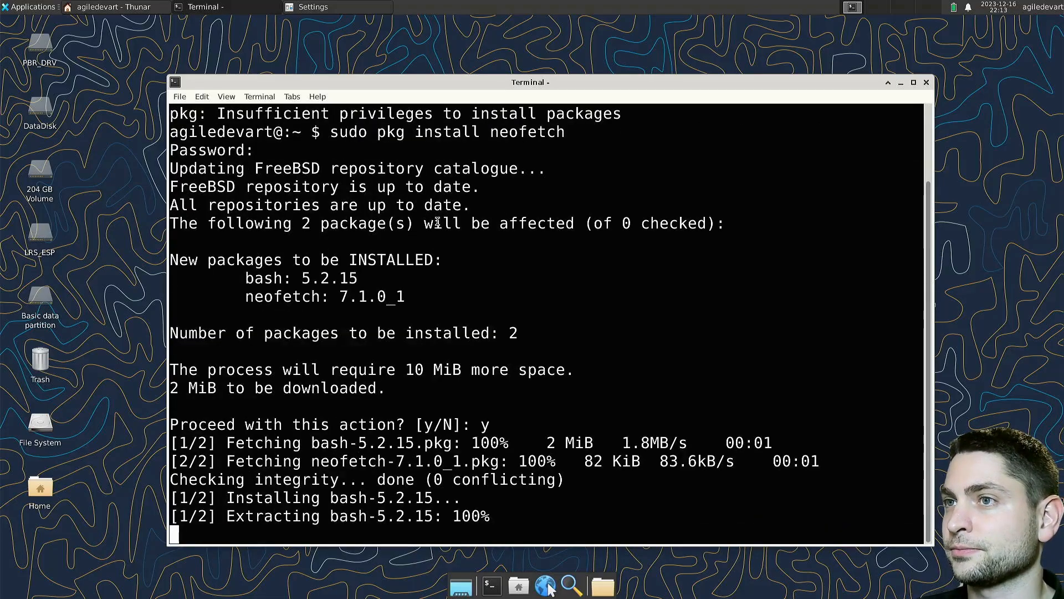
pyautogui.write('neofetch')
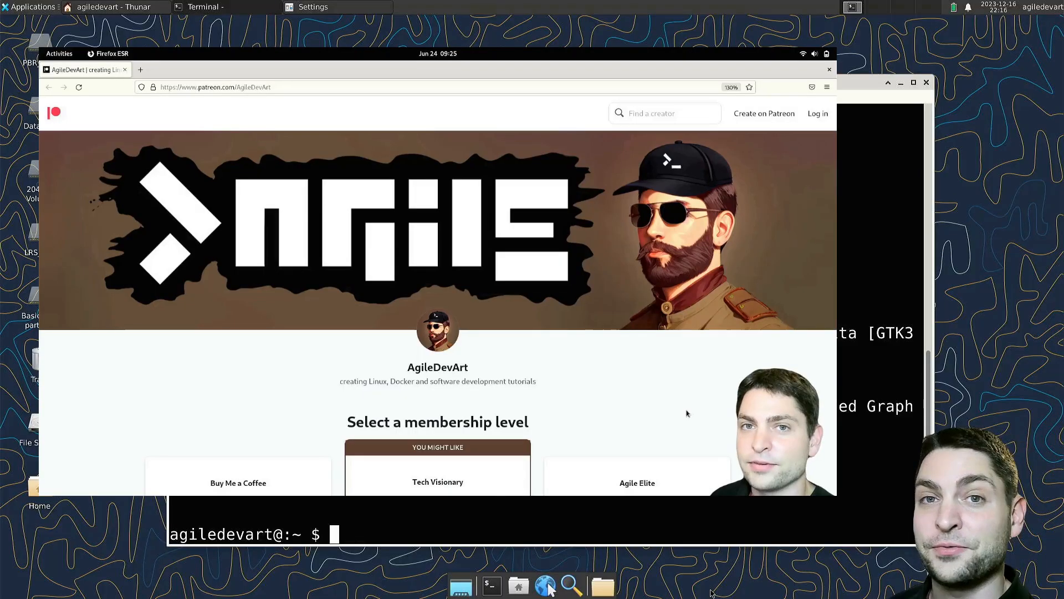
pyautogui.moveTo(623, 356)
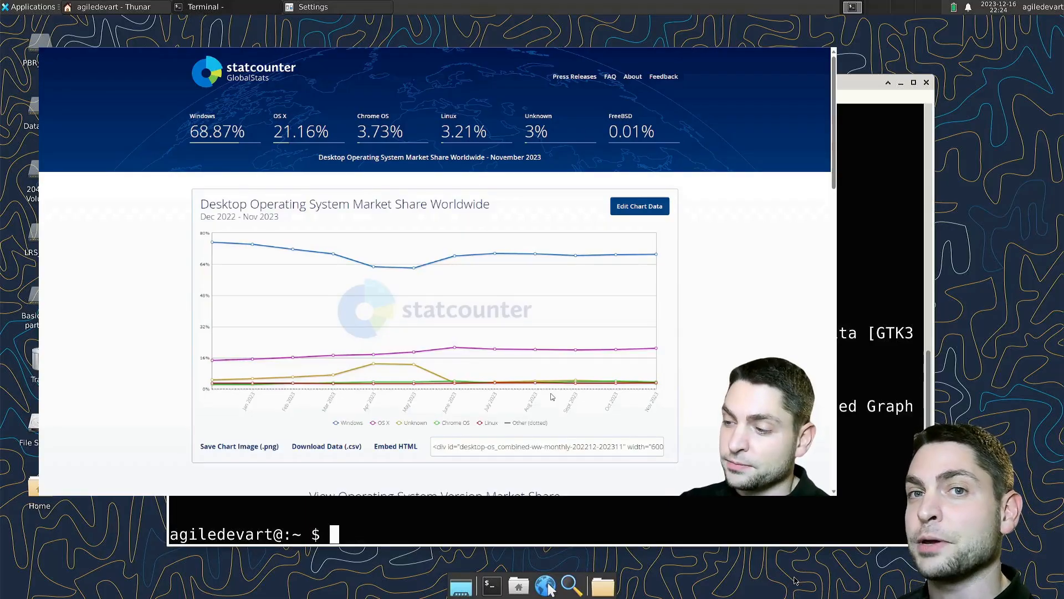
pyautogui.click(638, 205)
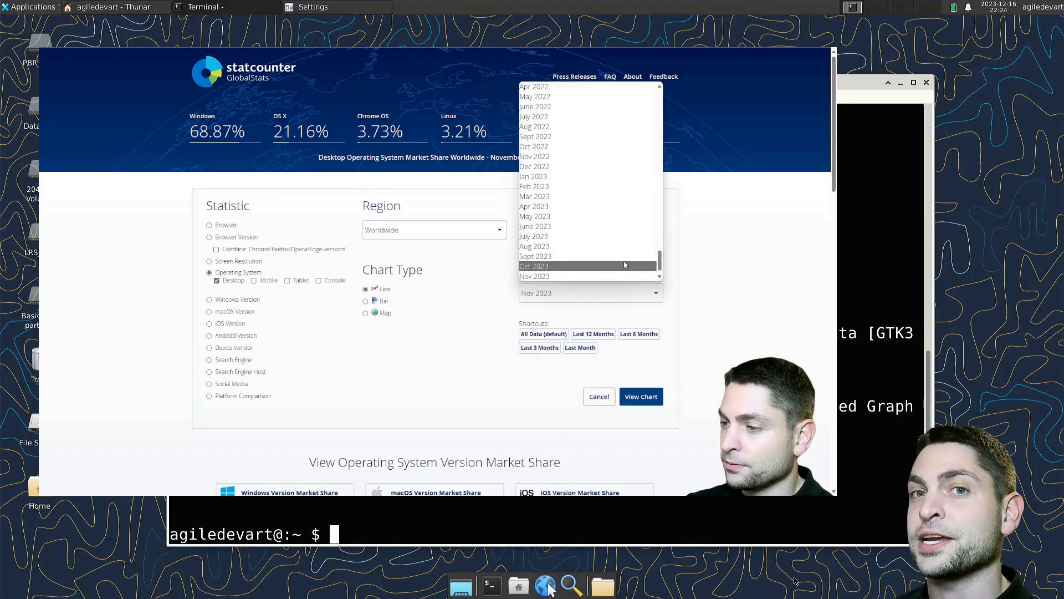
pyautogui.click(640, 395)
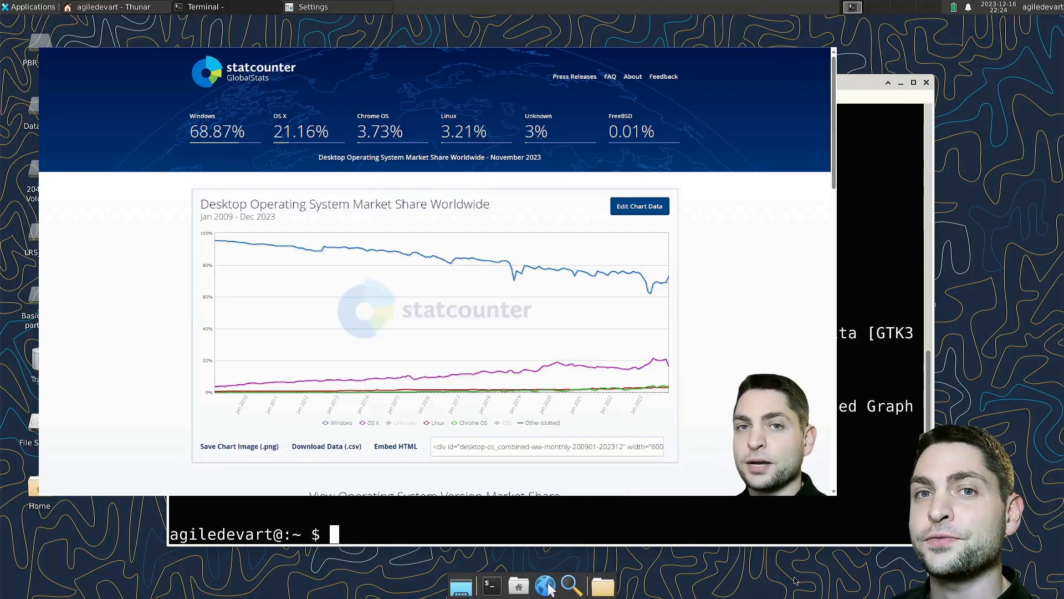